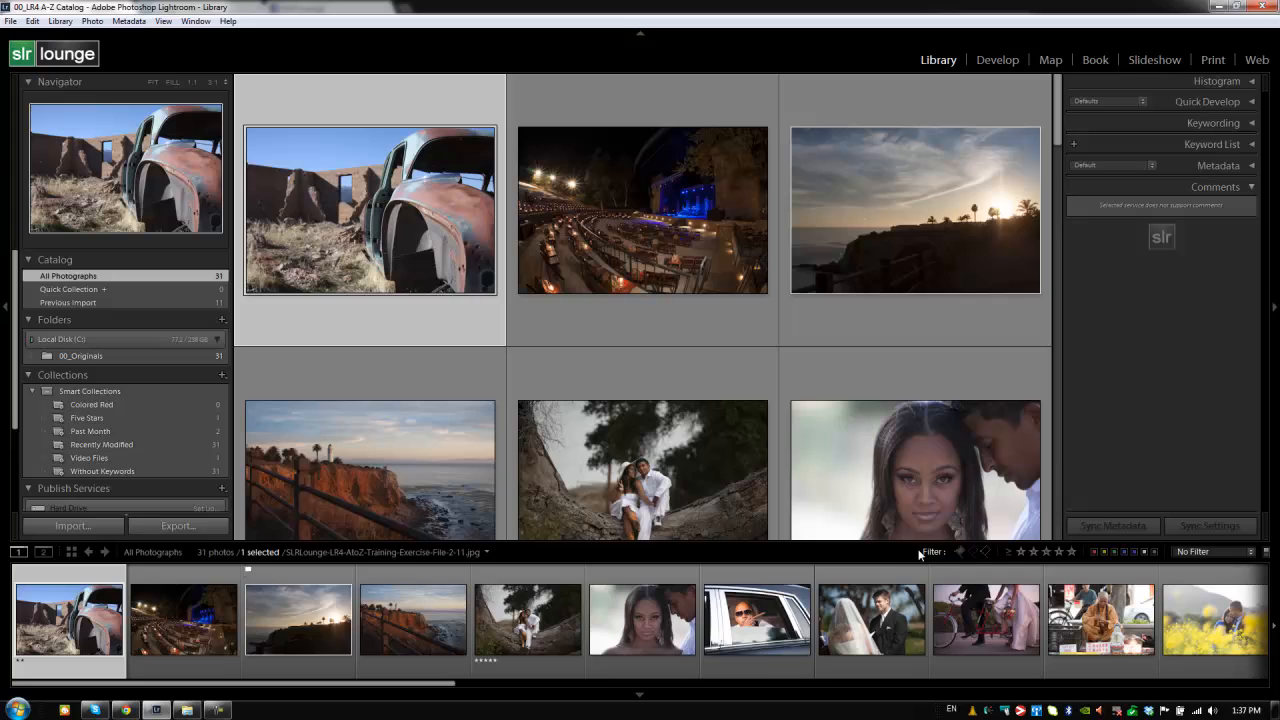
mouse_move(895, 555)
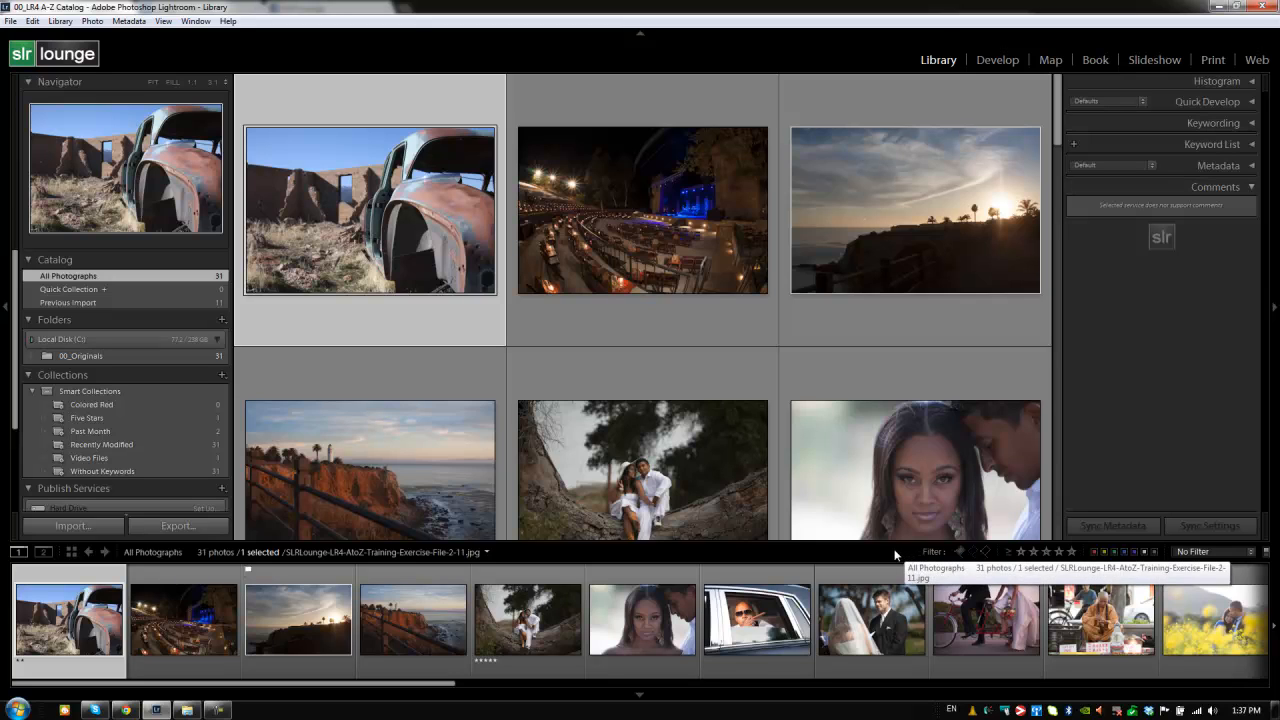
mouse_move(912, 555)
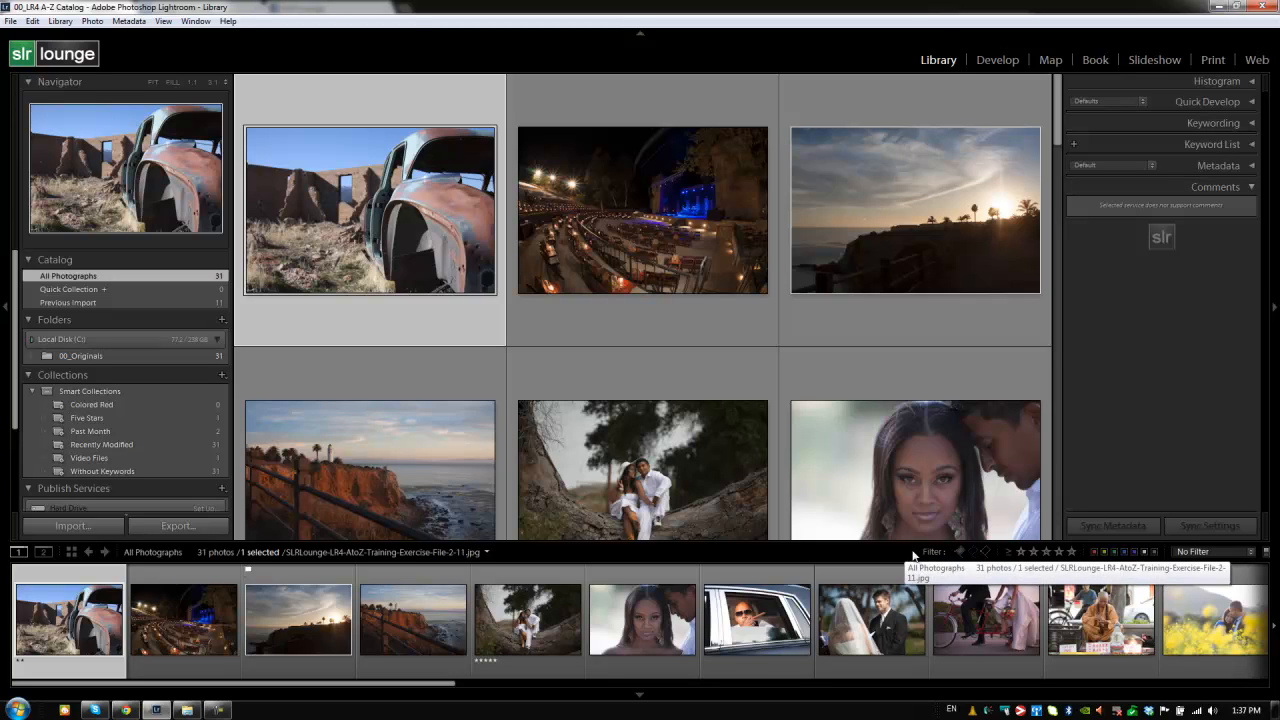
mouse_move(880, 558)
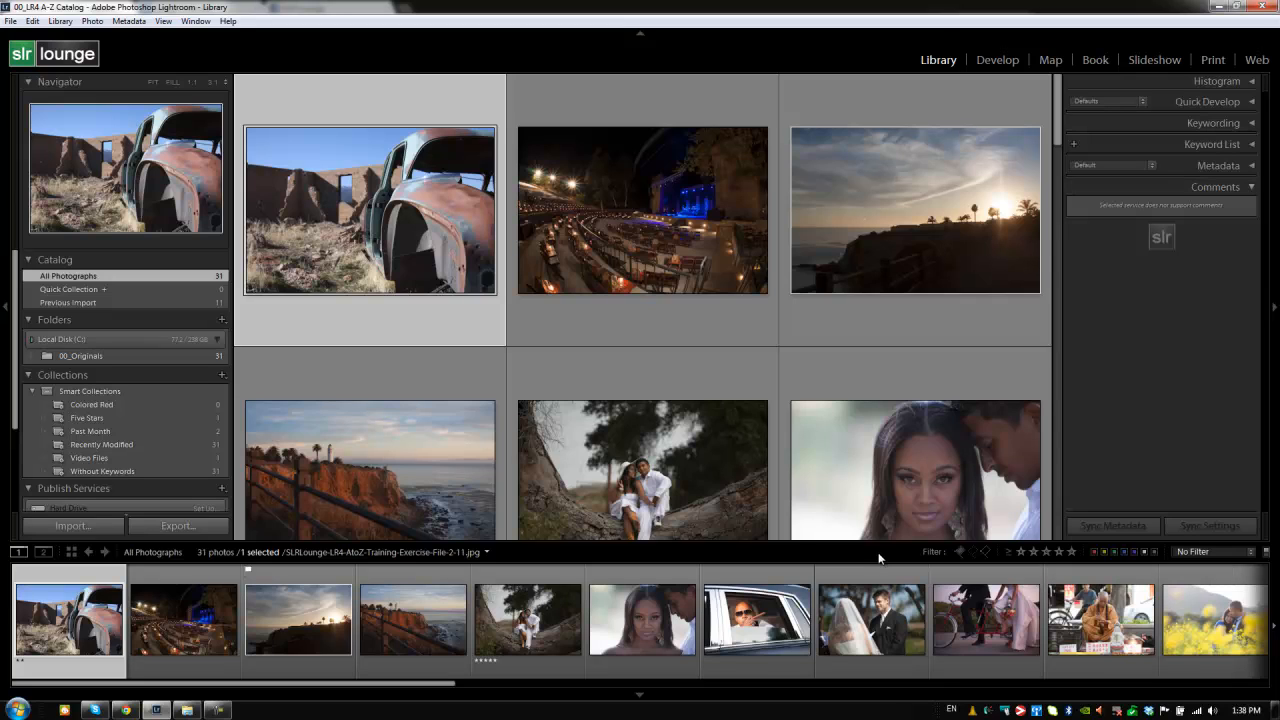
mouse_move(963, 551)
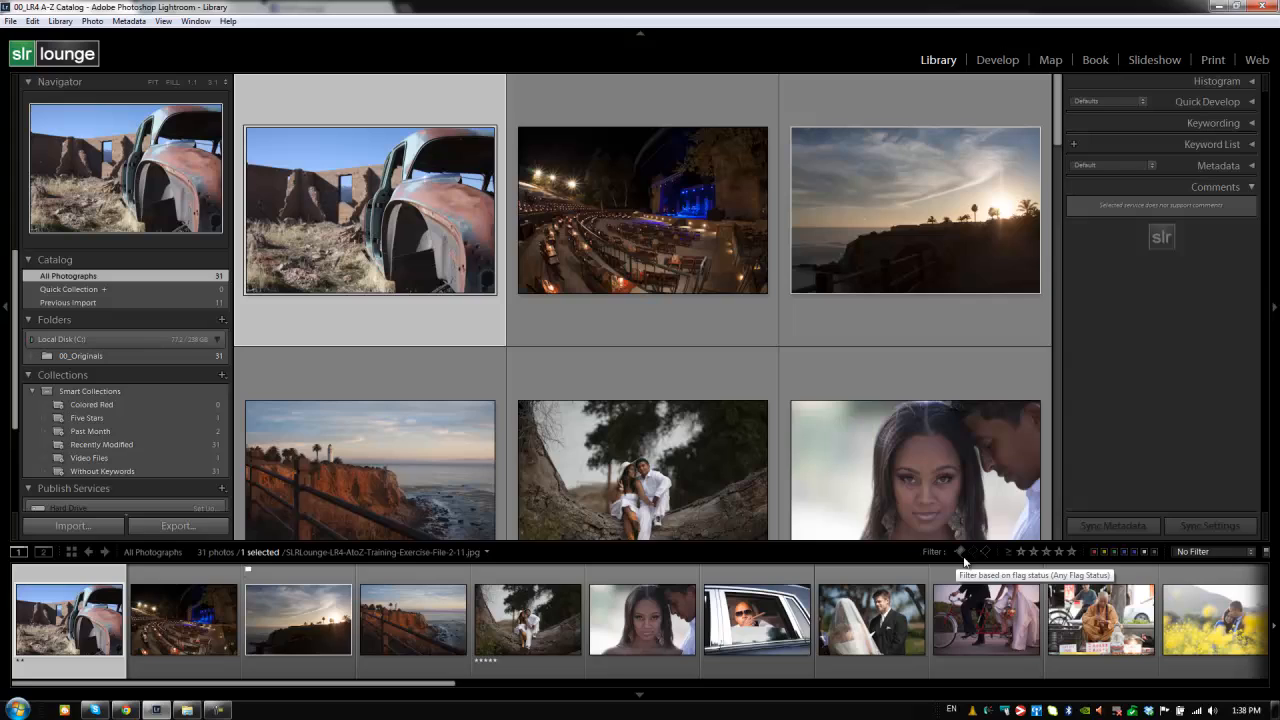
mouse_move(1104, 551)
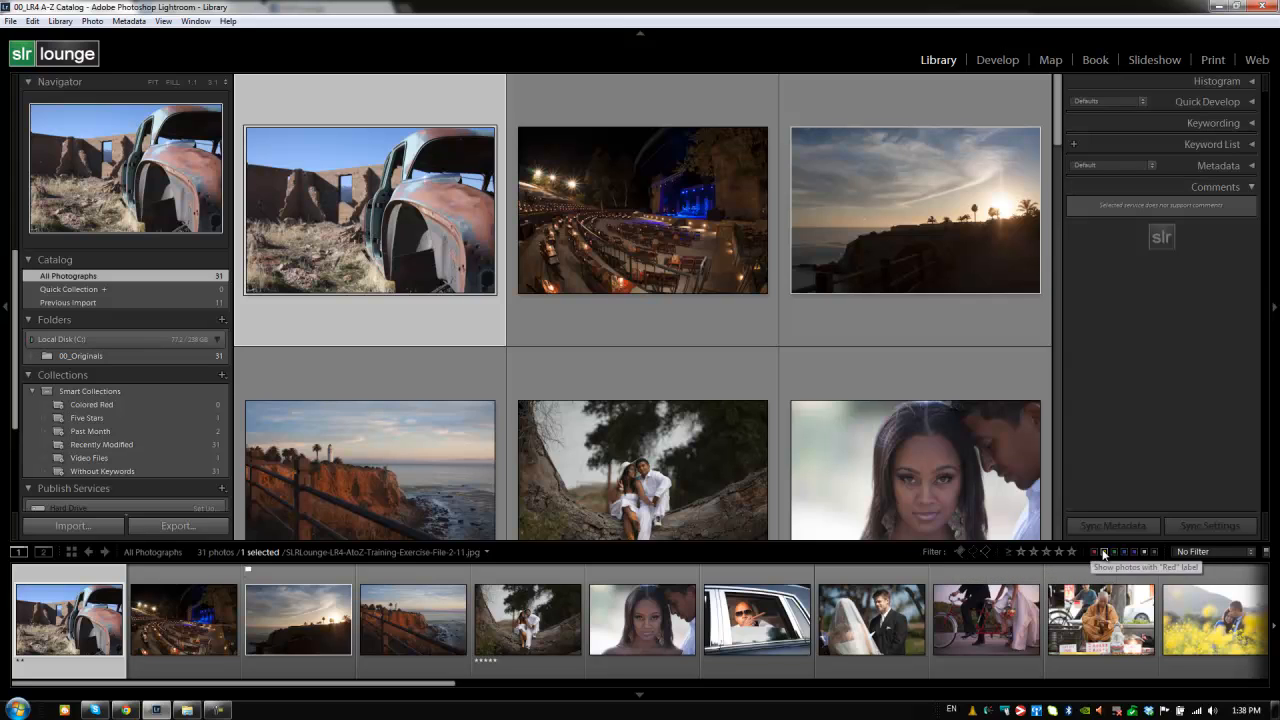
- Apply the Flagged Only filter to show just the coastal sunset, then return to Library
click(1192, 551)
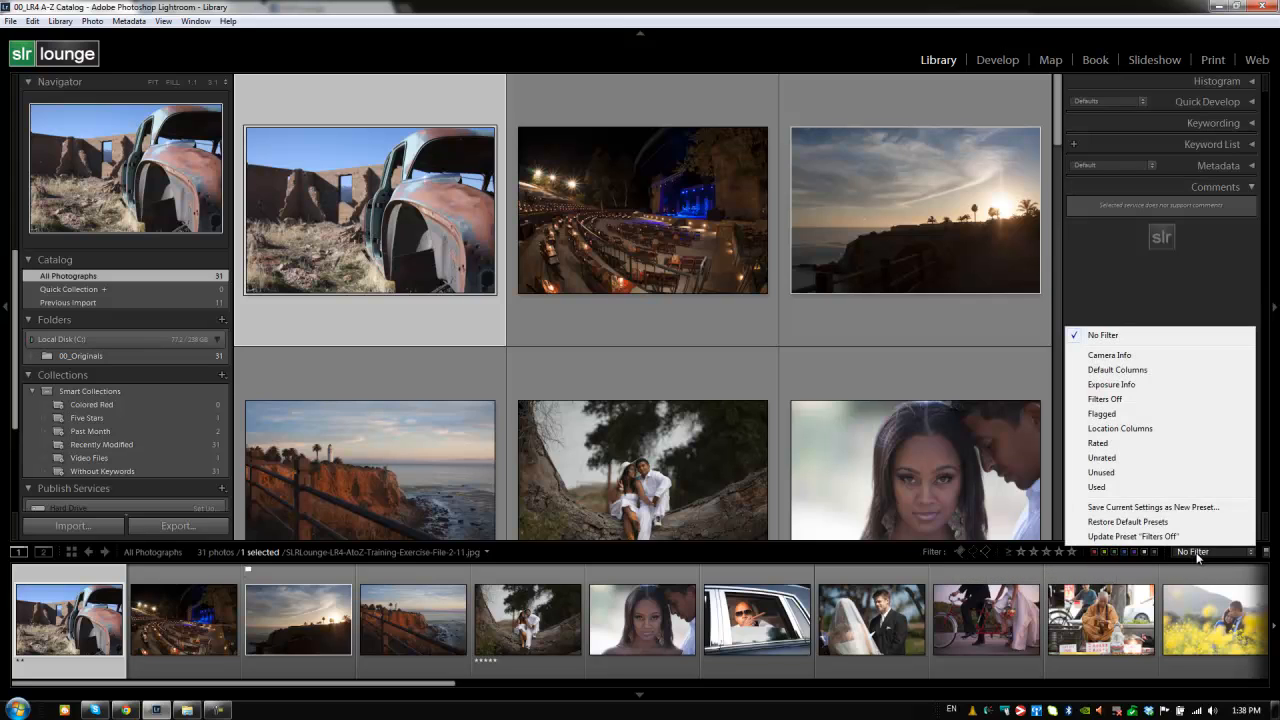
mouse_move(858, 538)
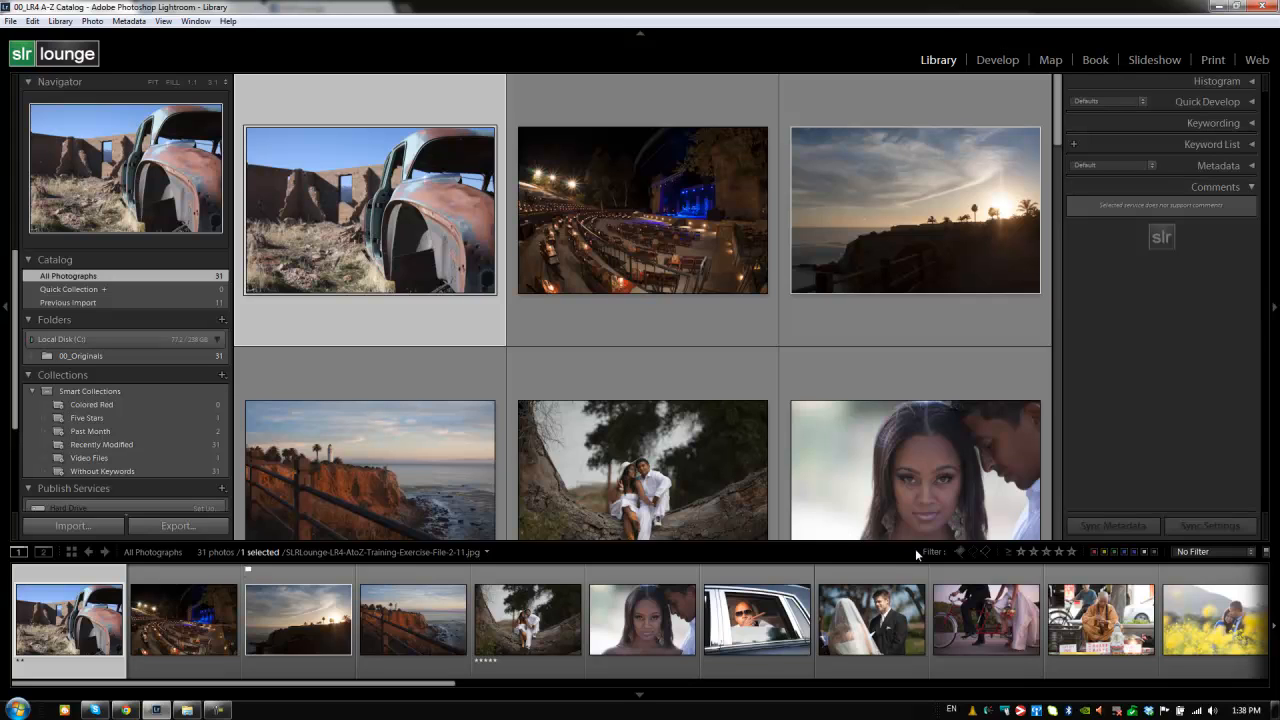
mouse_move(972, 551)
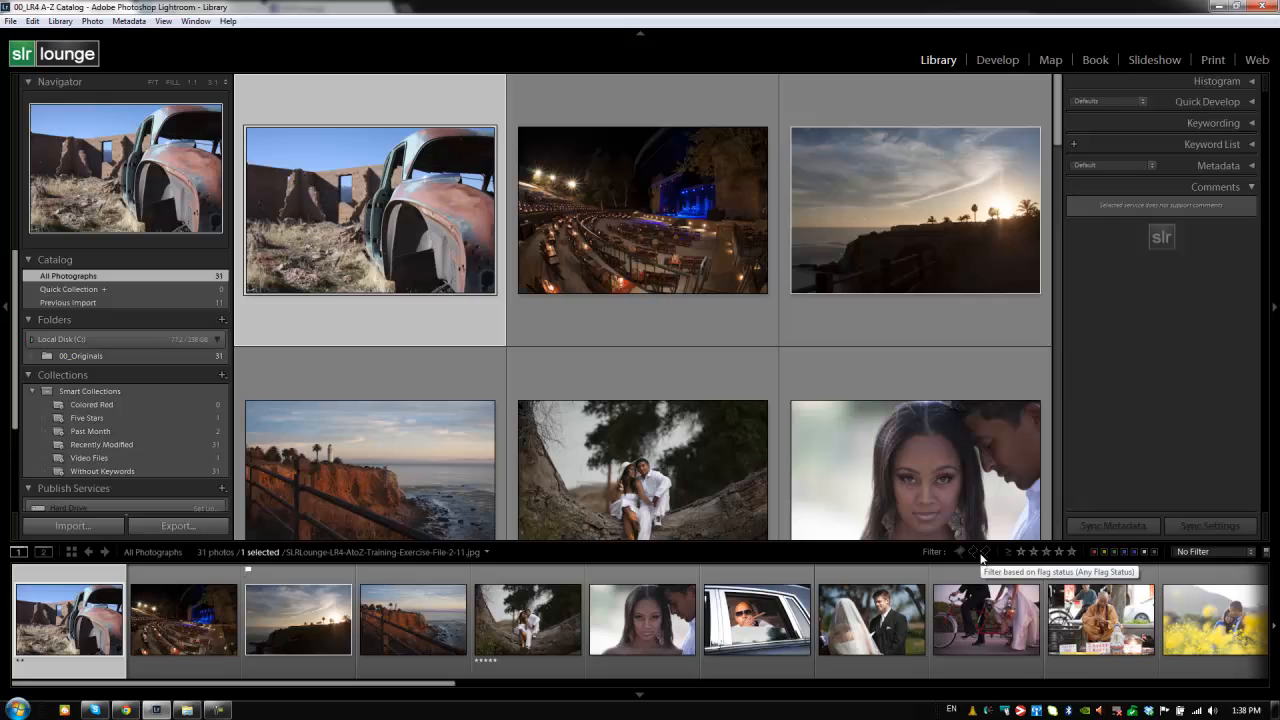
mouse_move(995, 57)
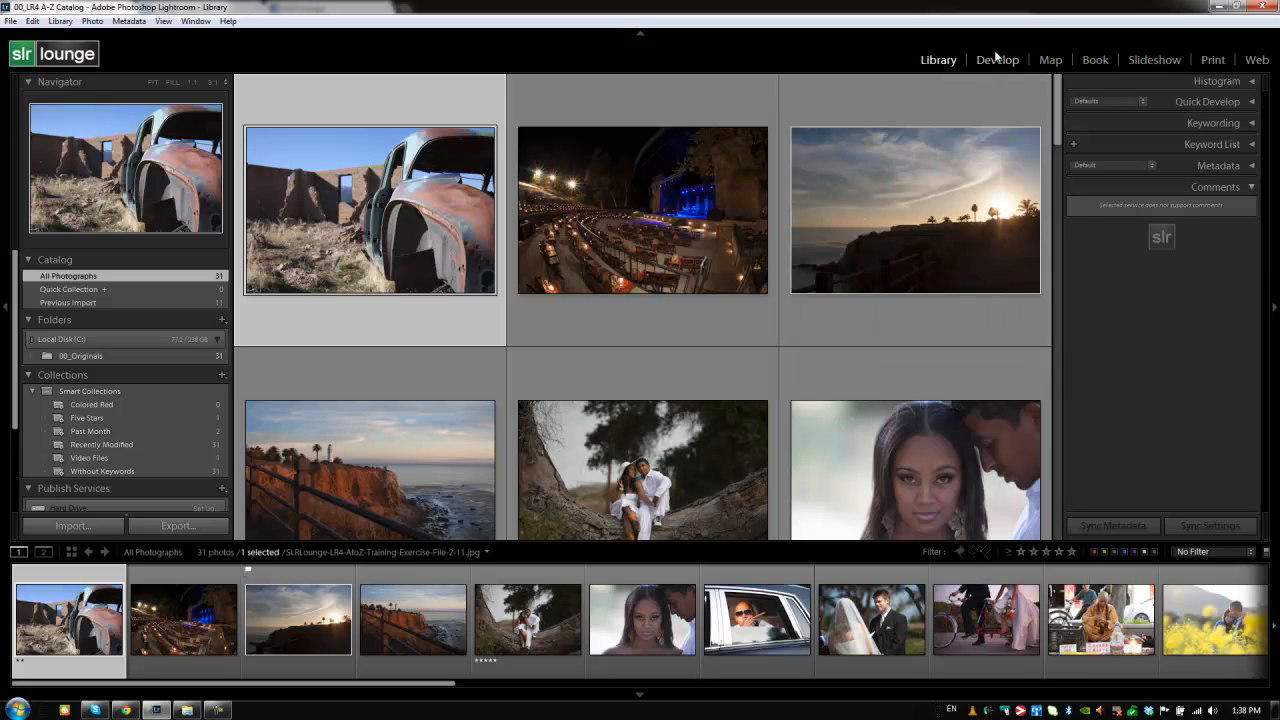
click(997, 59)
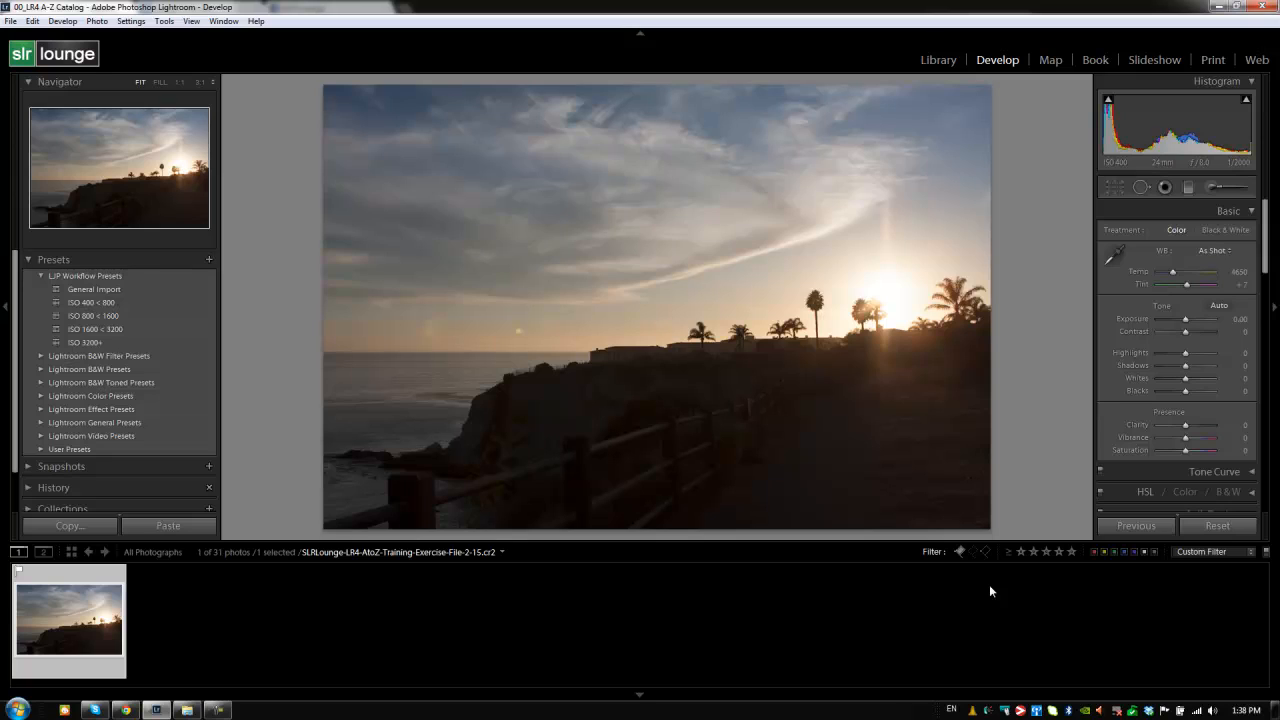
mouse_move(1088, 562)
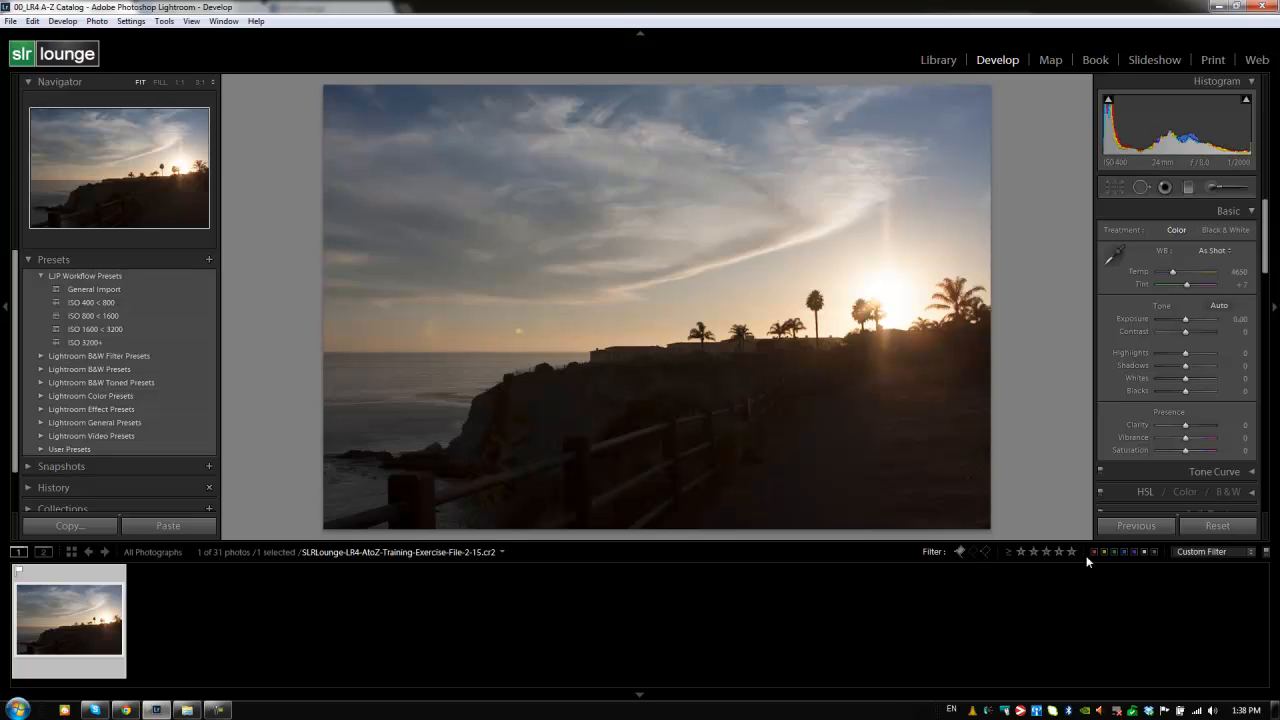
mouse_move(1103, 562)
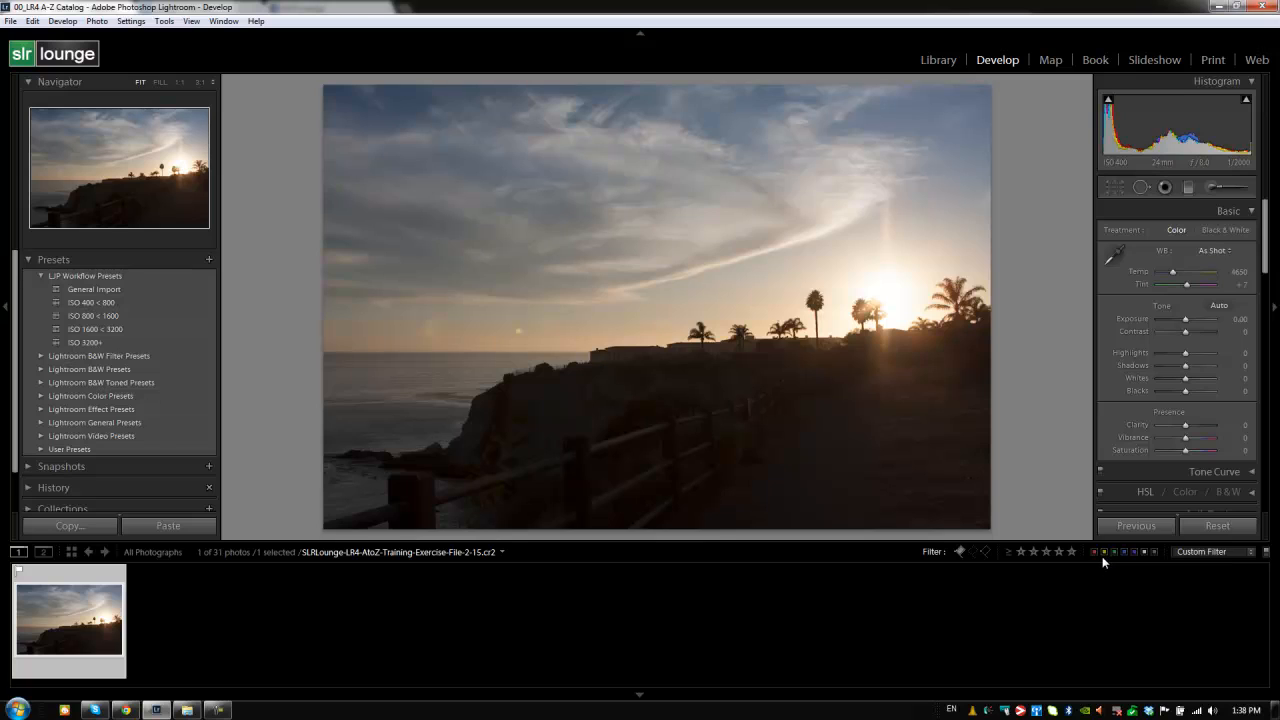
click(938, 59)
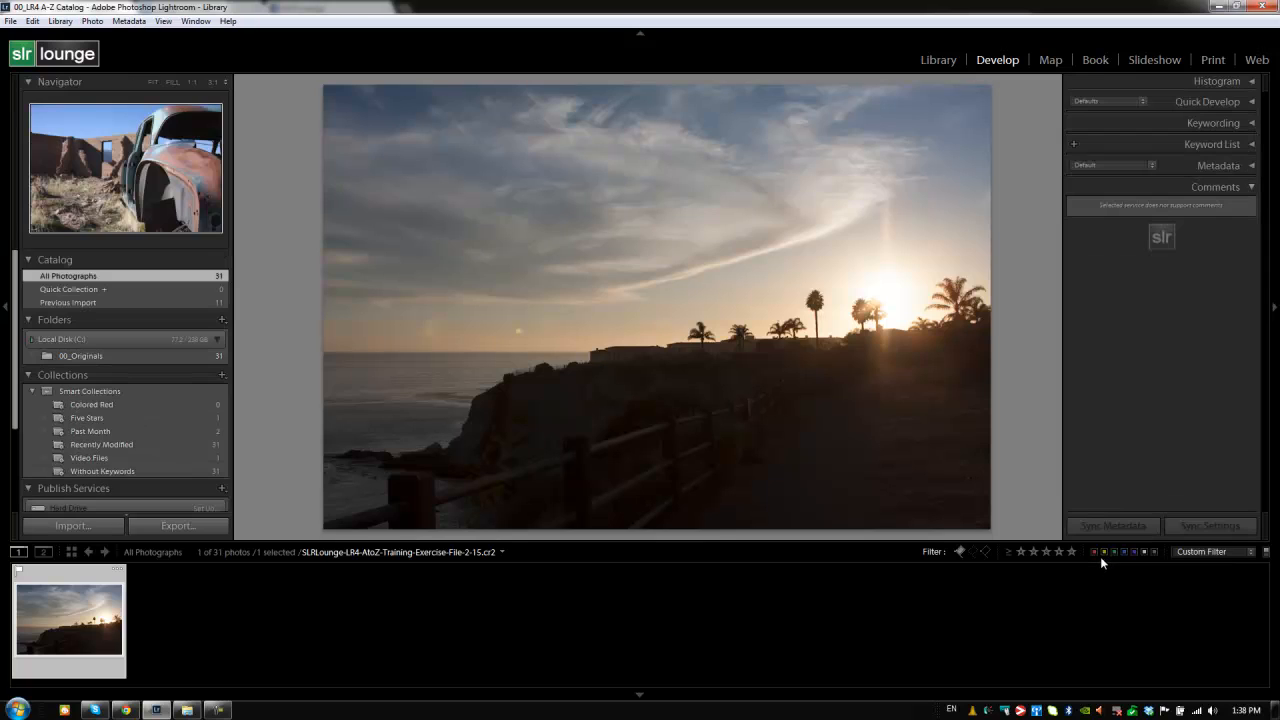
click(938, 59)
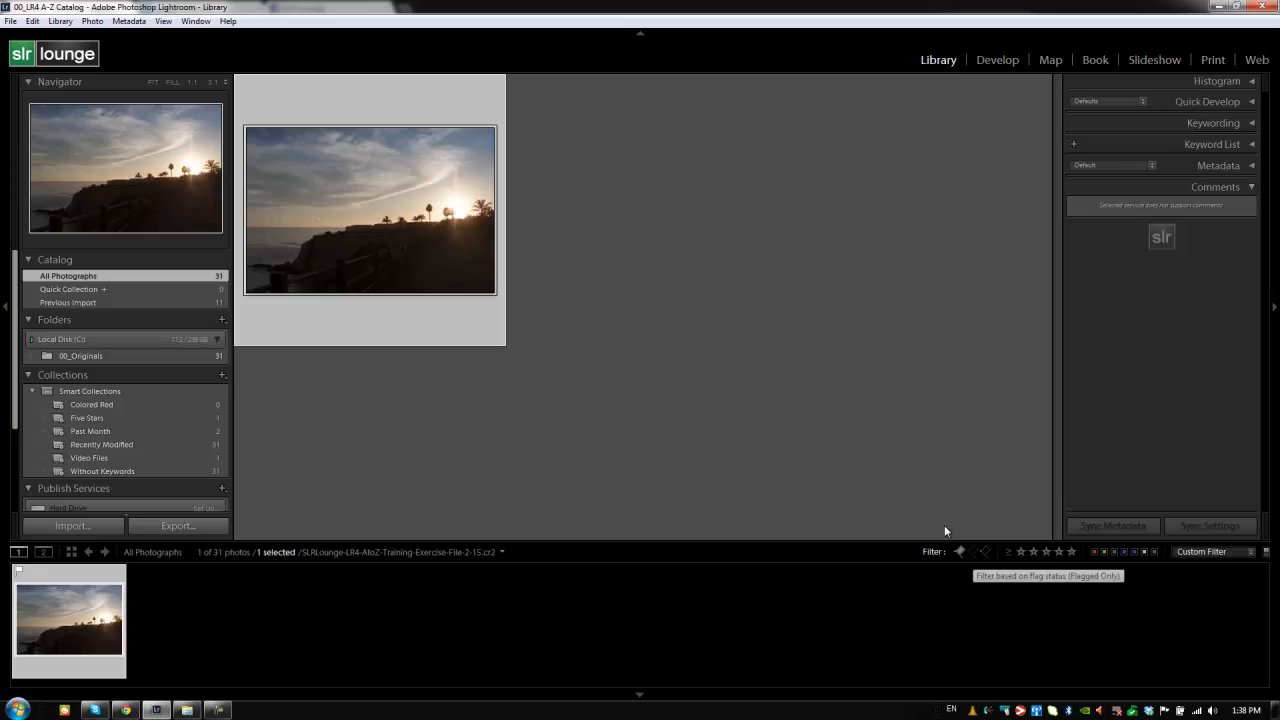
mouse_move(685, 462)
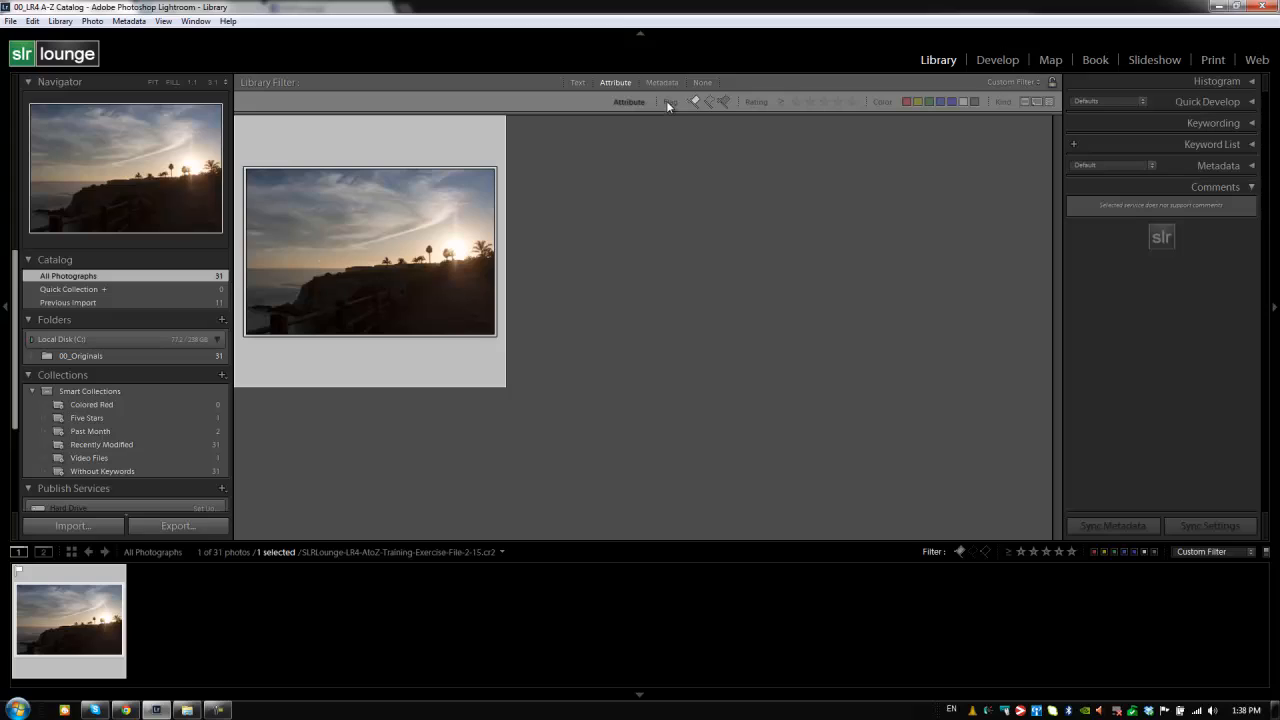
mouse_move(695, 101)
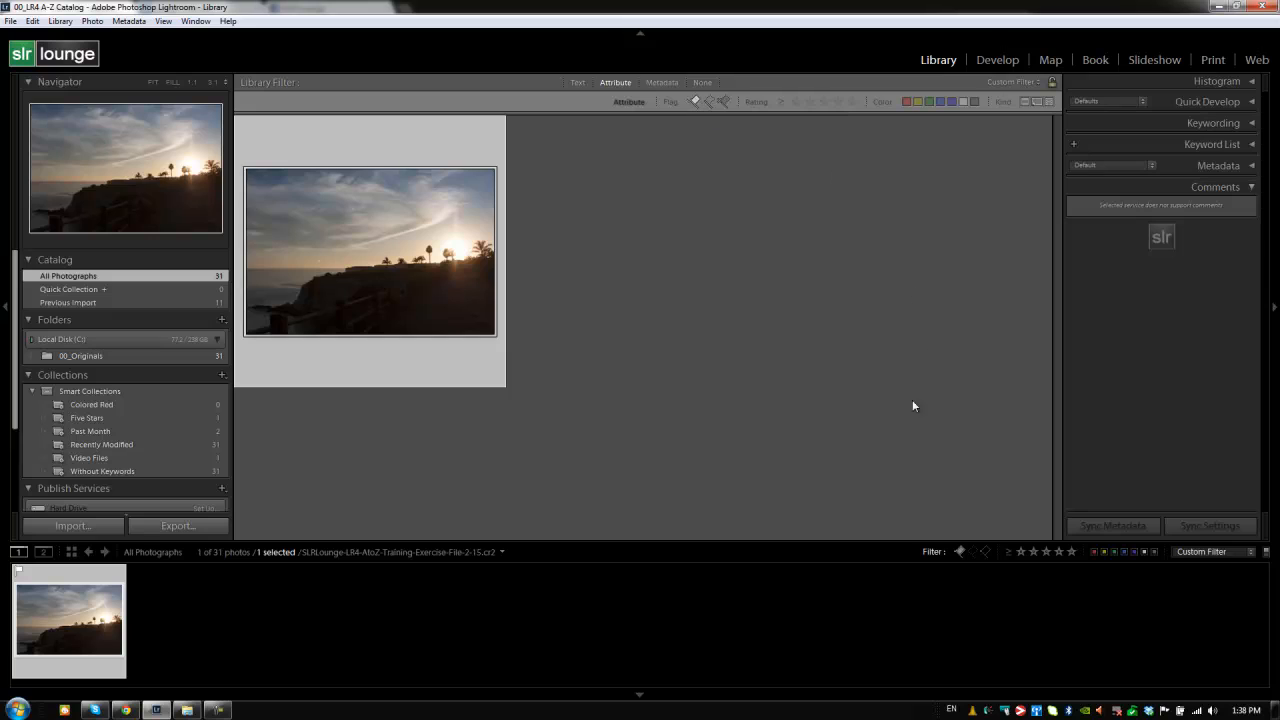
mouse_move(959, 551)
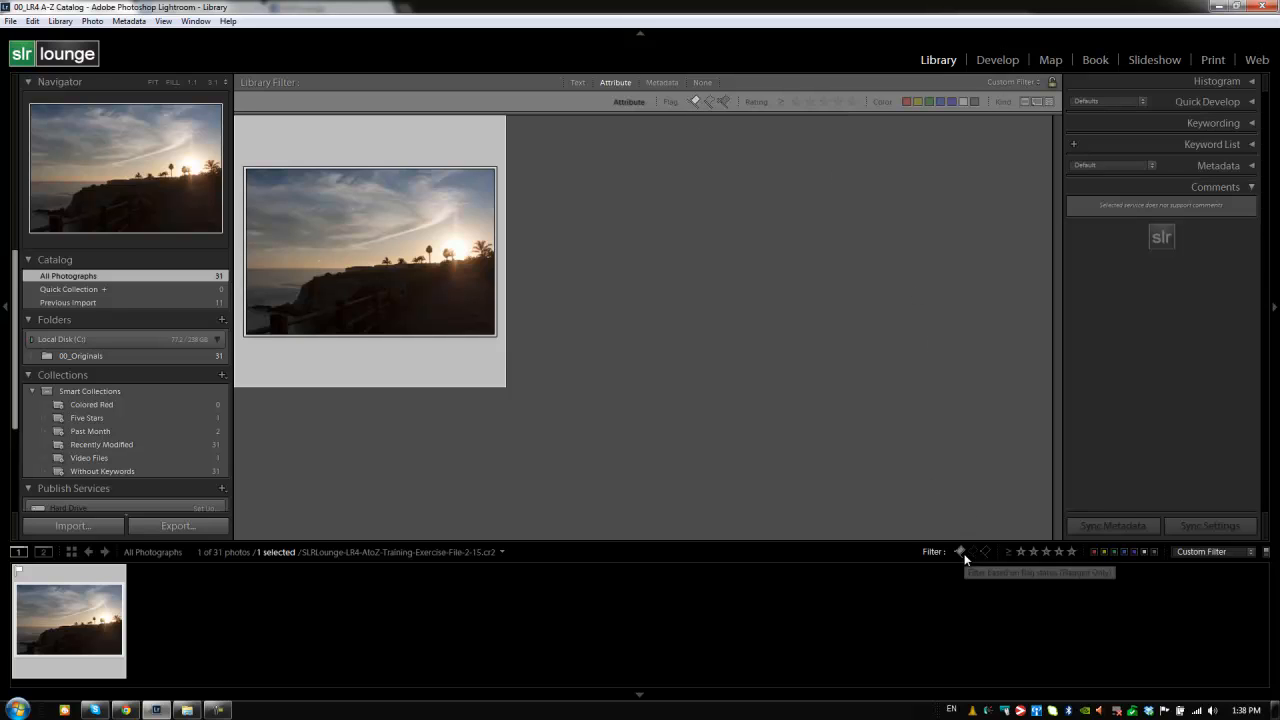
mouse_move(676, 167)
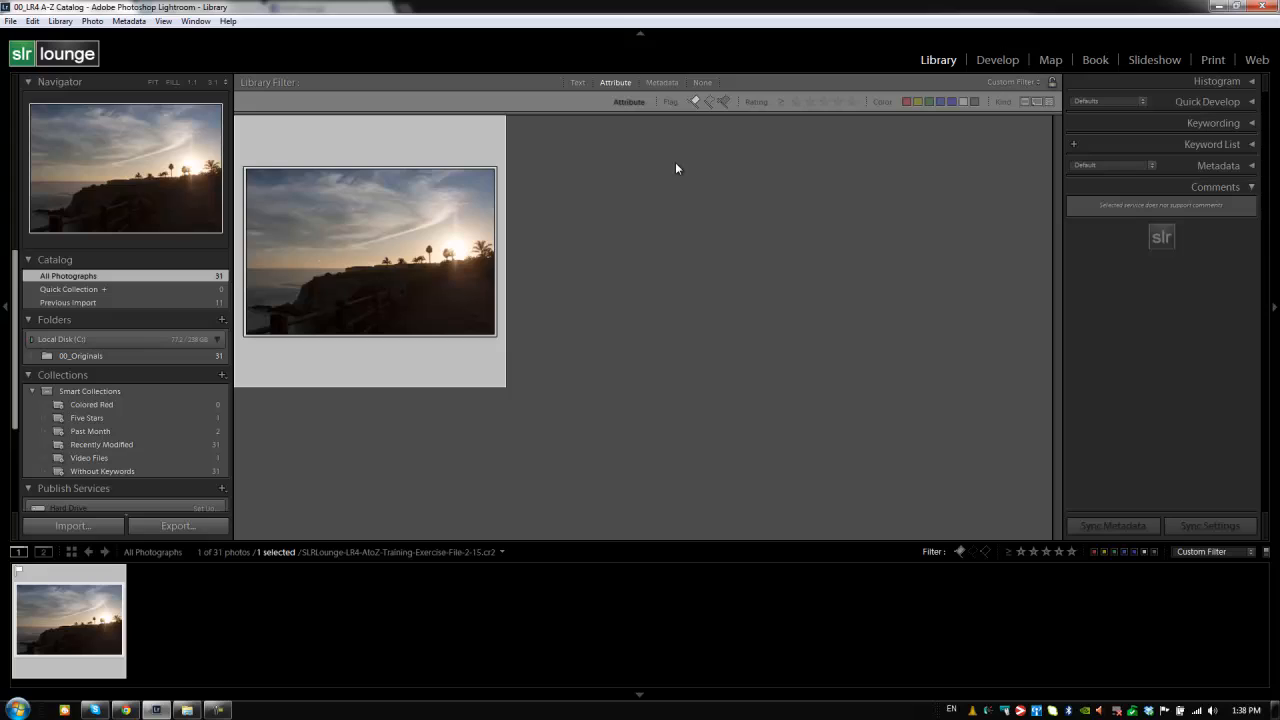
mouse_move(680, 168)
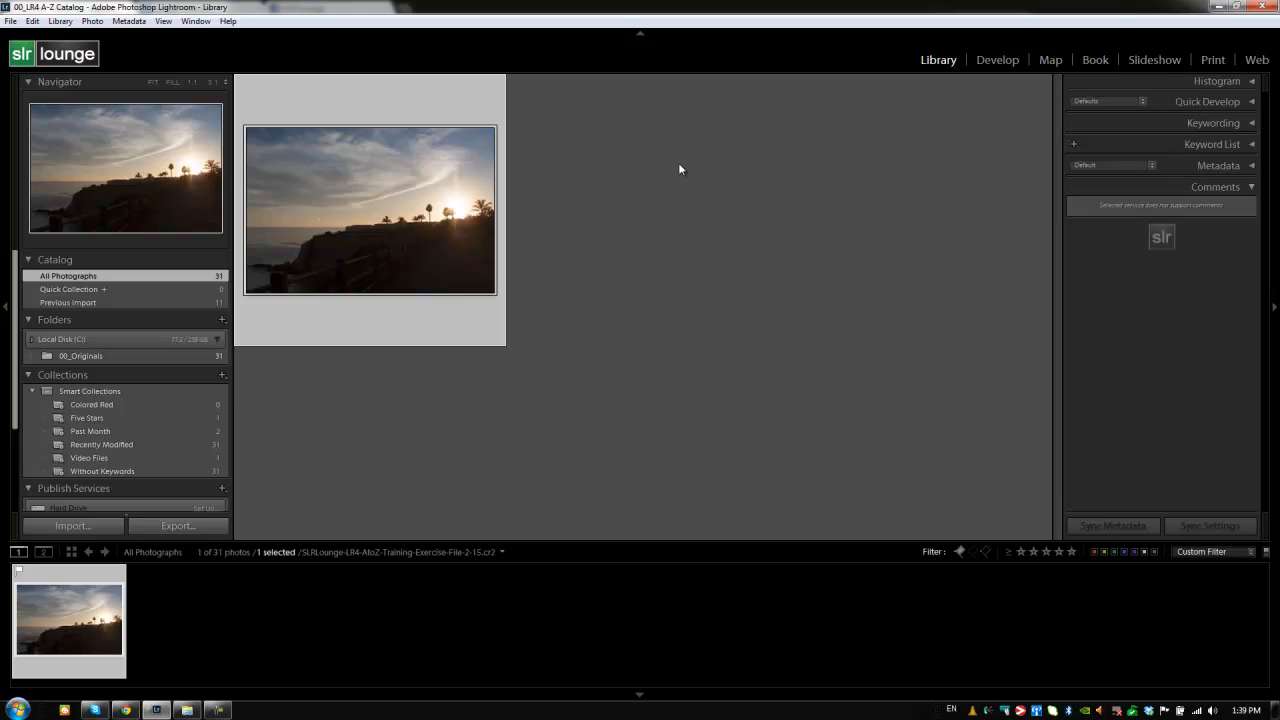
mouse_move(958, 540)
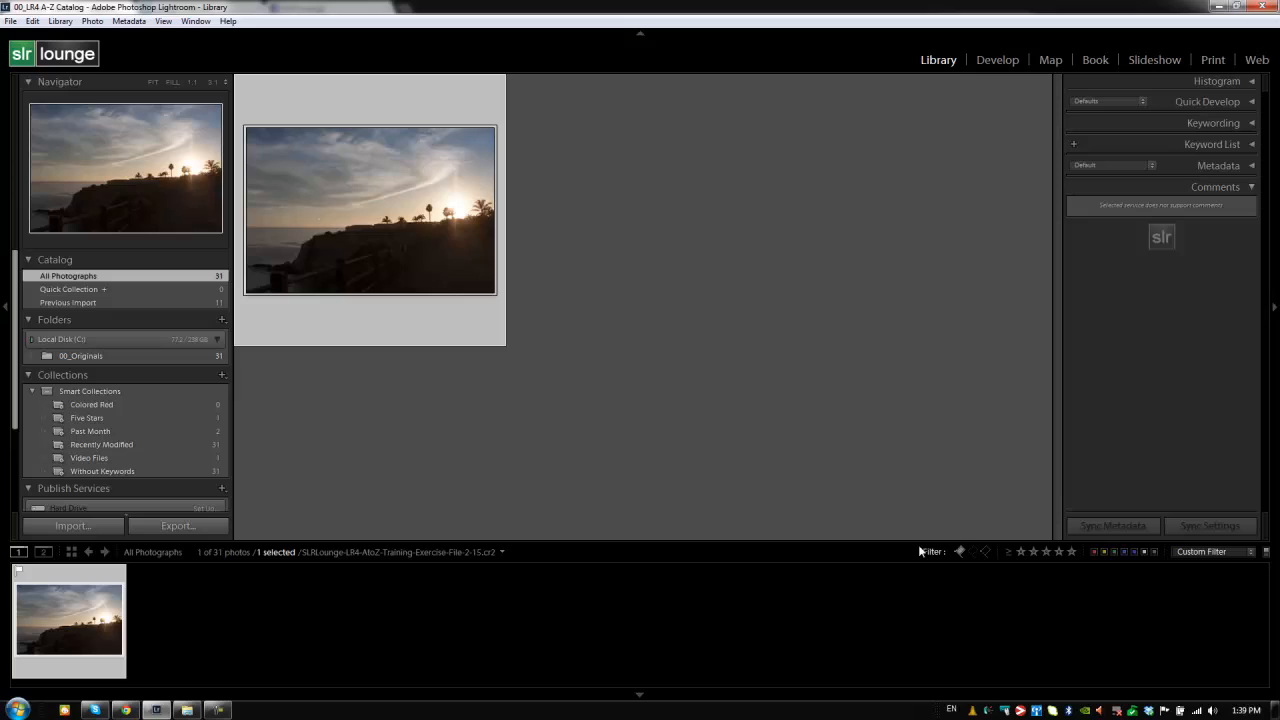
mouse_move(916, 458)
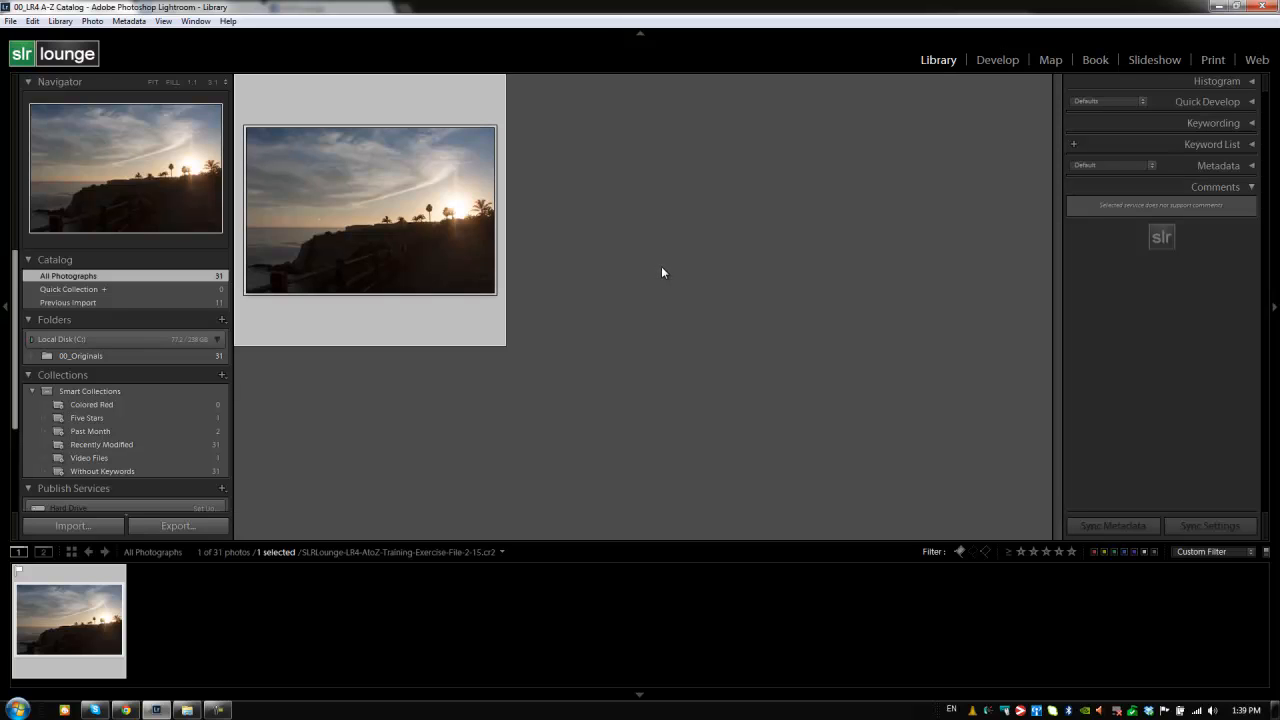
mouse_move(958, 553)
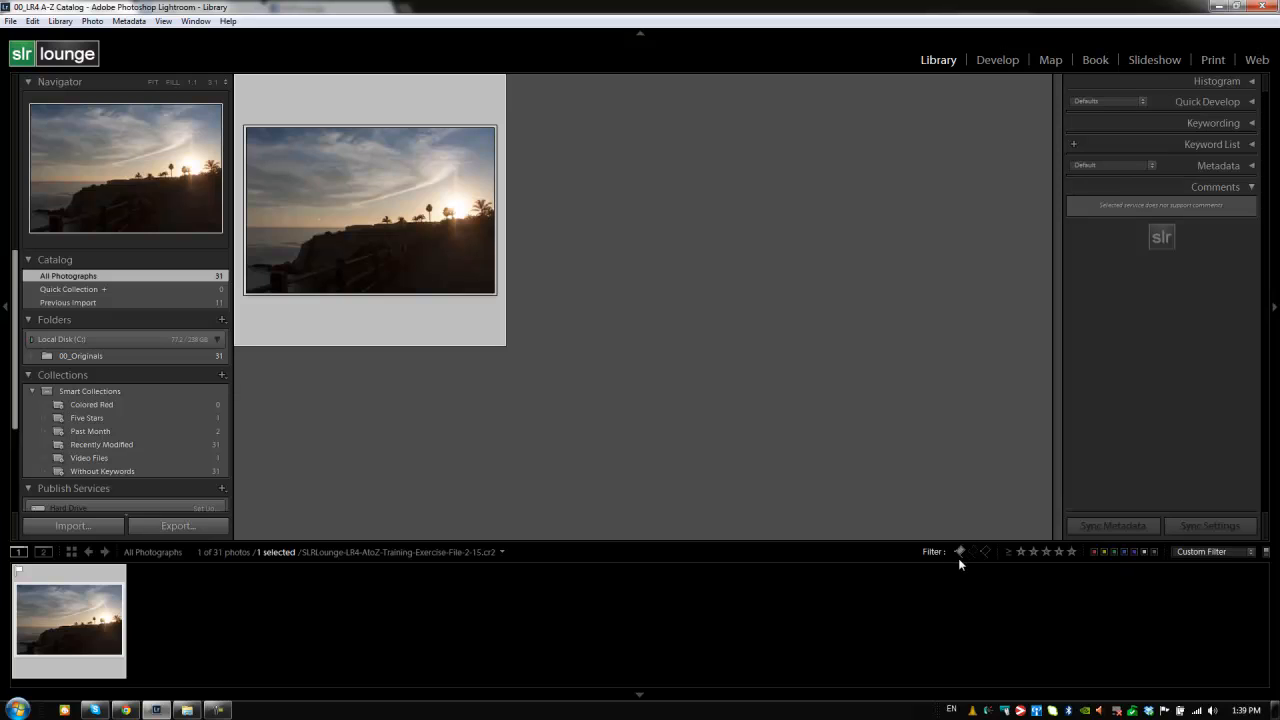
mouse_move(959, 551)
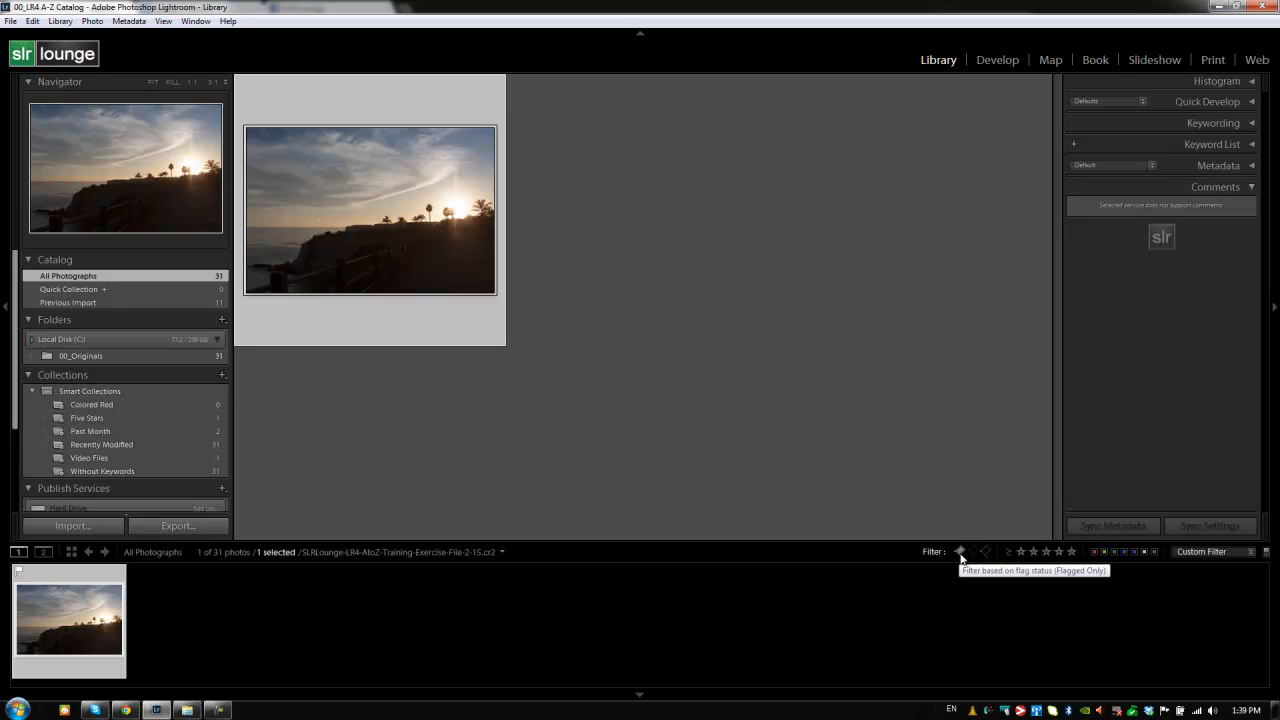
click(959, 551)
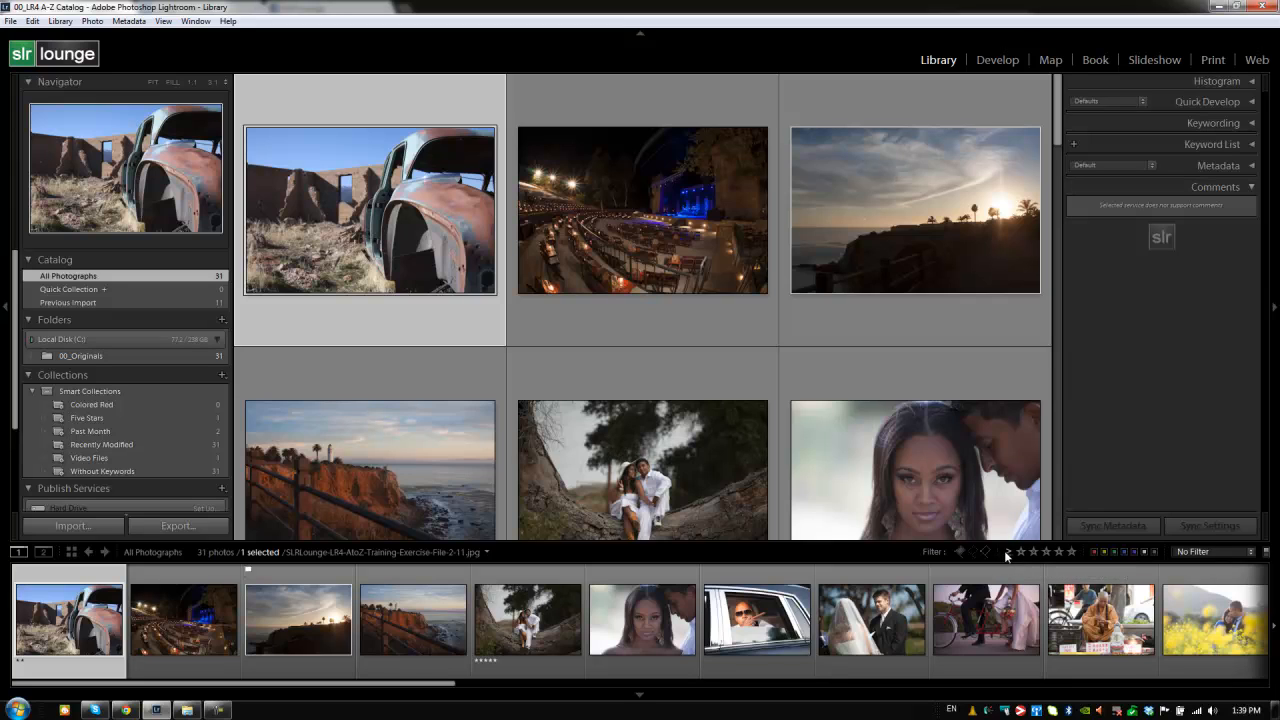
mouse_move(1008, 552)
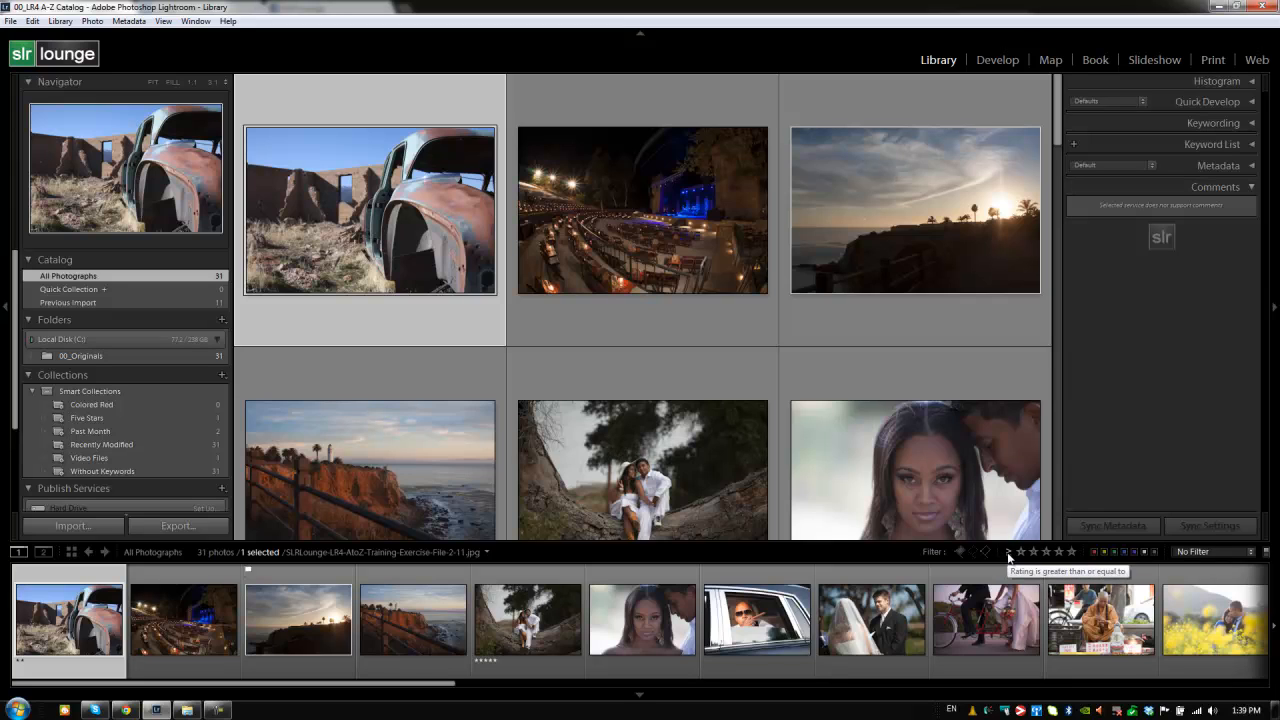
click(1010, 551)
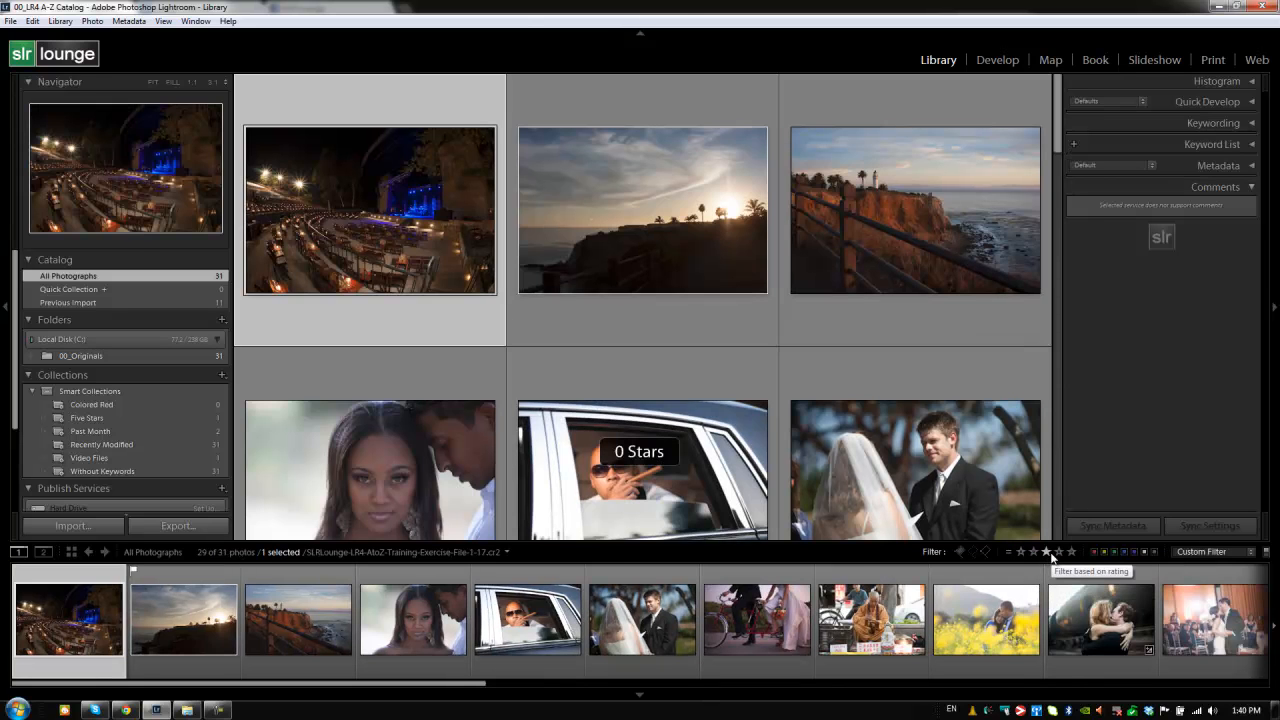
click(1045, 551)
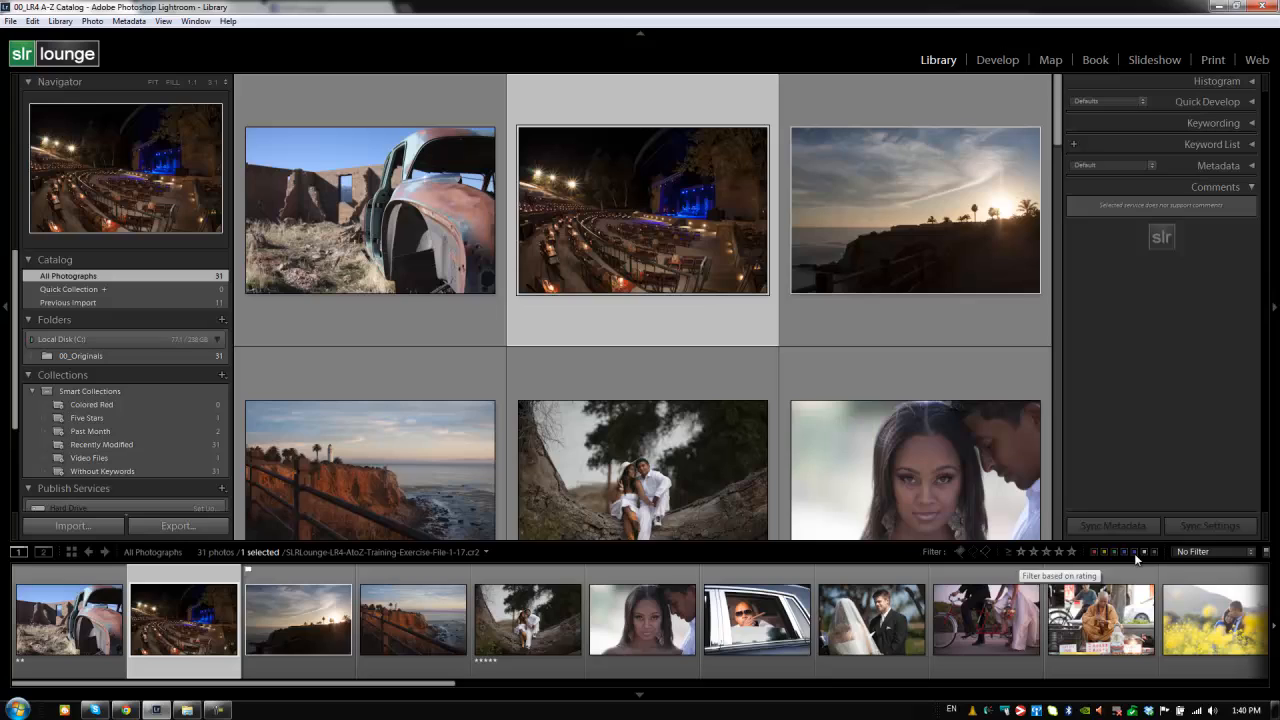
- Give the cliff sunset photo a Red label, filter by red, then switch filters off
click(1213, 551)
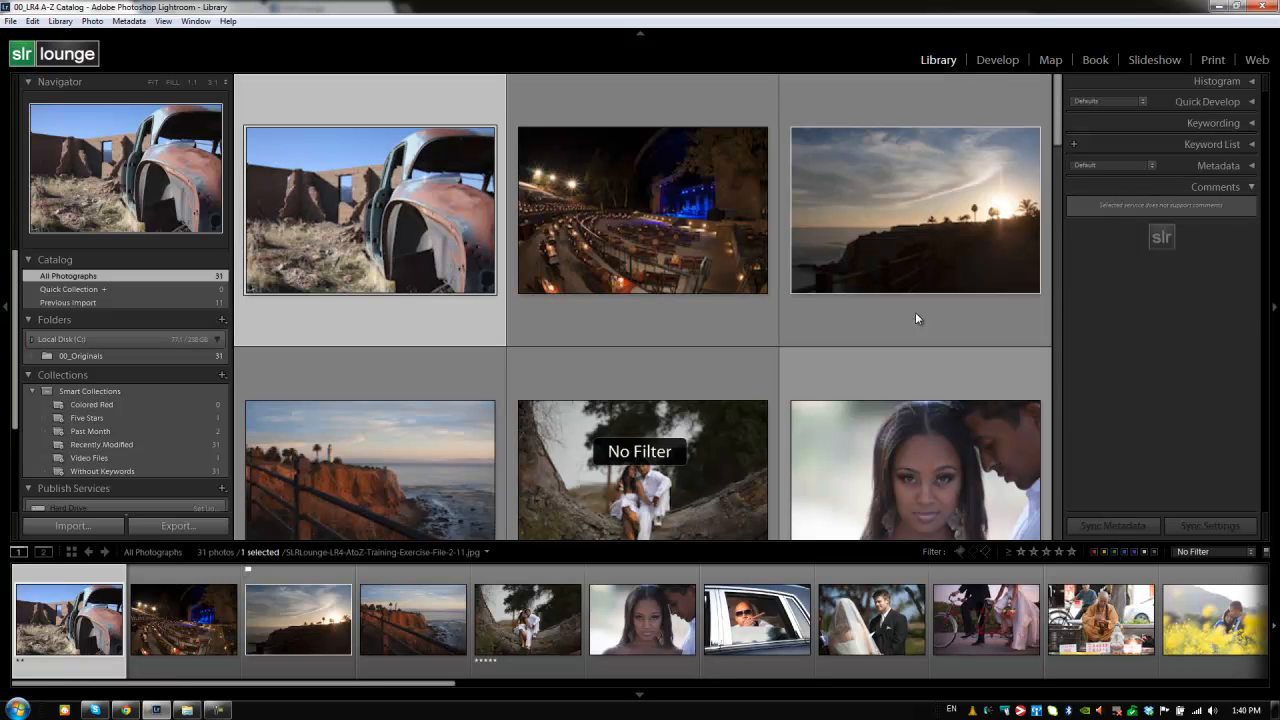
click(914, 210)
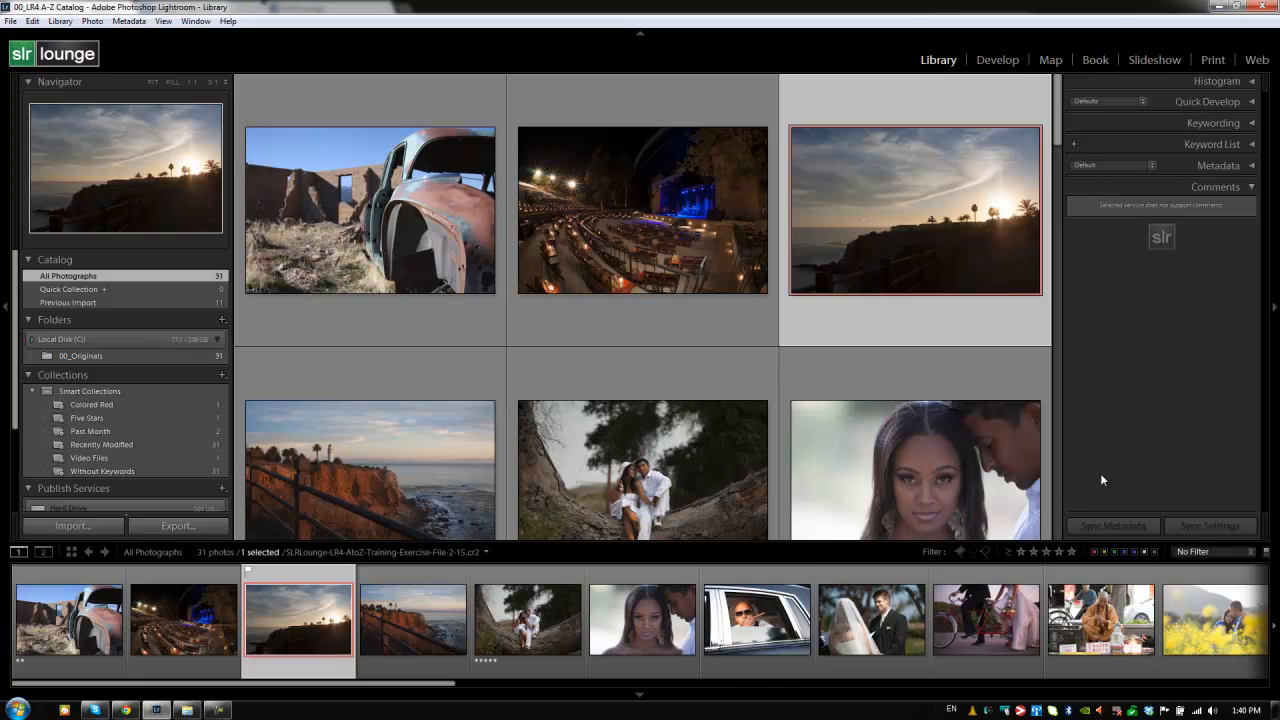
click(1093, 551)
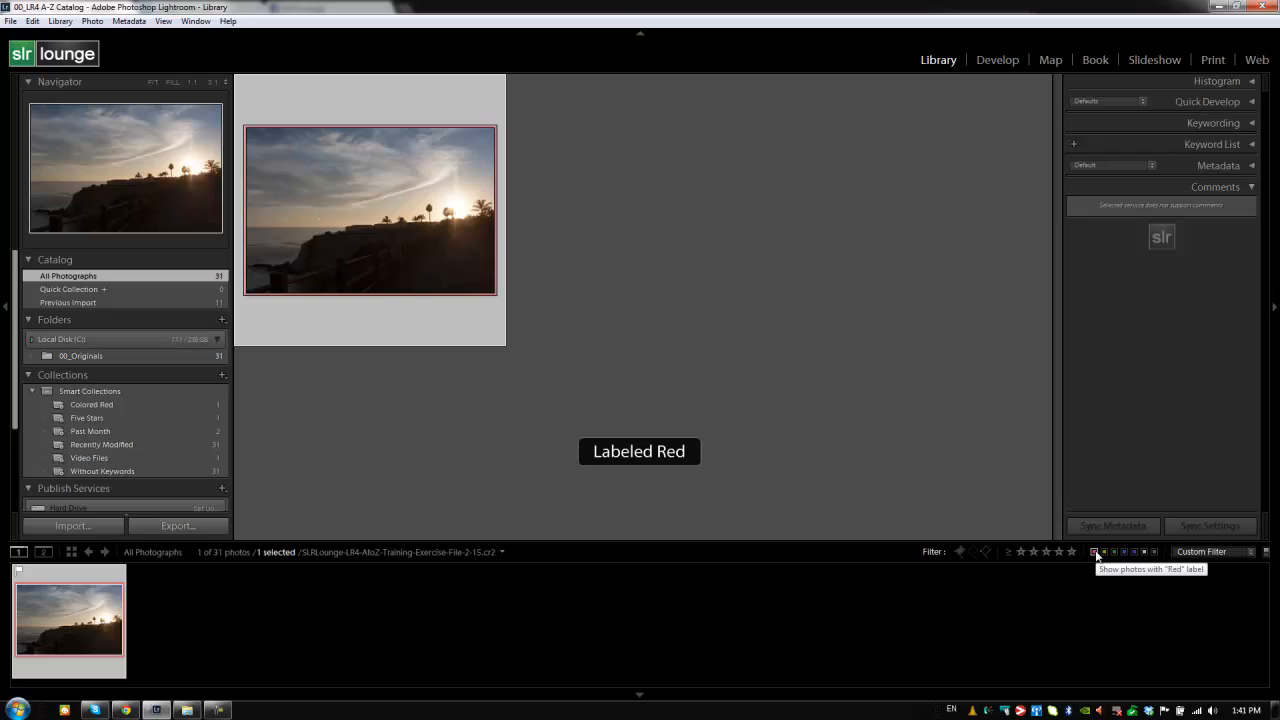
click(1214, 551)
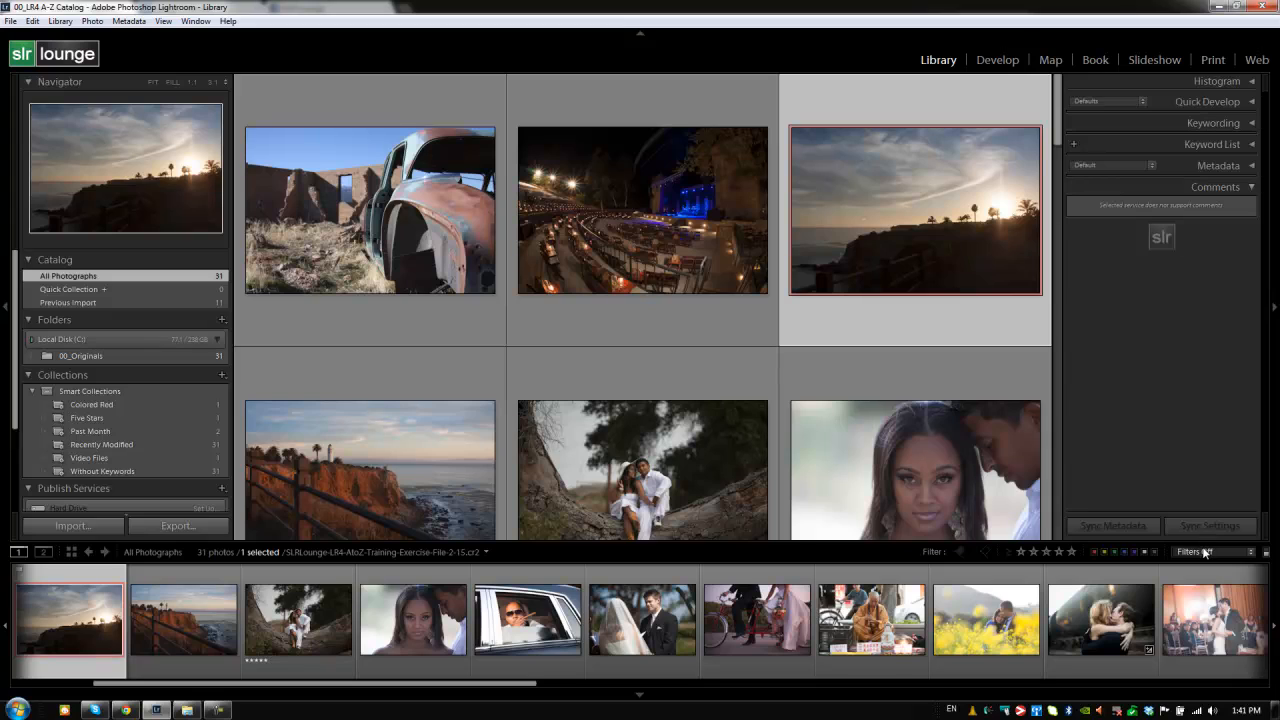
click(1213, 551)
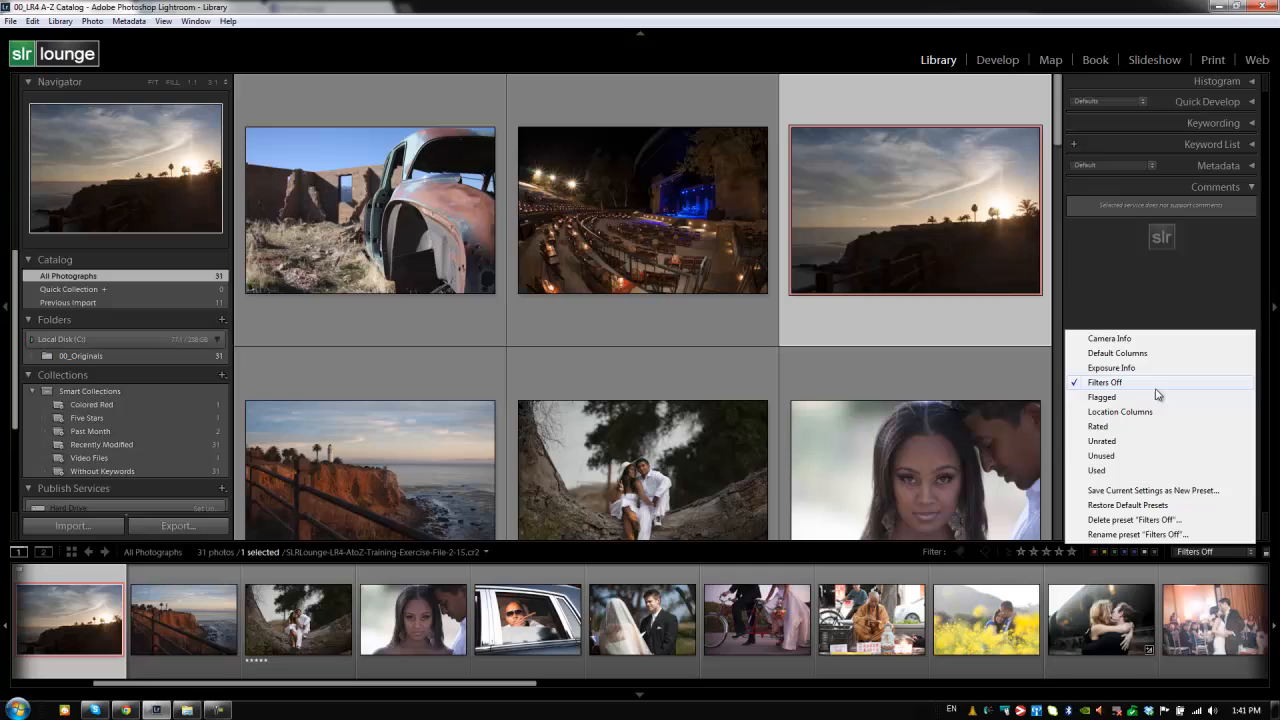
mouse_move(1114, 270)
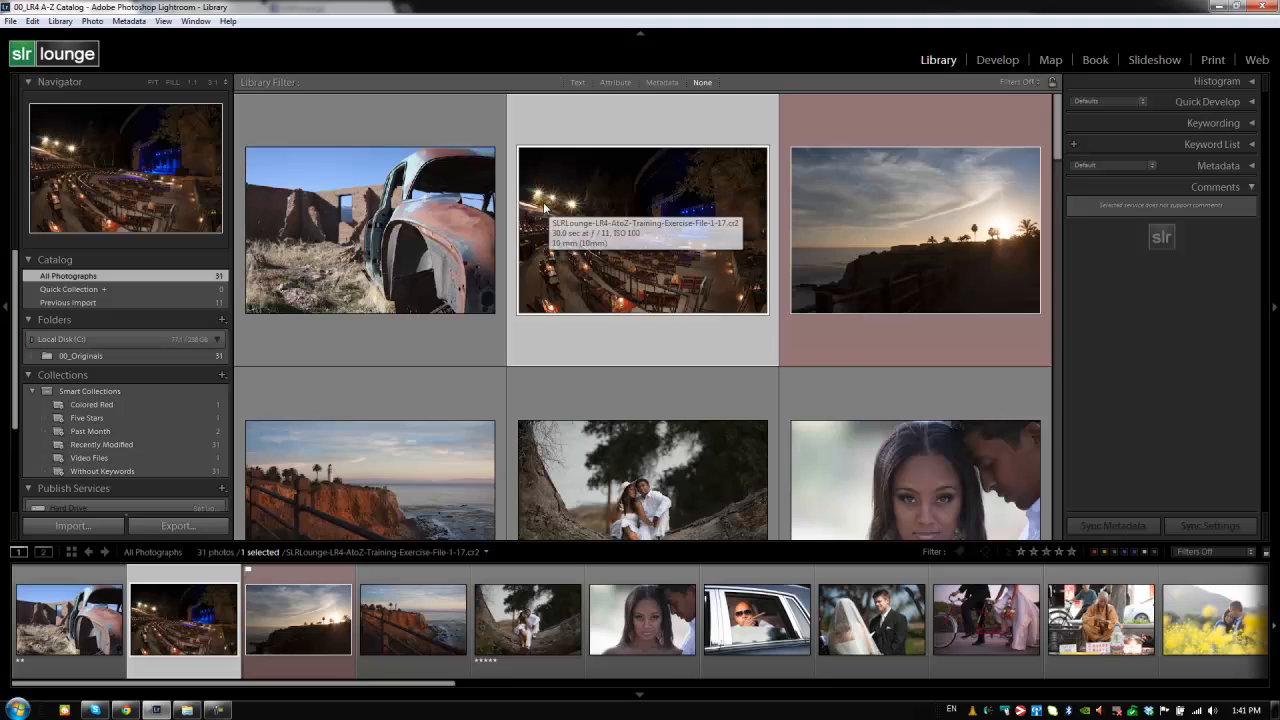
mouse_move(705, 89)
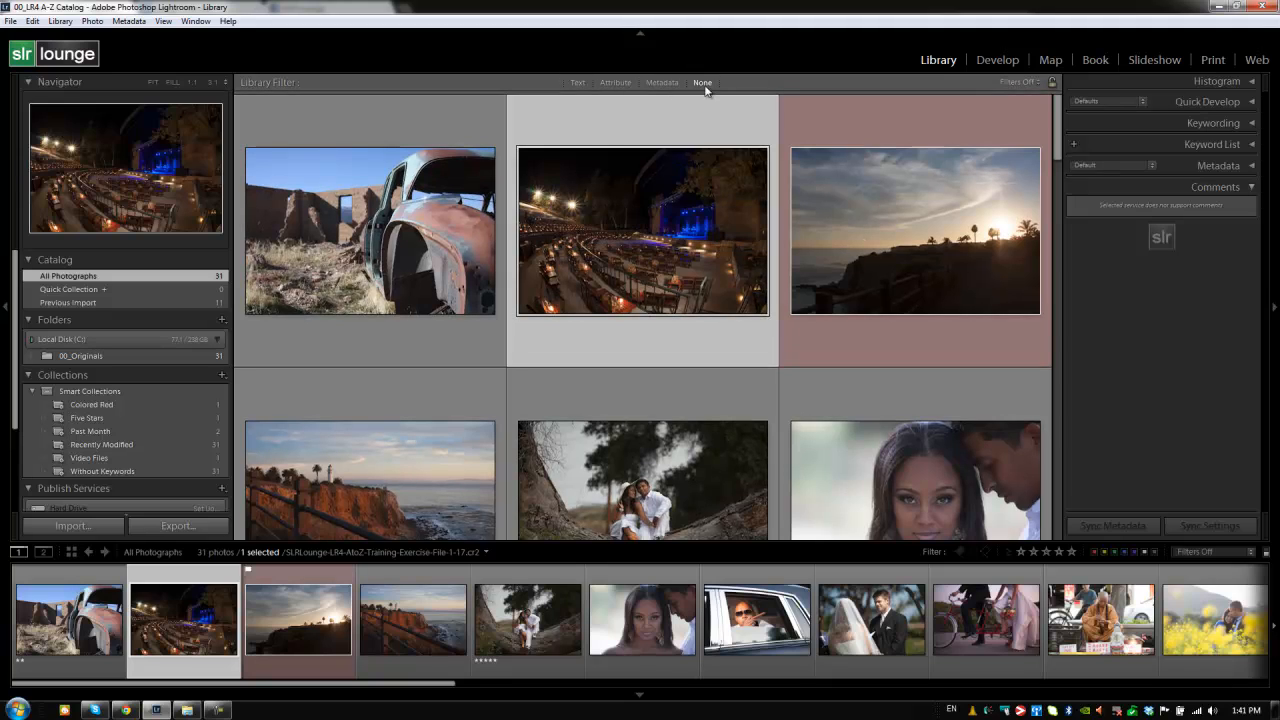
mouse_move(643, 87)
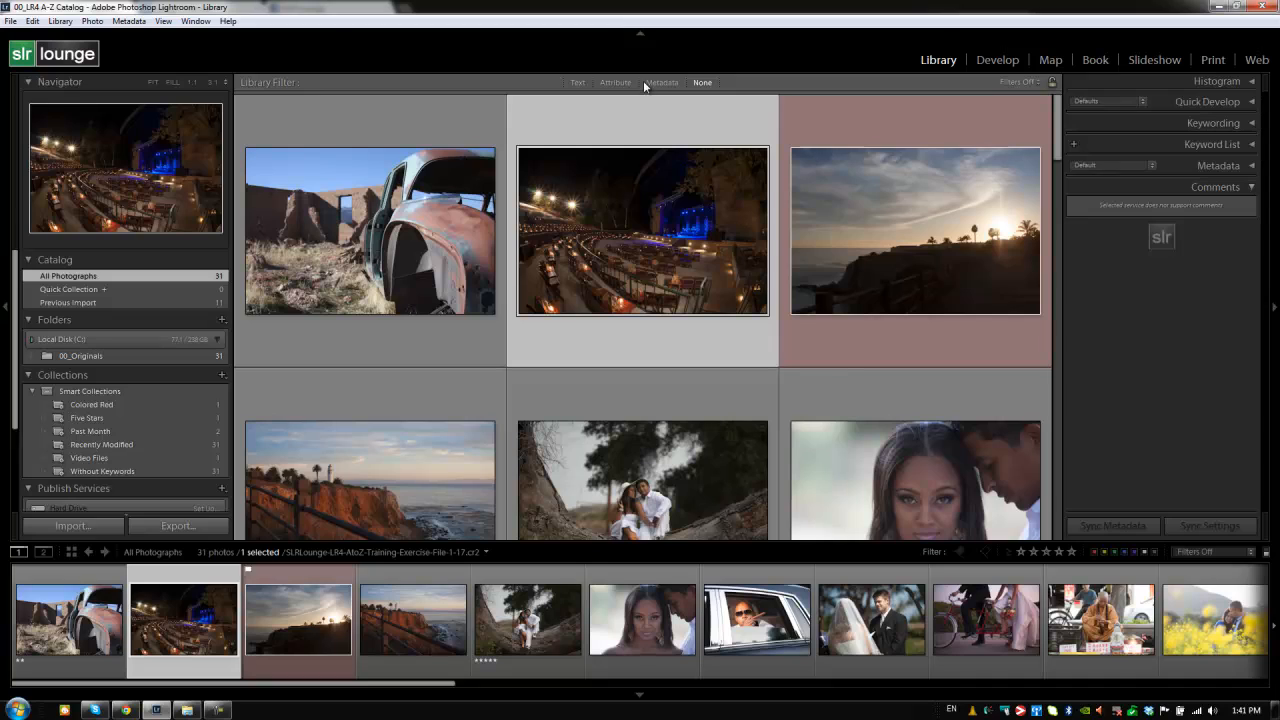
mouse_move(637, 93)
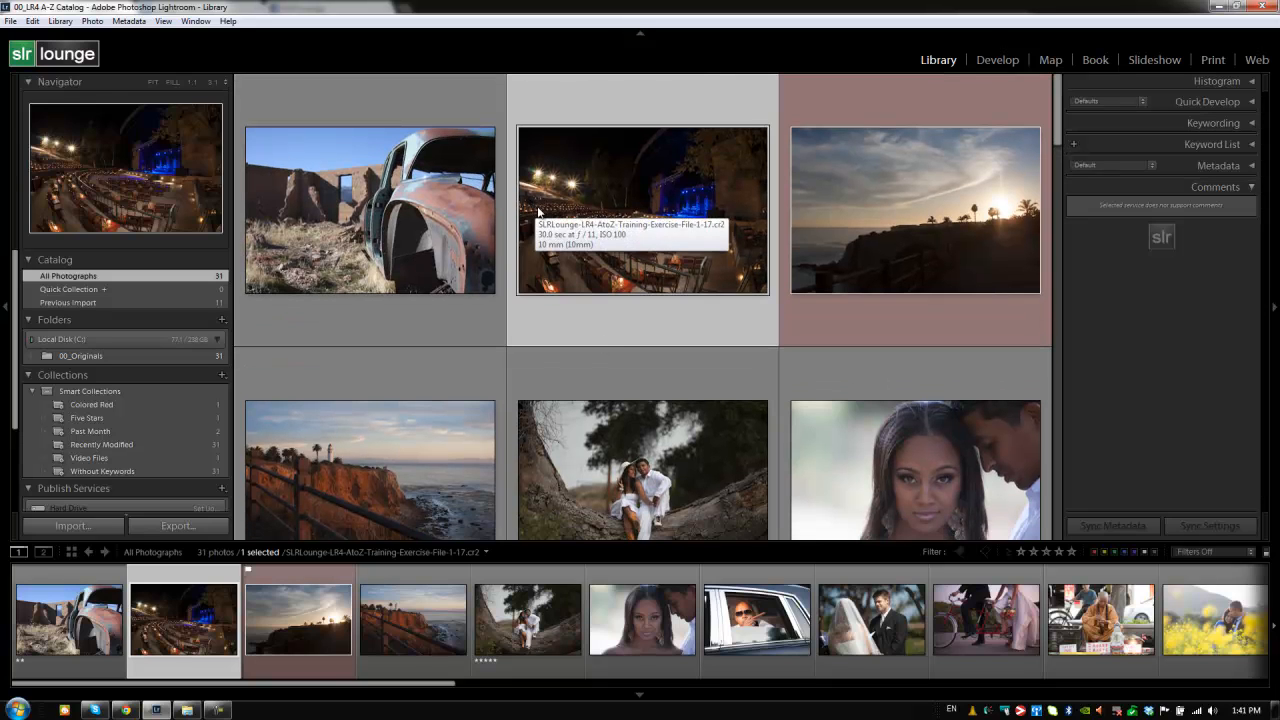
mouse_move(557, 301)
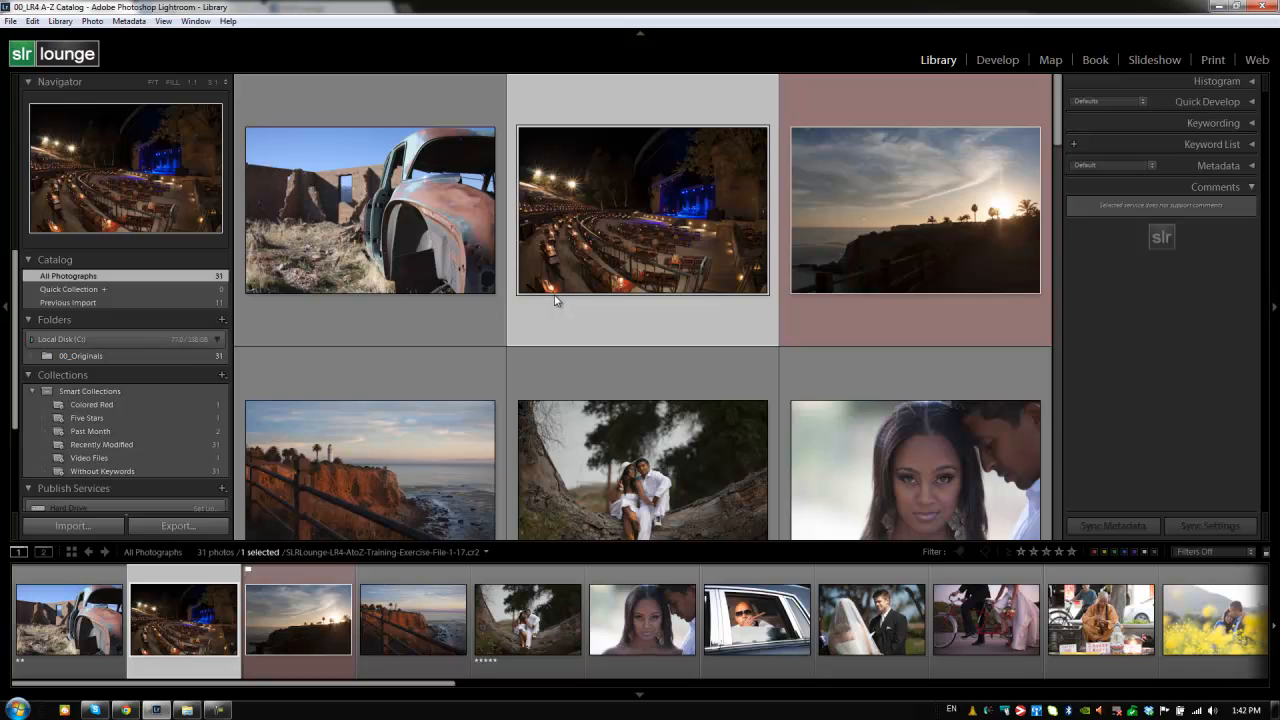
click(68, 618)
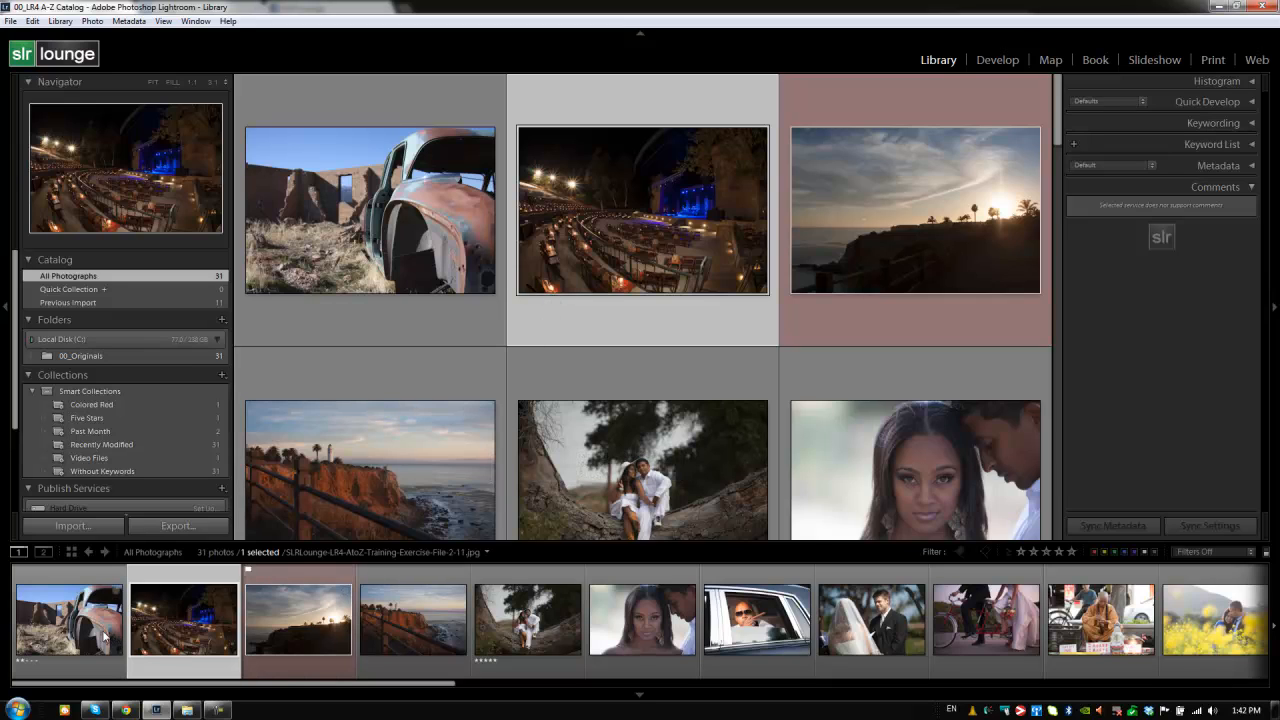
click(297, 620)
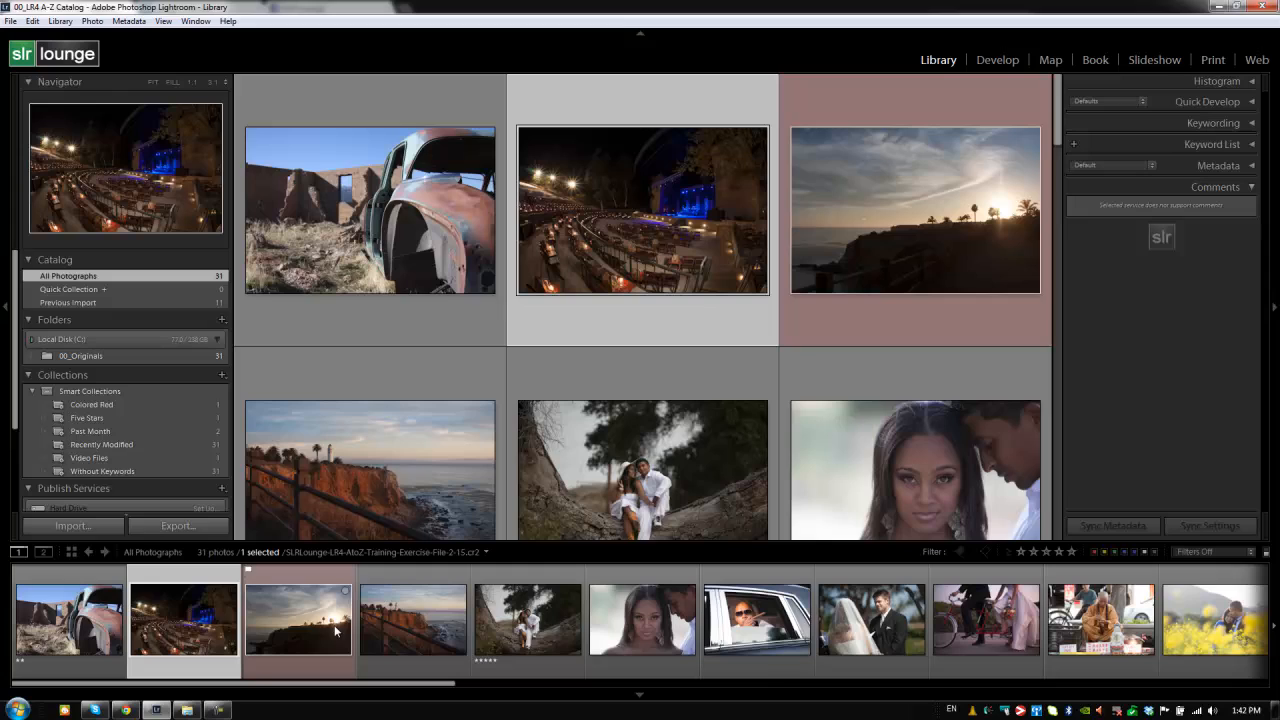
click(183, 620)
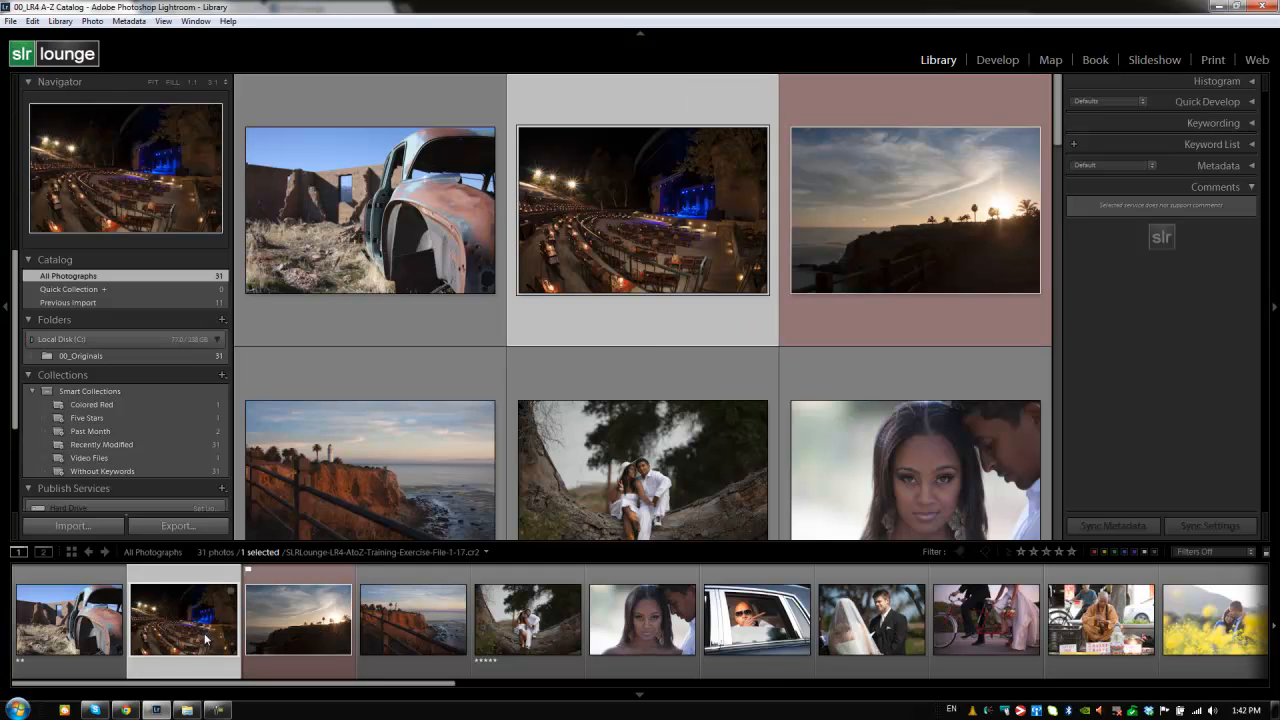
click(642, 620)
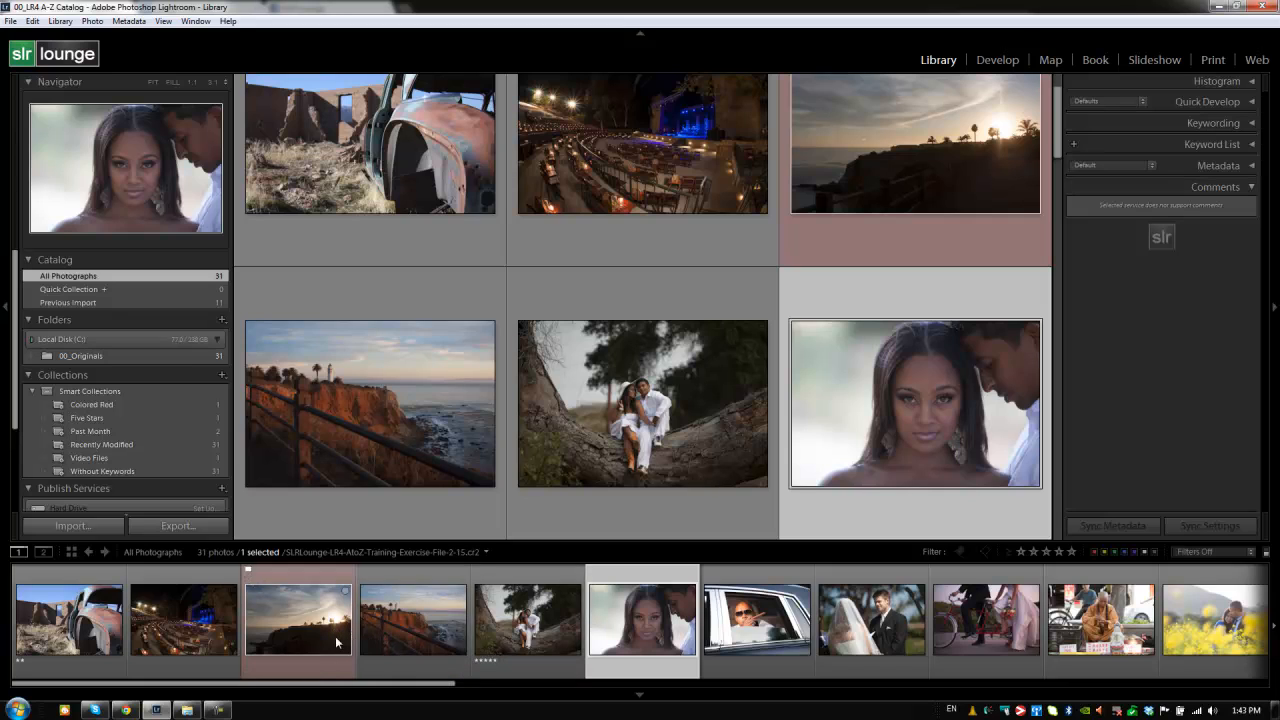
click(412, 620)
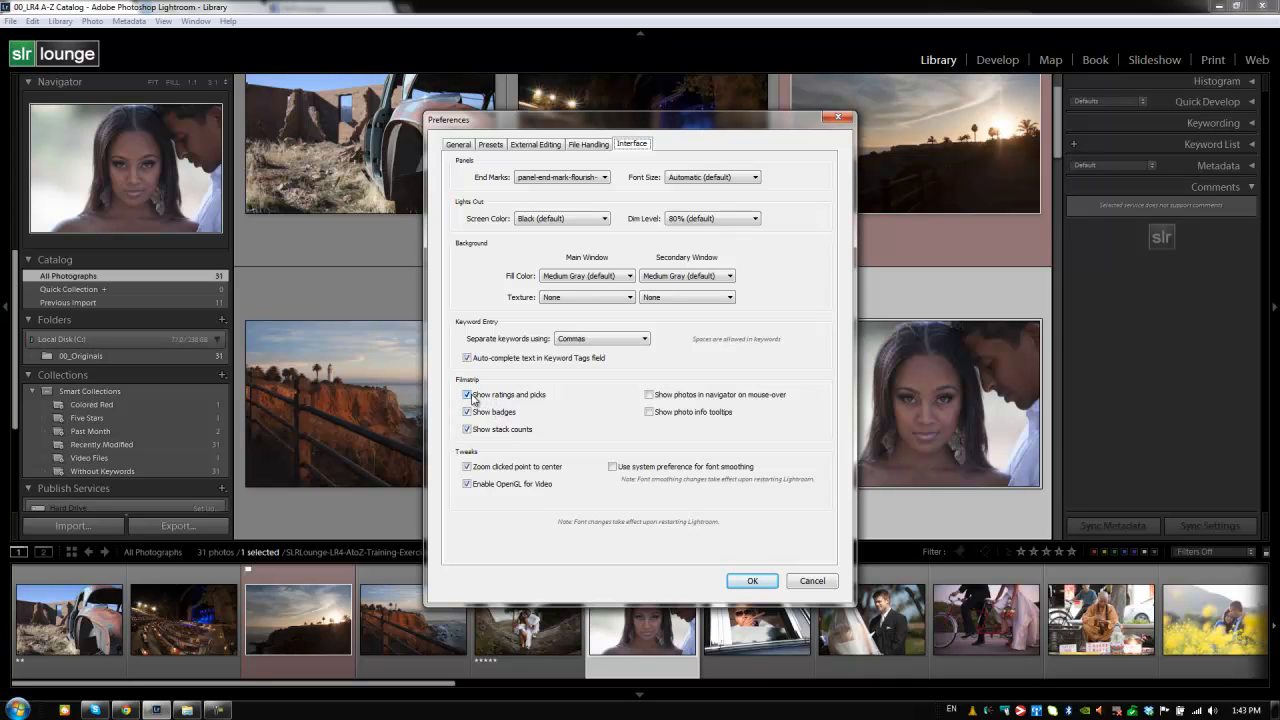
click(466, 394)
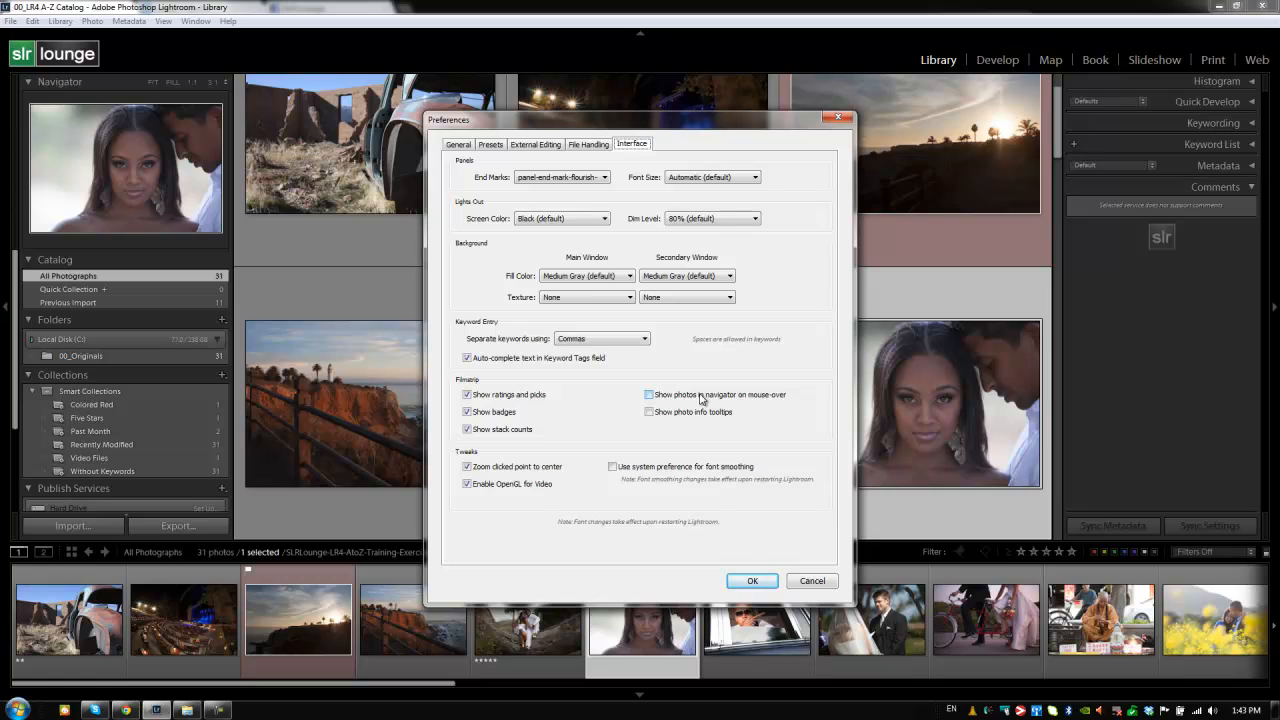
click(649, 394)
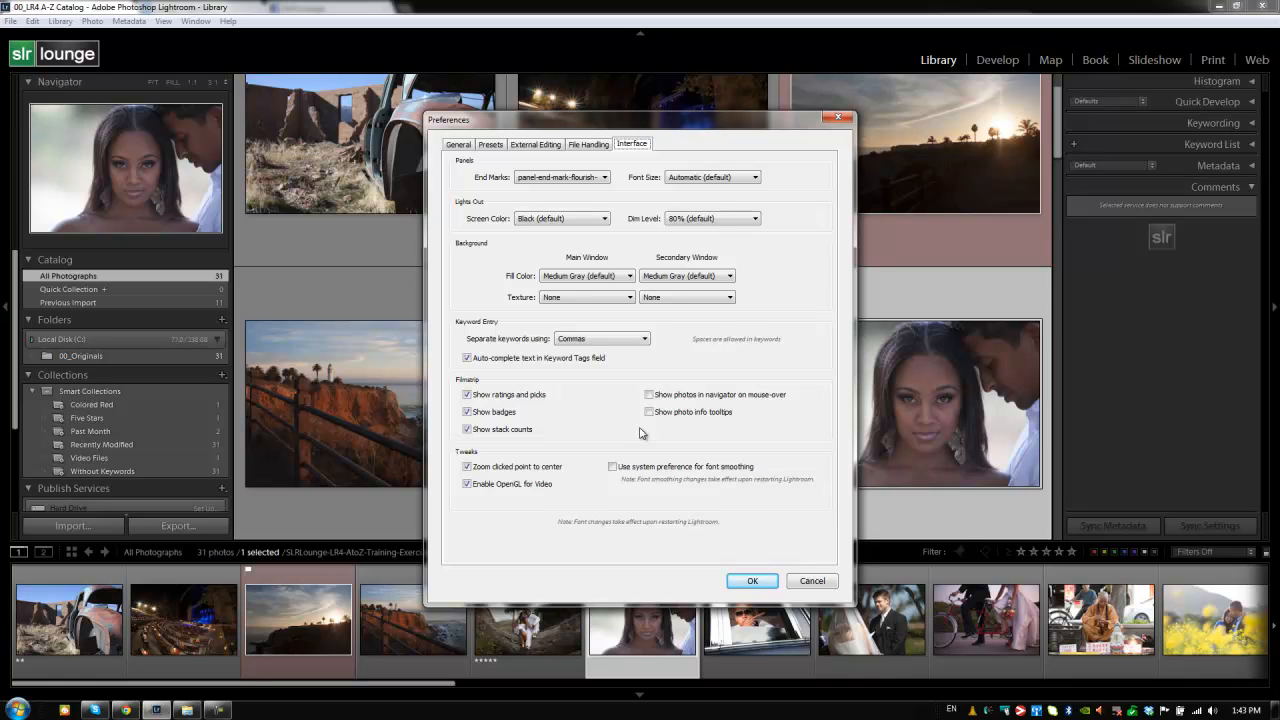
mouse_move(693, 412)
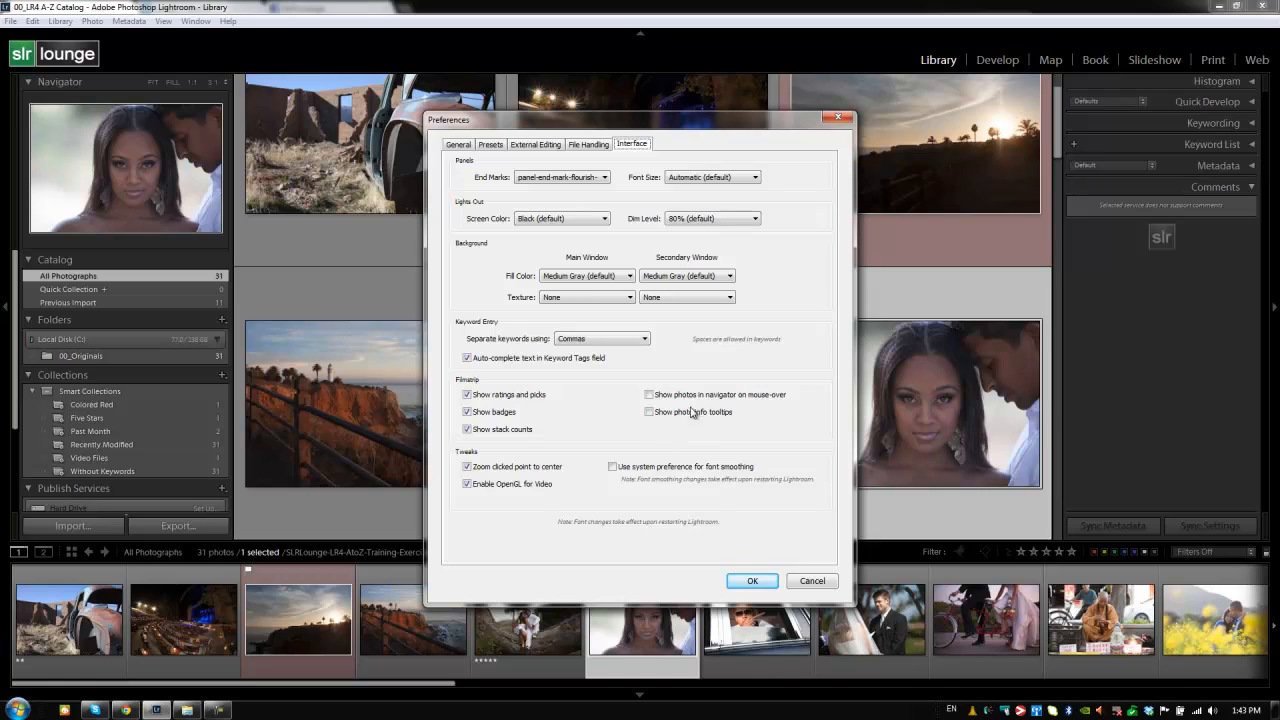
click(467, 394)
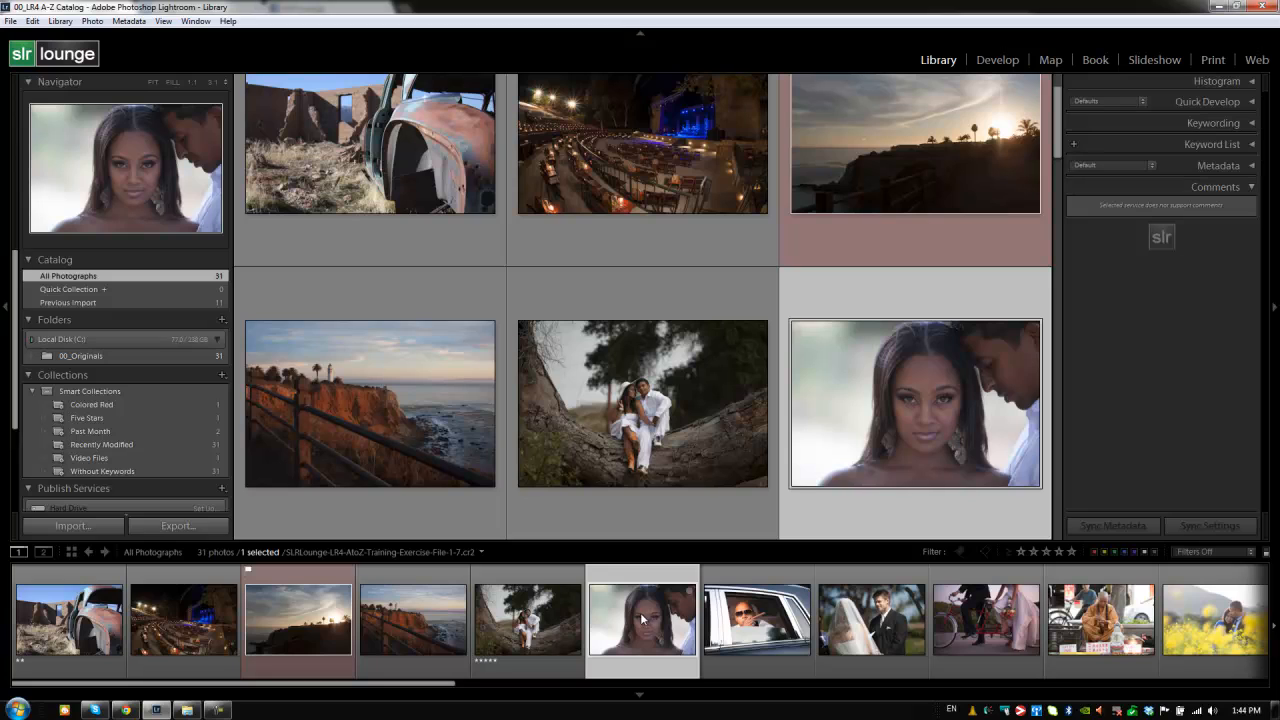
- Lock the couple's portrait to the second window from its context menu
right_click(641, 618)
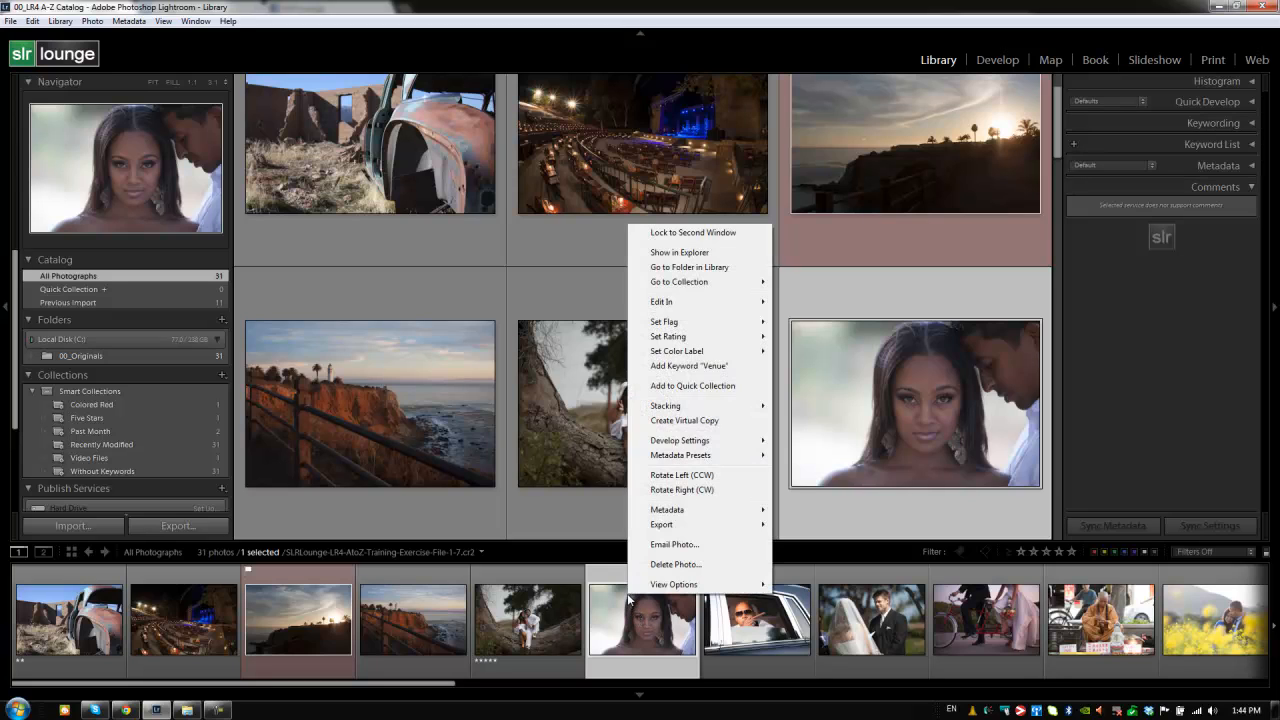
mouse_move(665, 232)
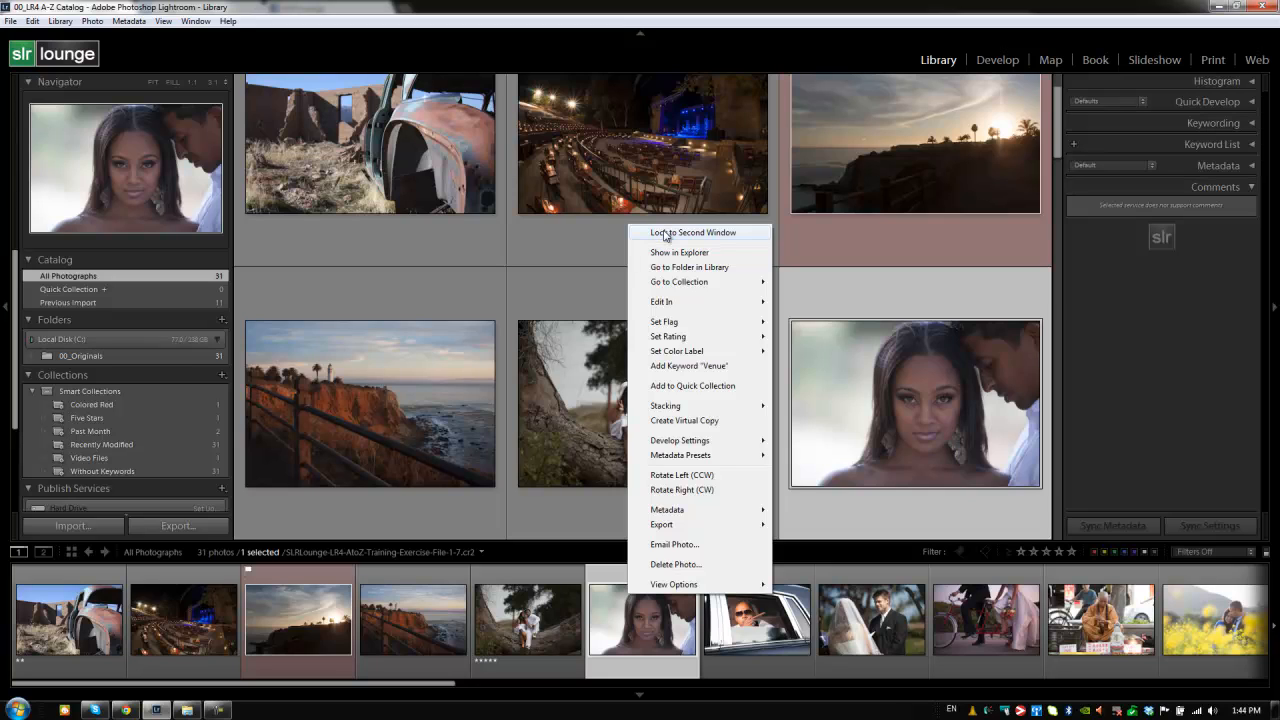
mouse_move(660, 238)
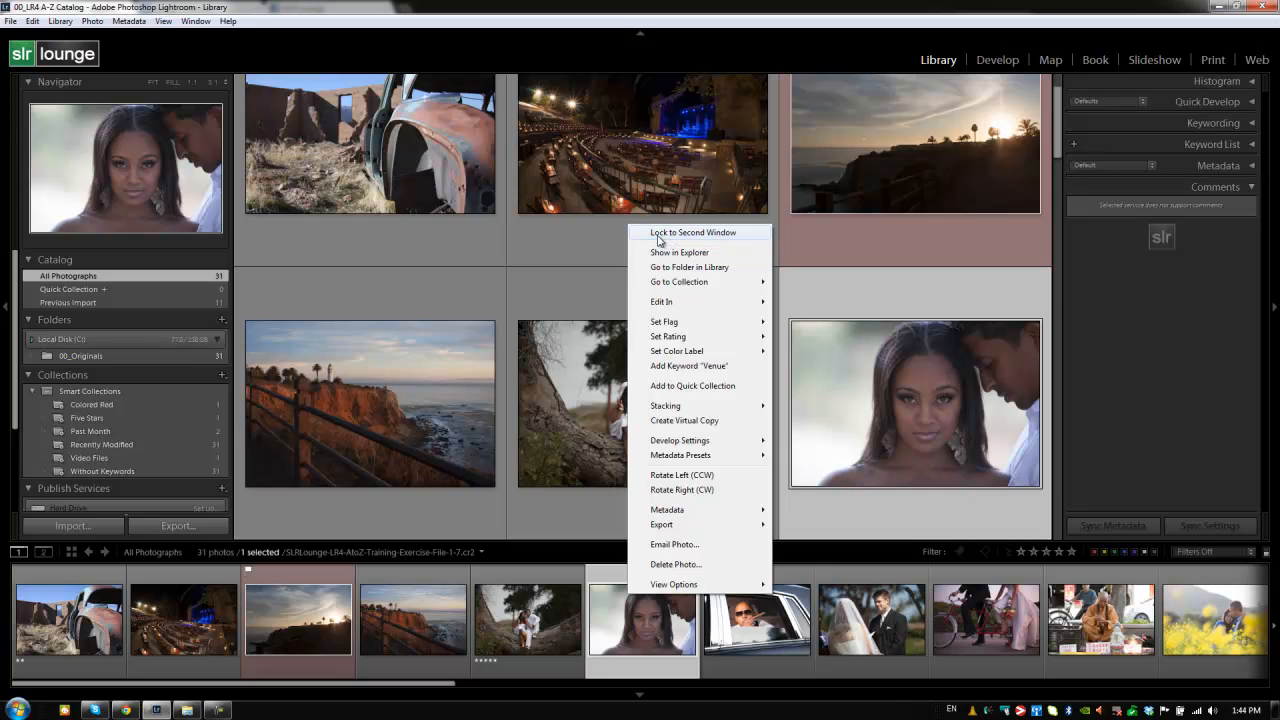
mouse_move(680, 237)
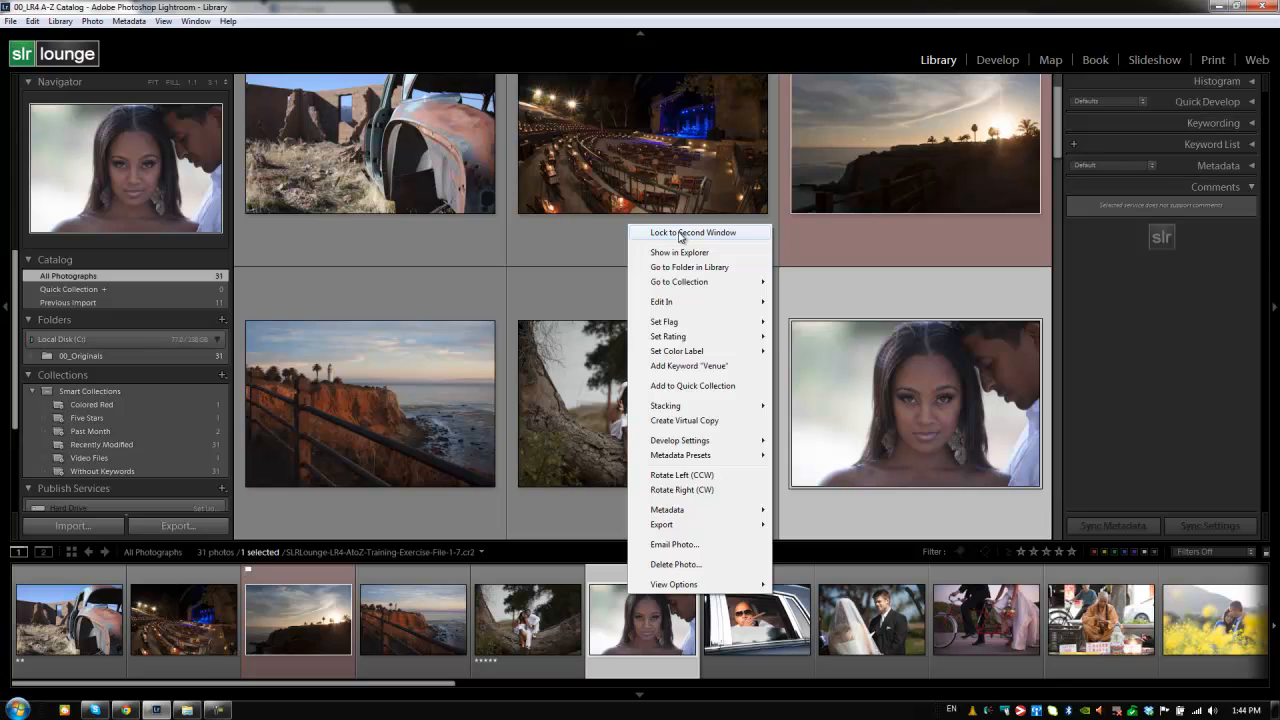
click(693, 232)
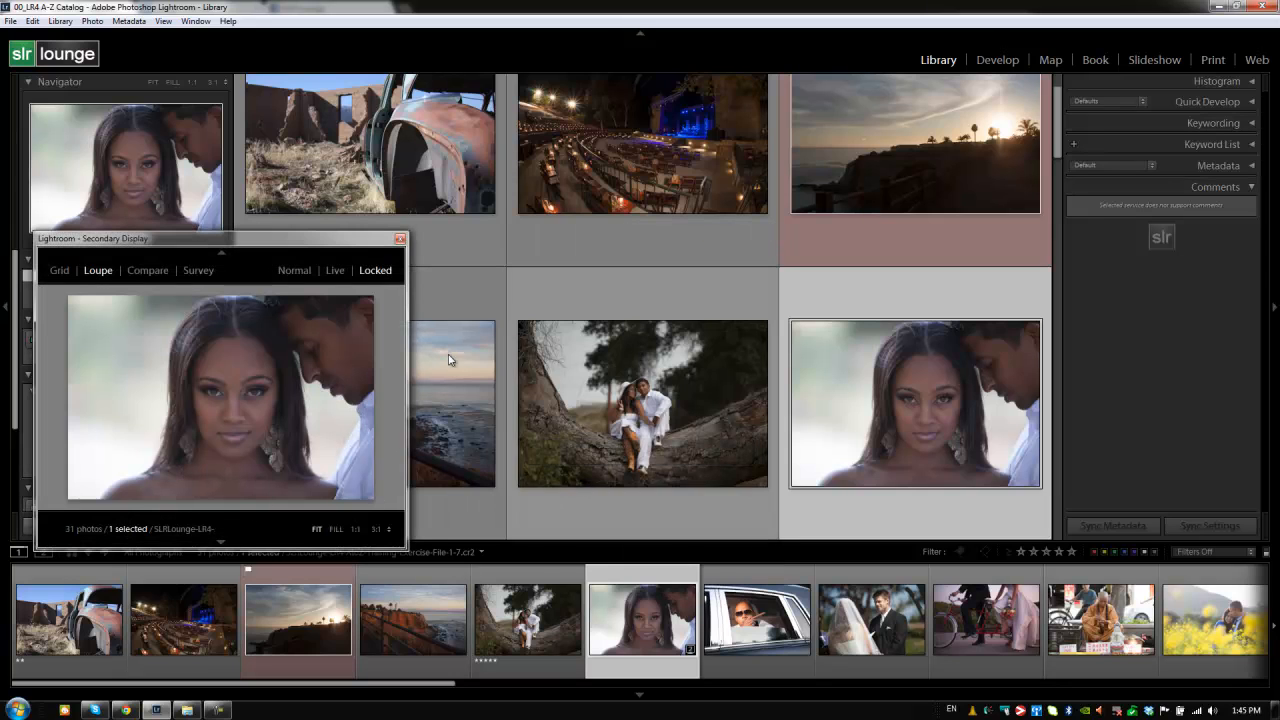
mouse_move(611, 434)
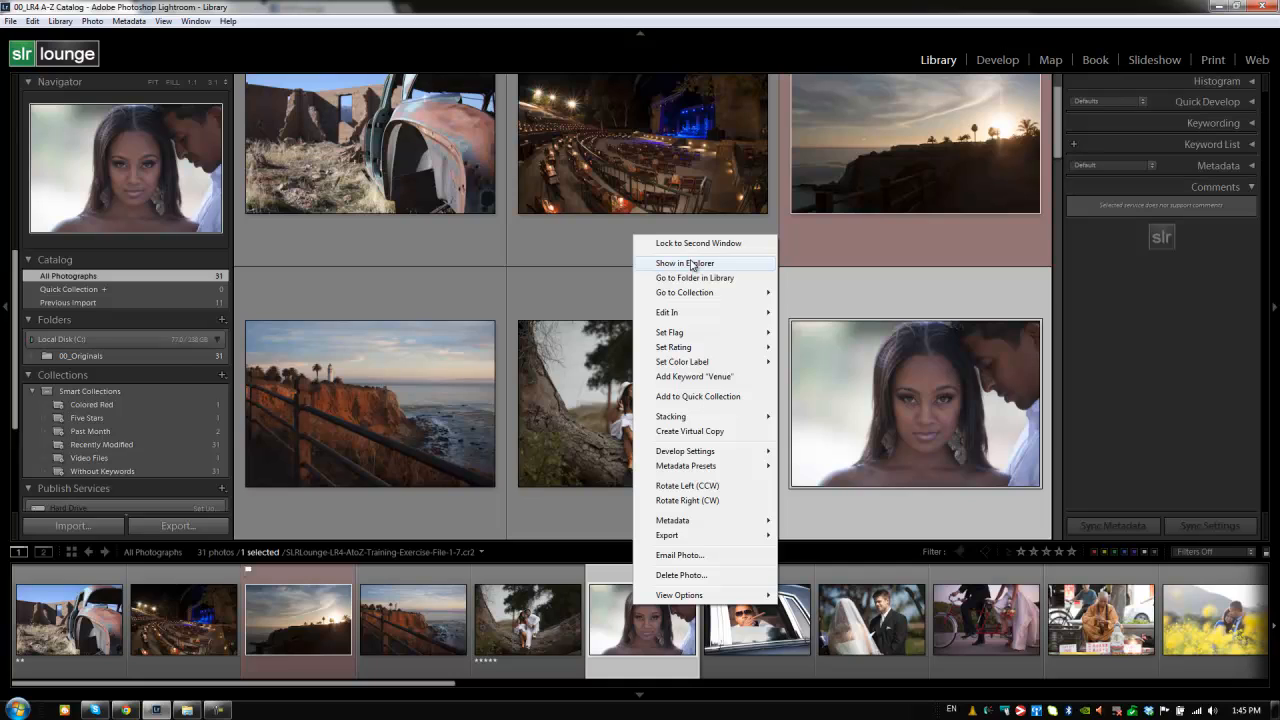
mouse_move(690, 278)
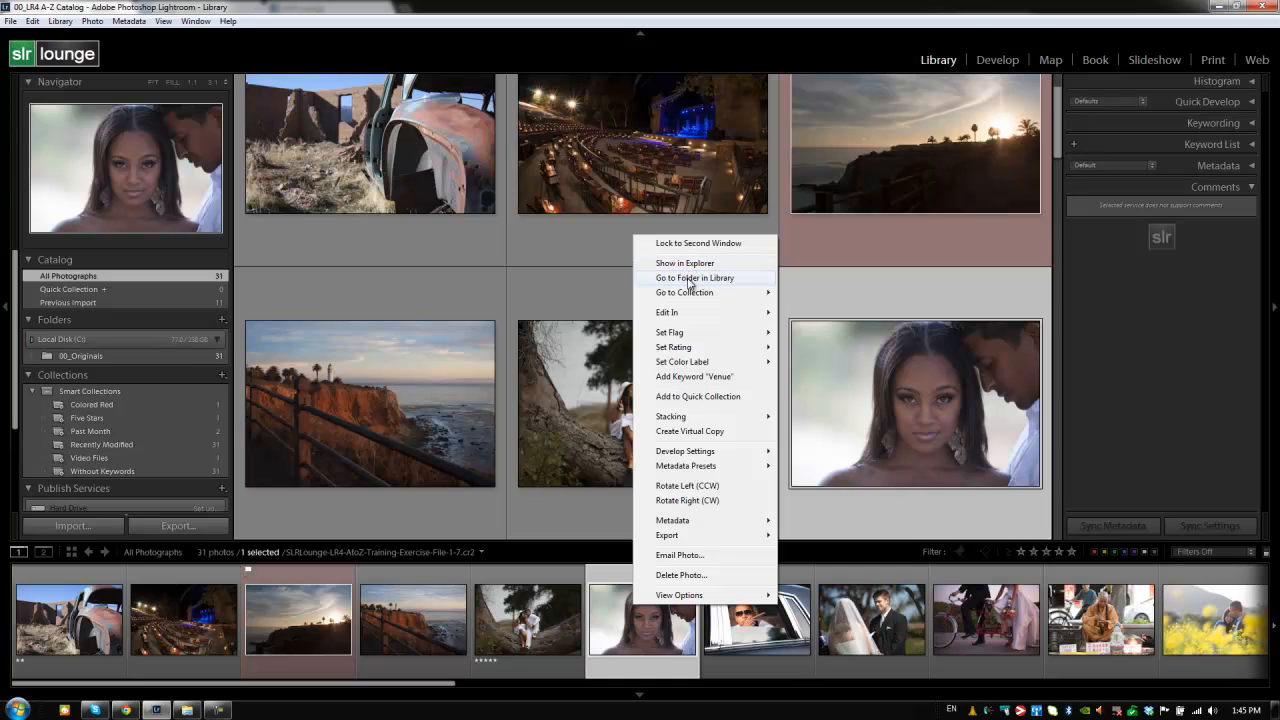
mouse_move(684, 292)
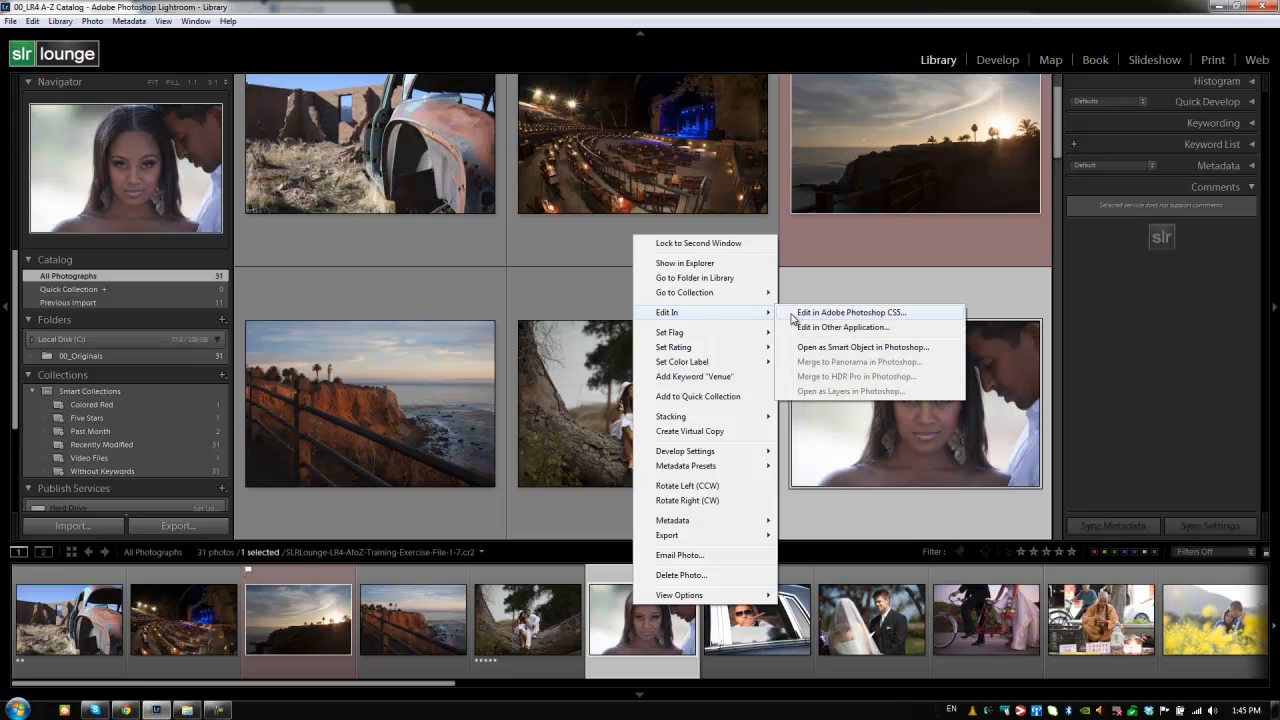
mouse_move(808, 387)
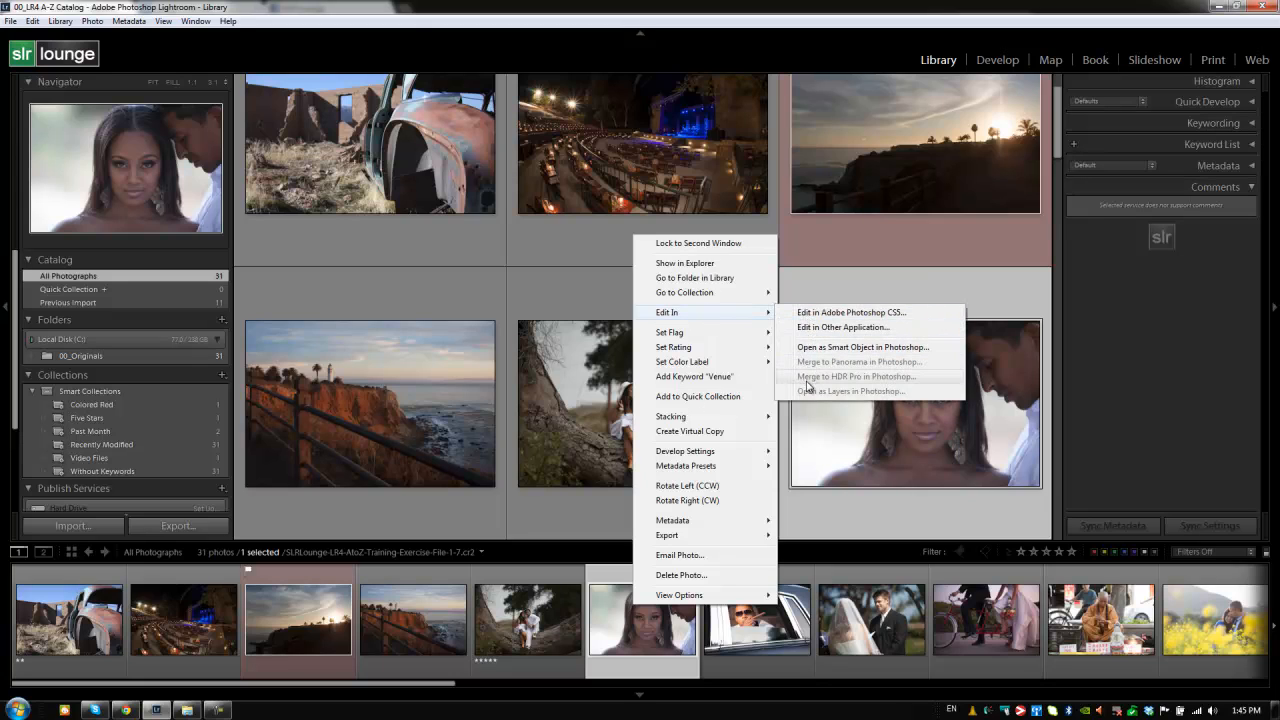
mouse_move(725, 320)
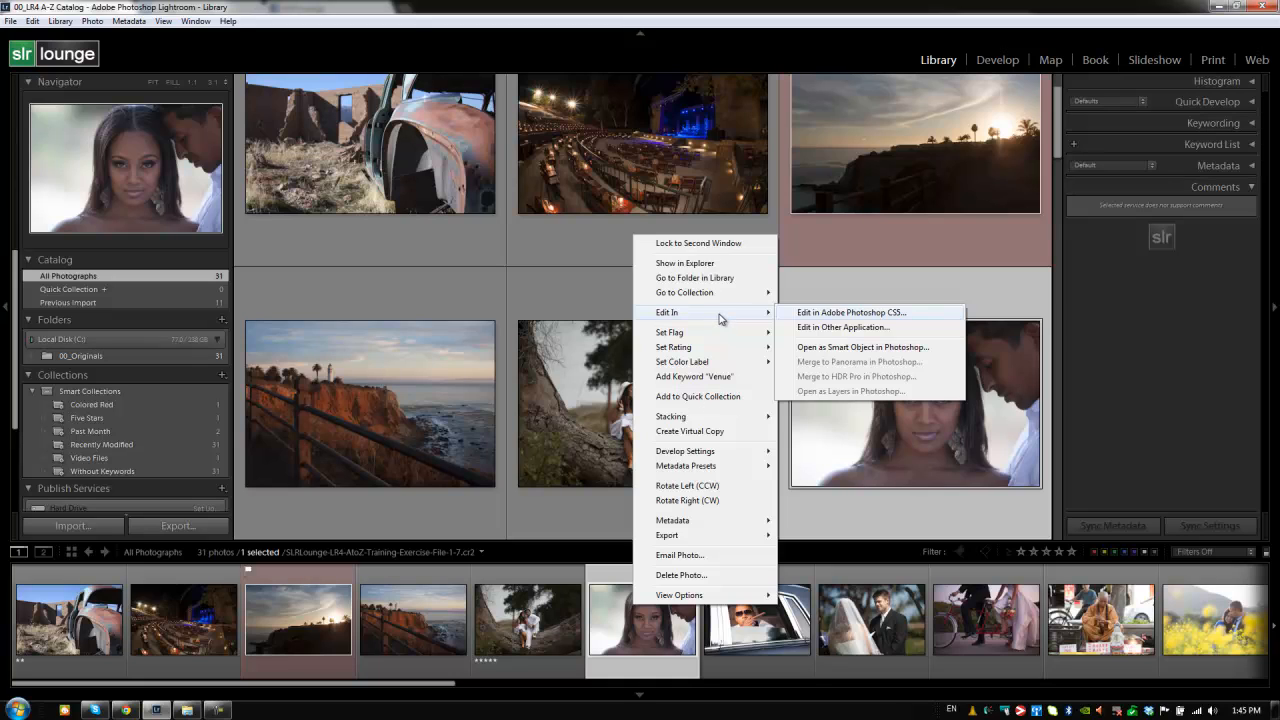
mouse_move(673, 347)
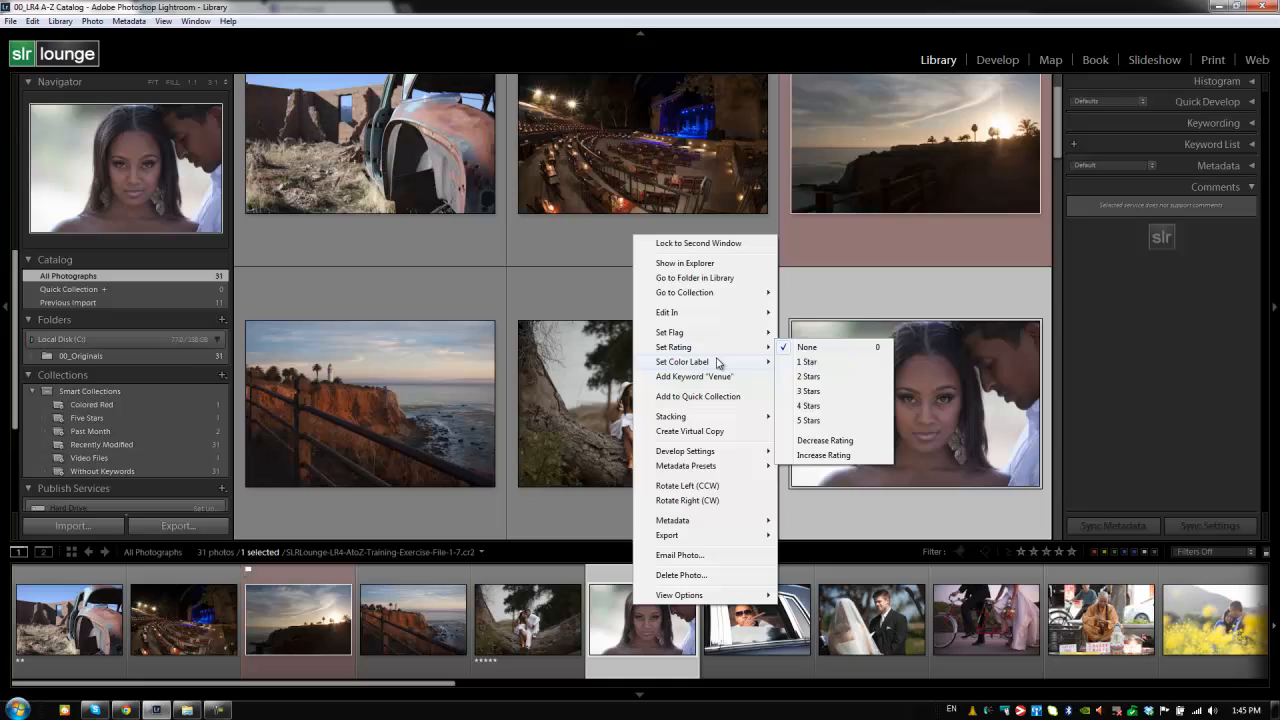
mouse_move(683, 362)
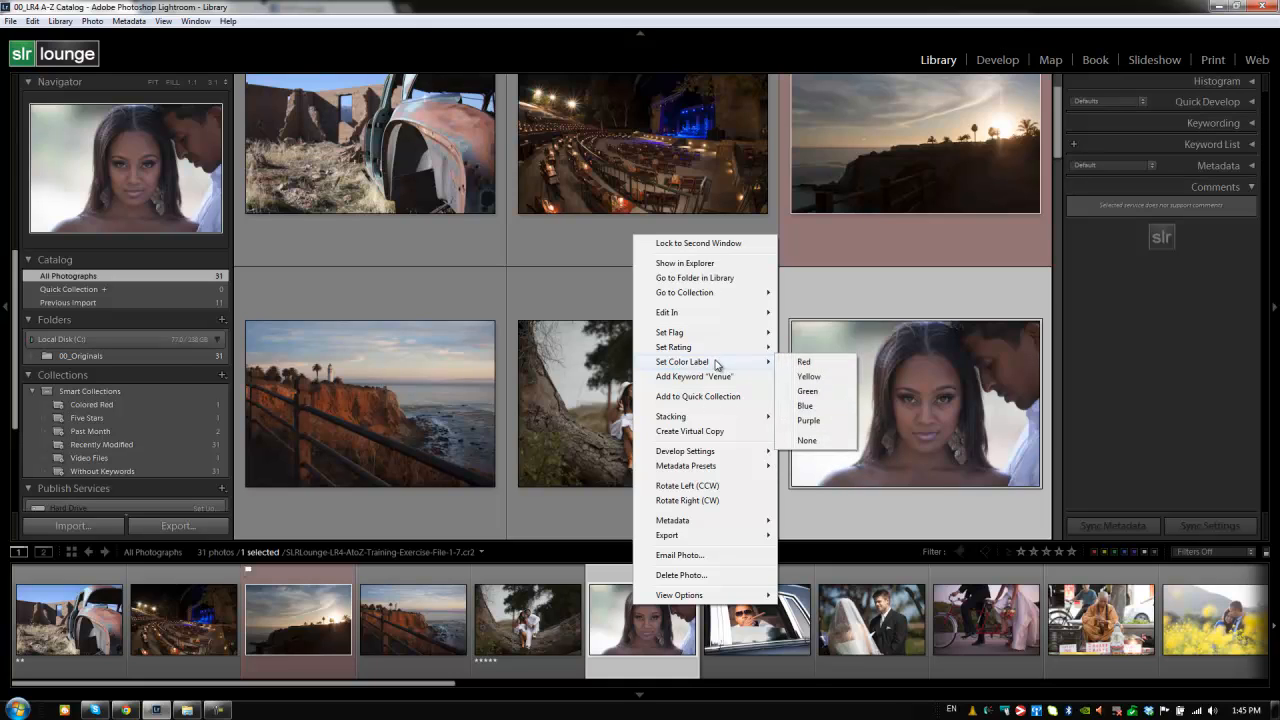
mouse_move(710, 377)
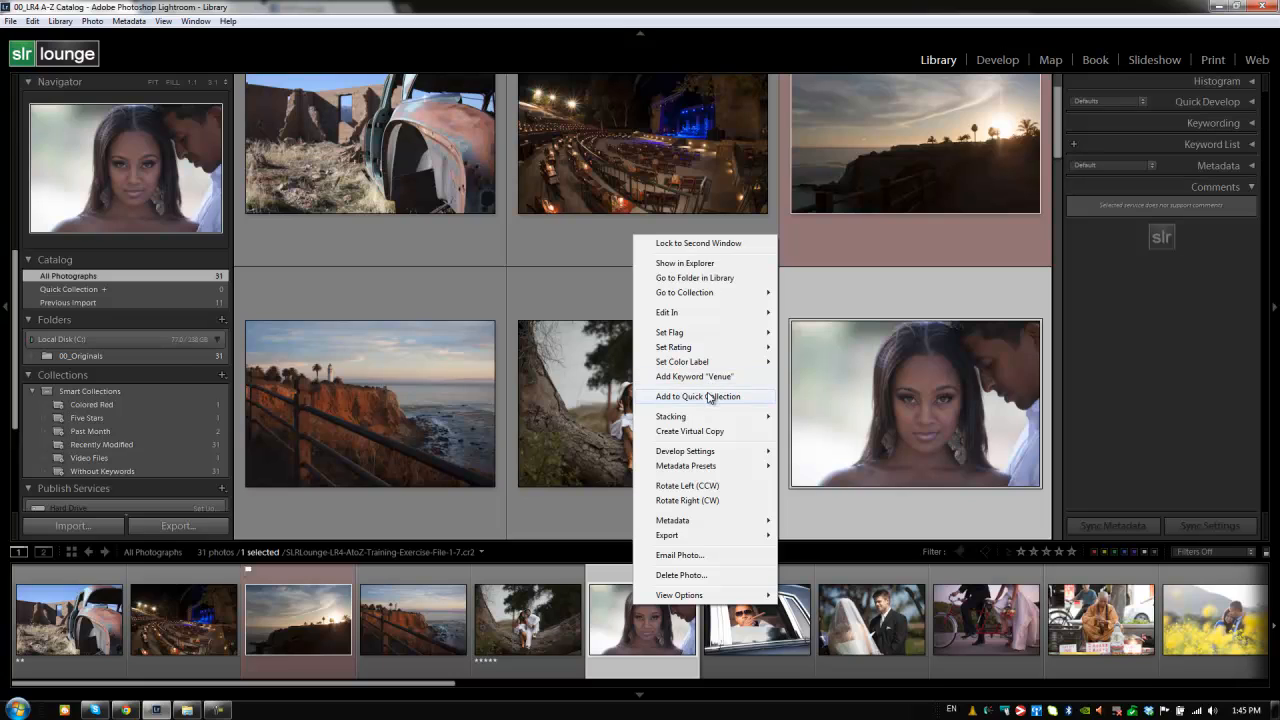
mouse_move(706, 411)
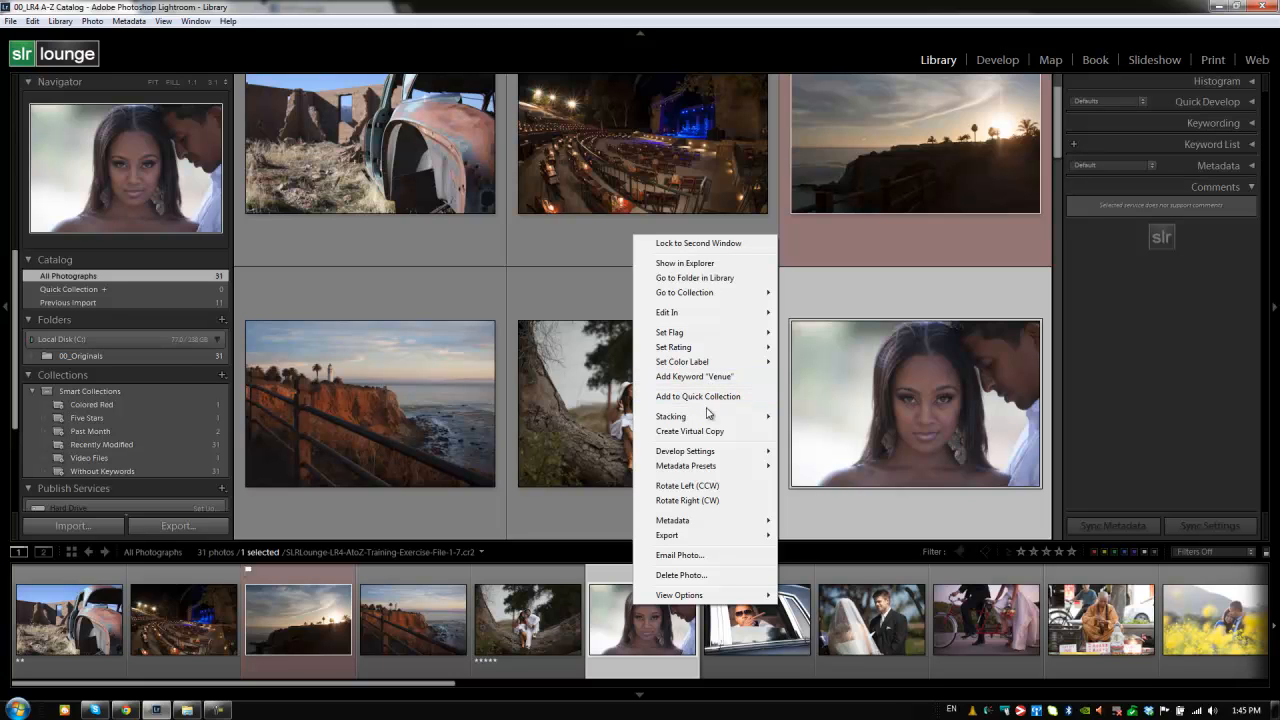
mouse_move(671, 416)
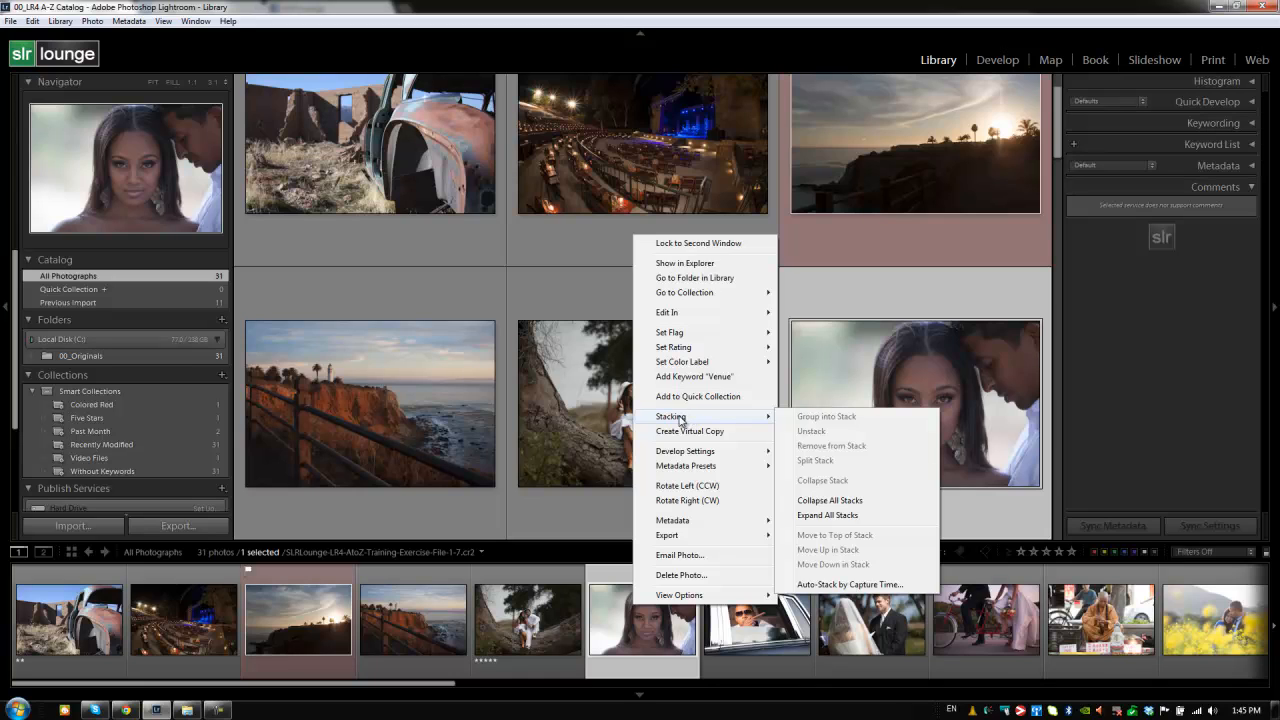
mouse_move(652, 430)
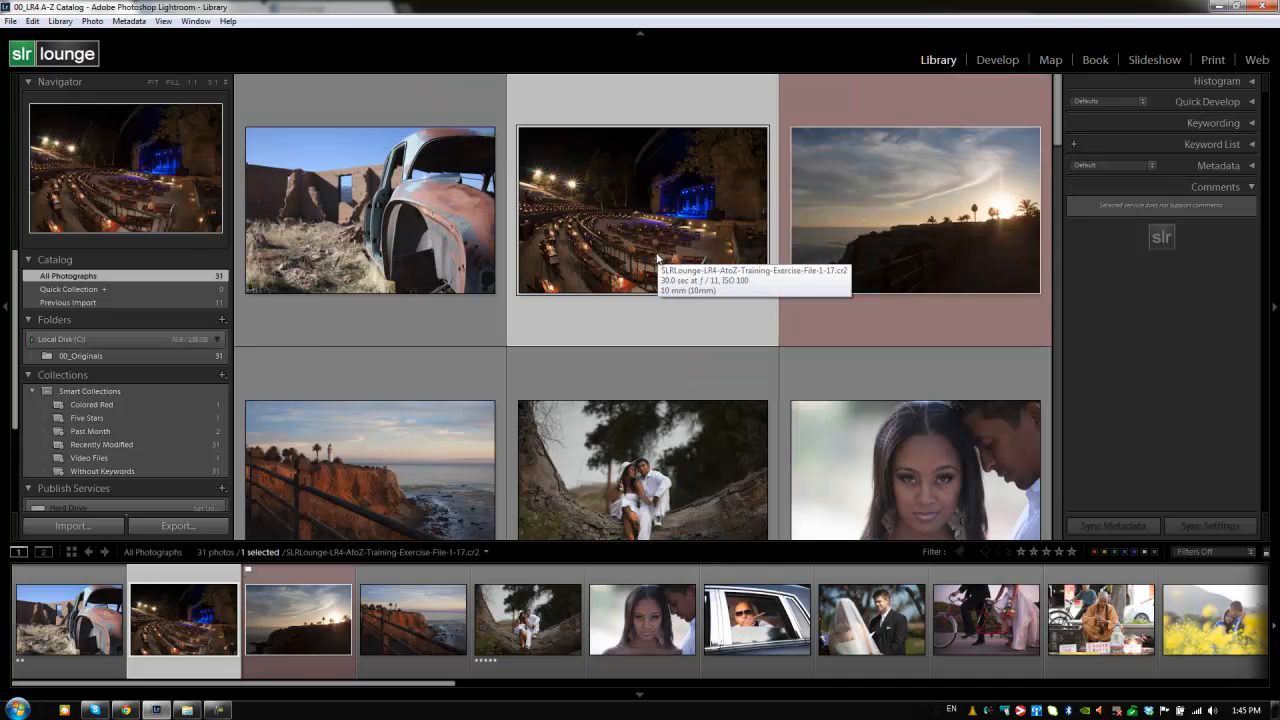
- Select the rusted car photo in the grid
click(369, 209)
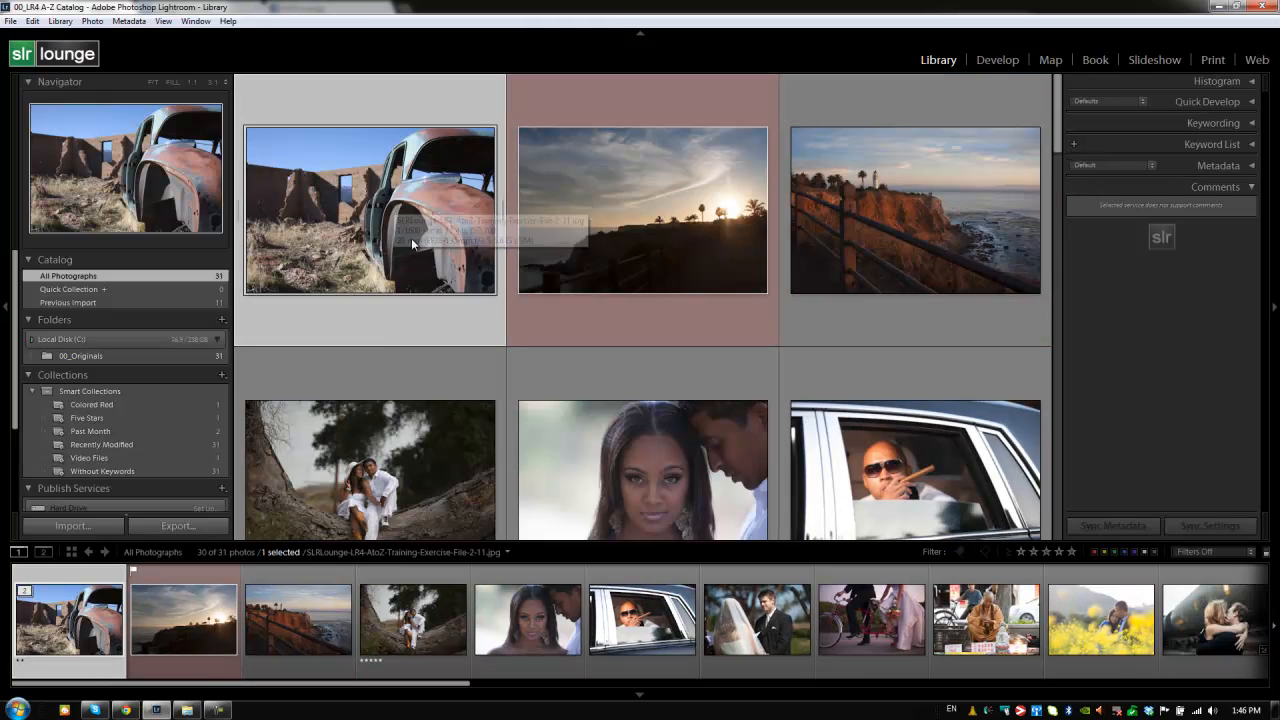
mouse_move(490, 218)
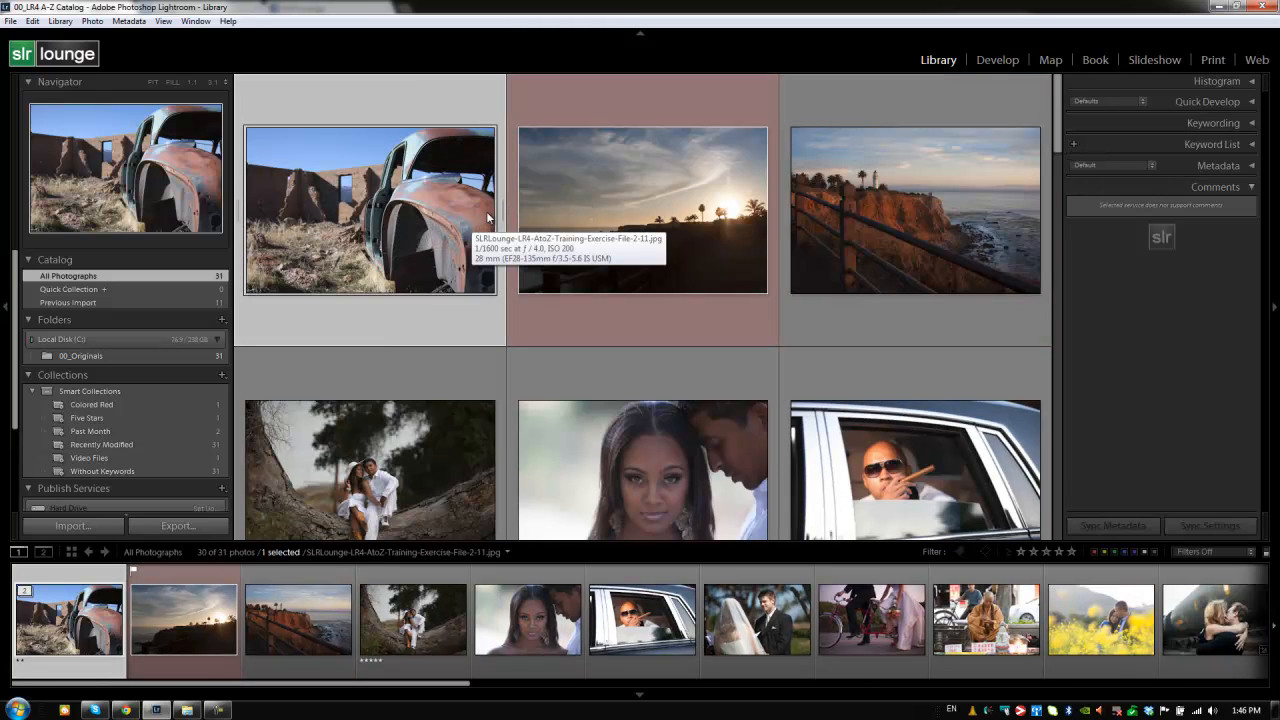
mouse_move(503, 210)
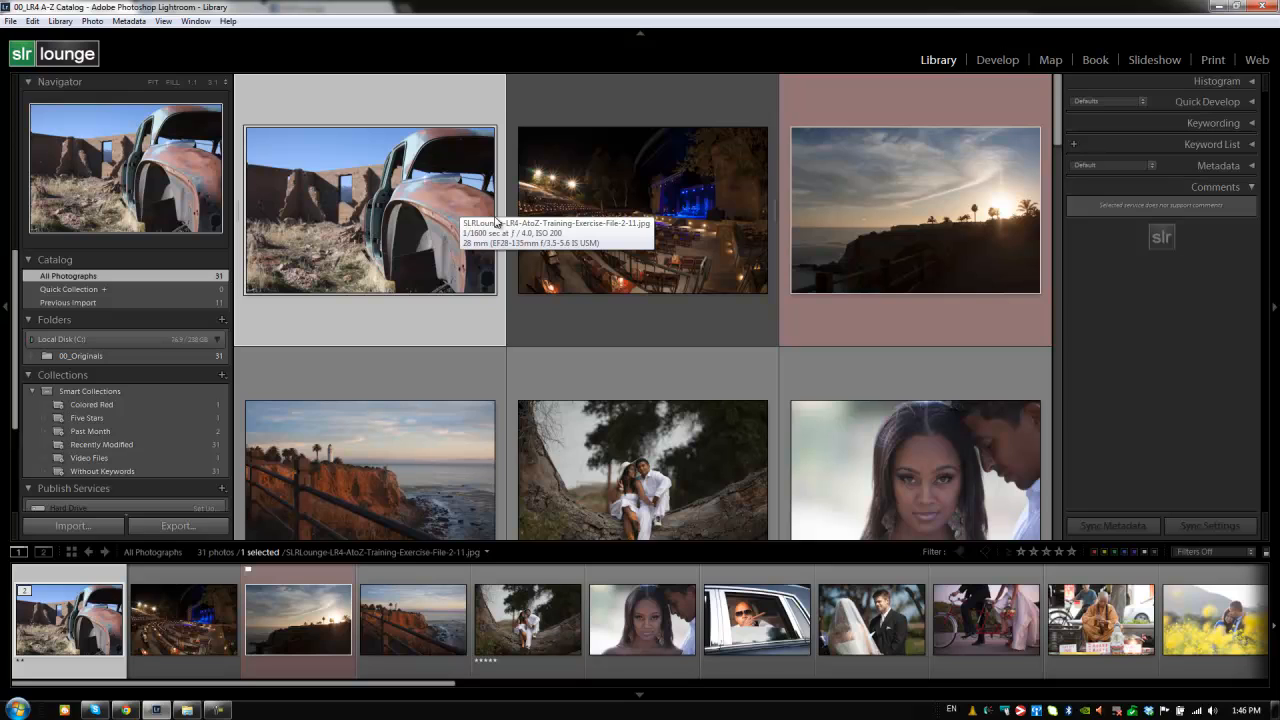
mouse_move(533, 223)
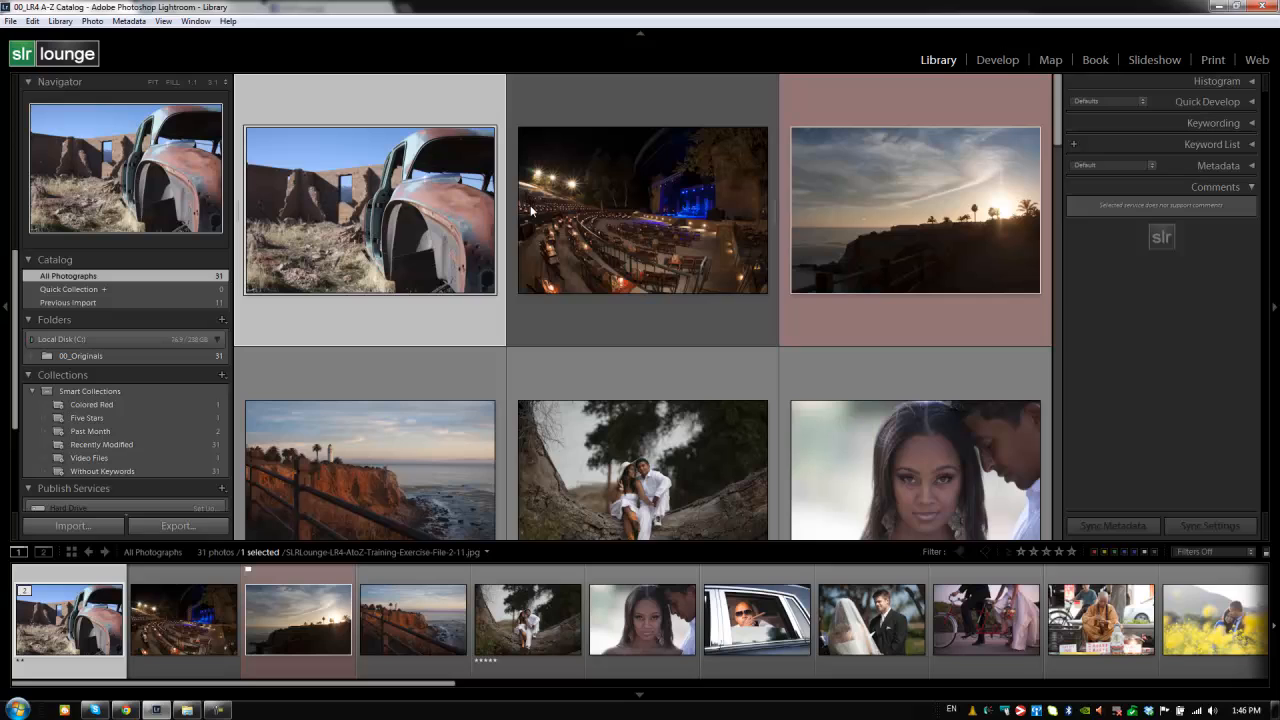
mouse_move(540, 178)
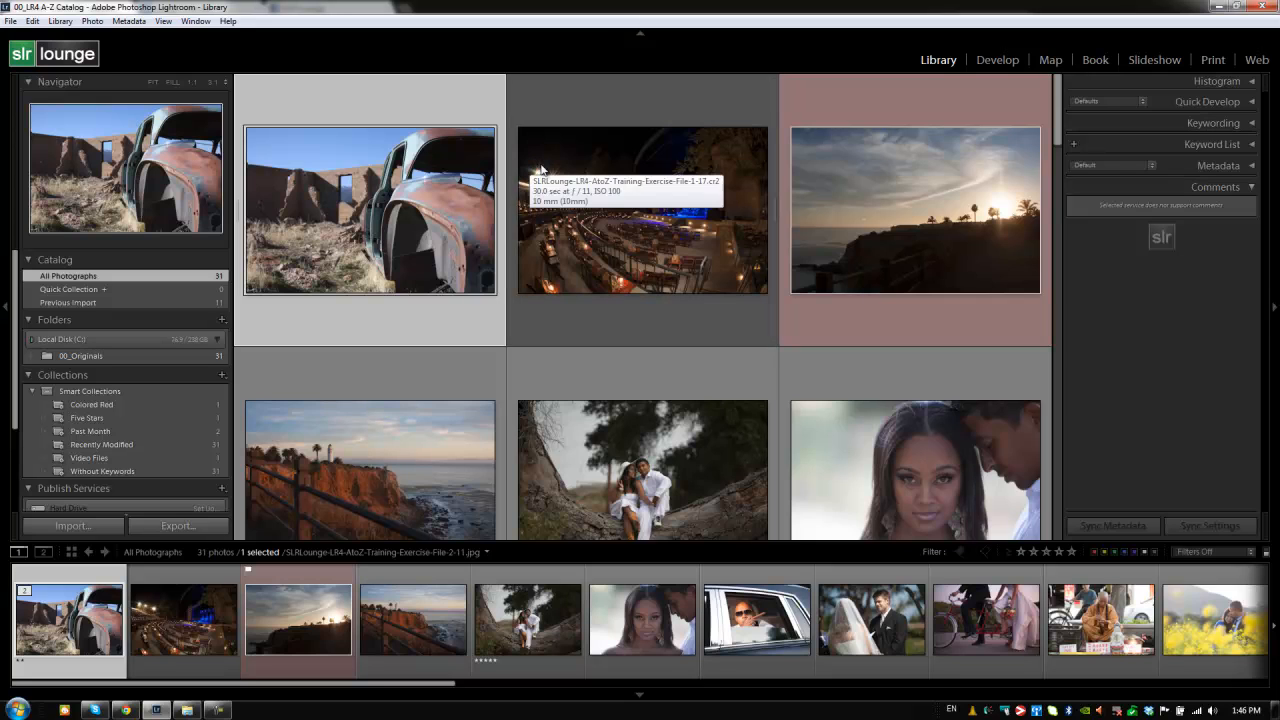
- Ctrl-add the night amphitheater photo to the selection and open their context menu
click(641, 210)
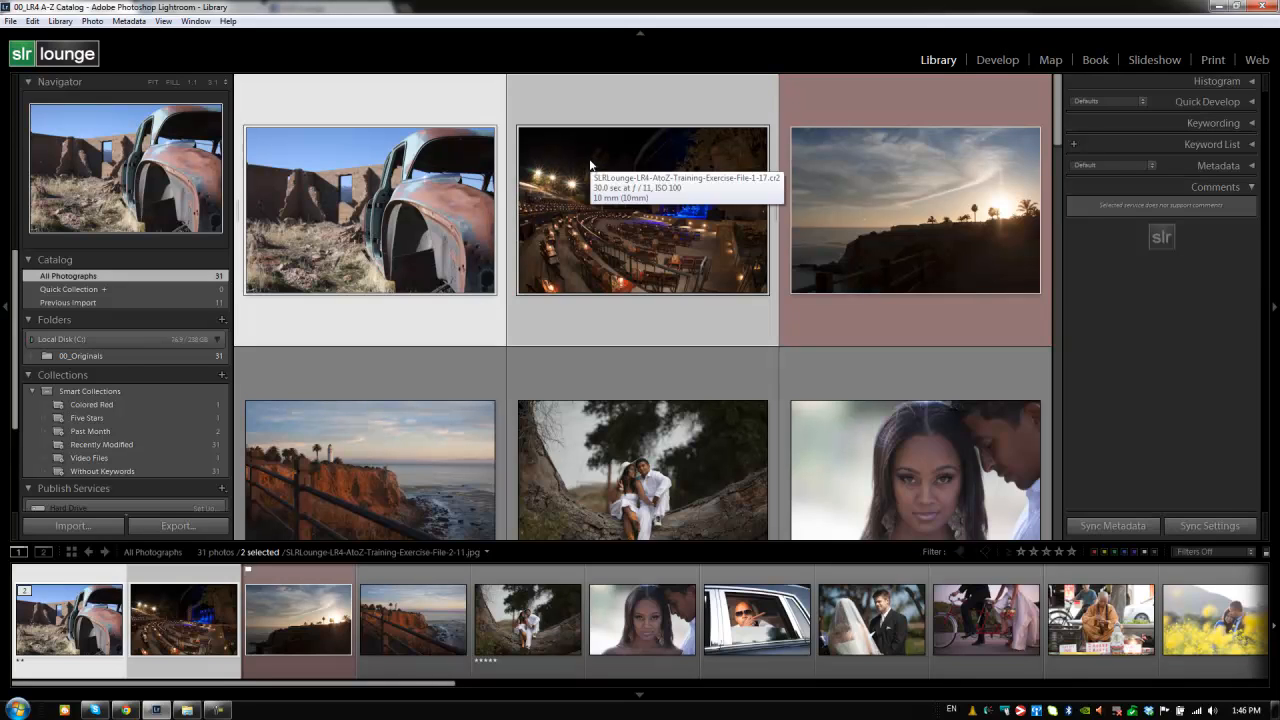
right_click(370, 210)
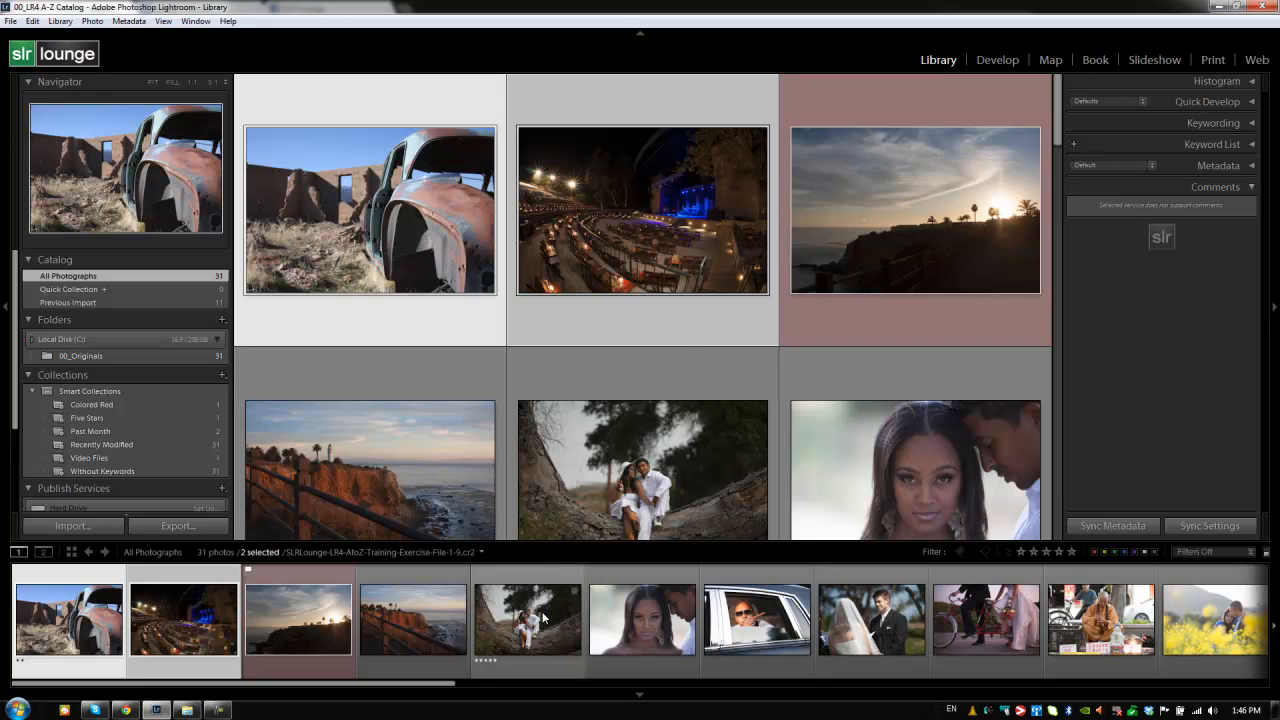
- Open the context menu for the selected car and amphitheater photos
right_click(642, 210)
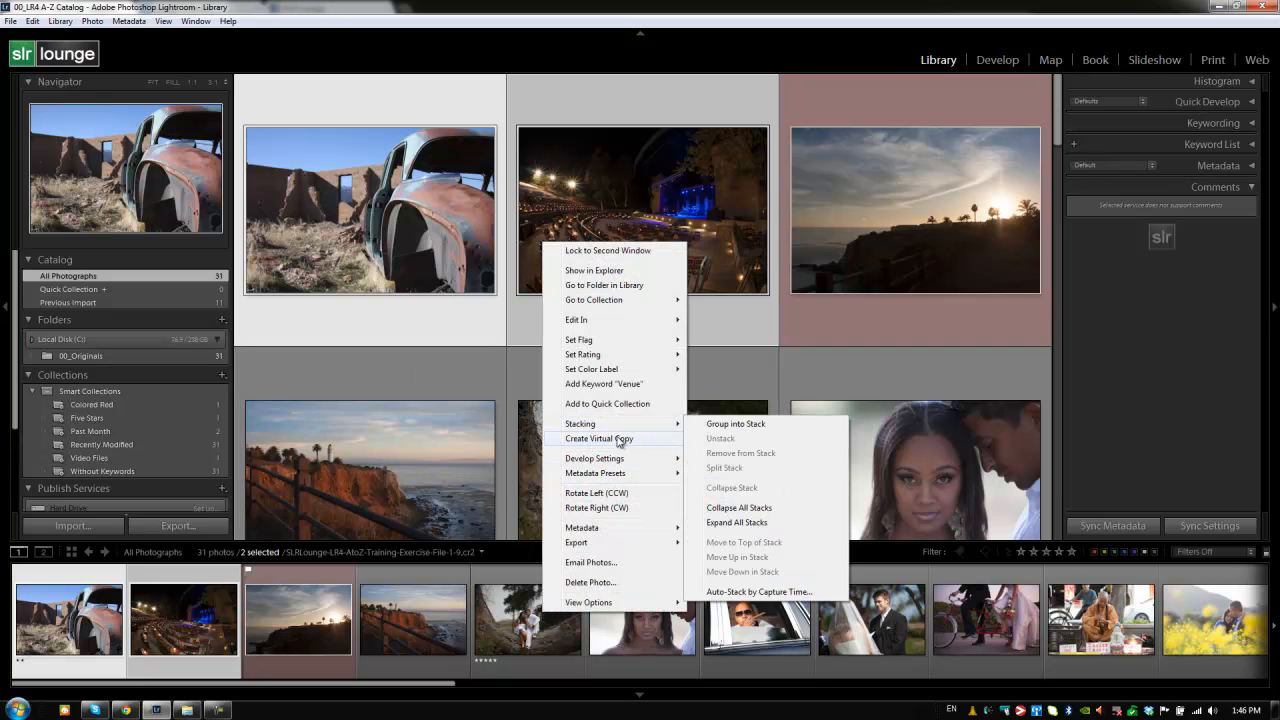
mouse_move(598, 438)
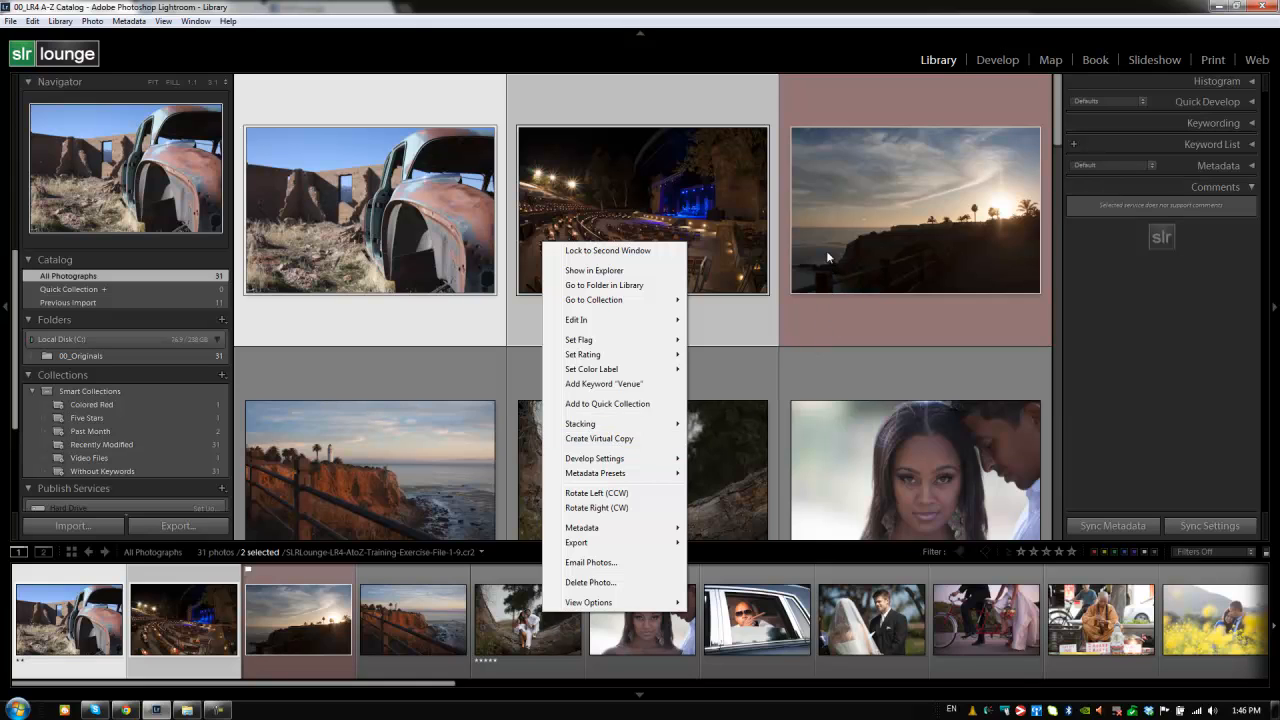
mouse_move(821, 248)
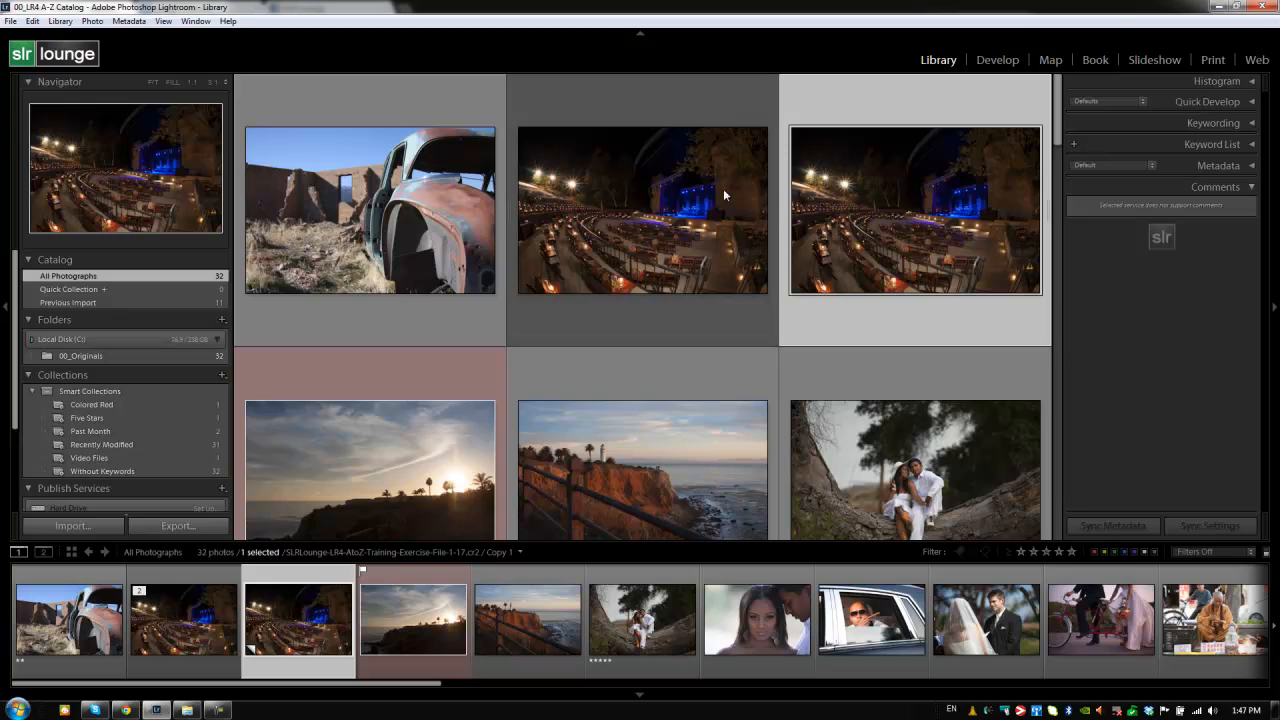
mouse_move(815, 180)
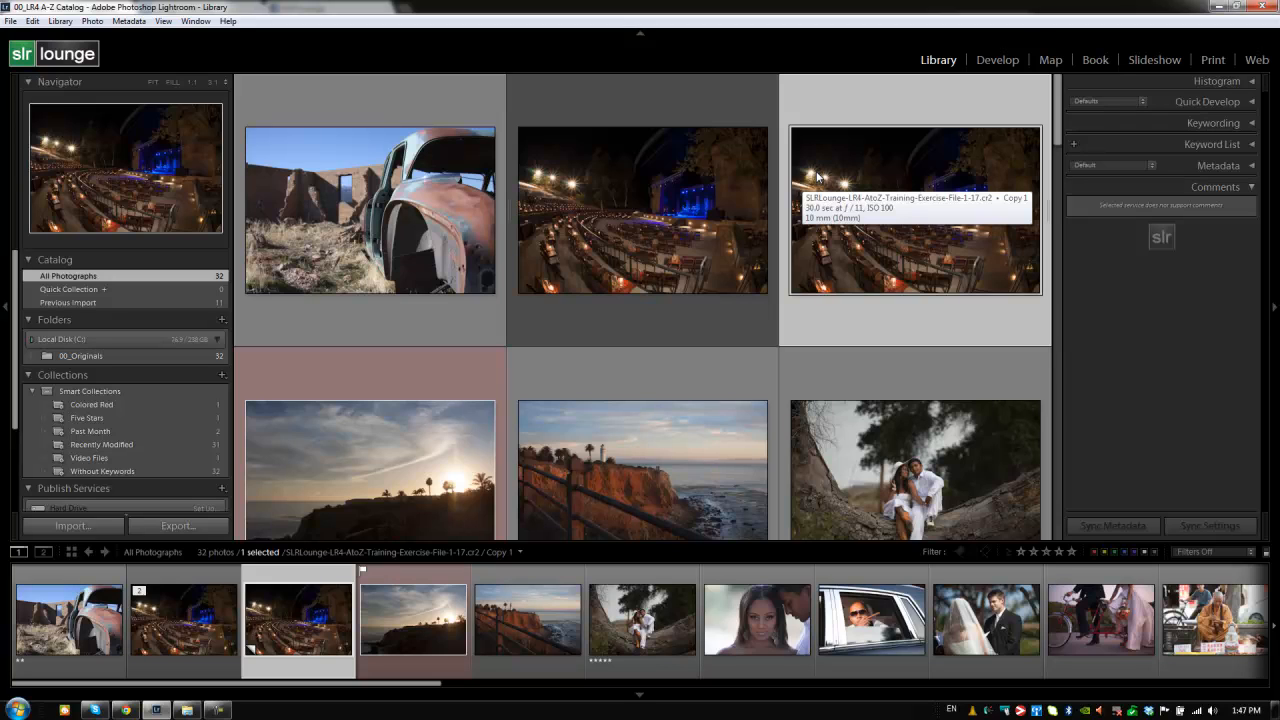
mouse_move(824, 167)
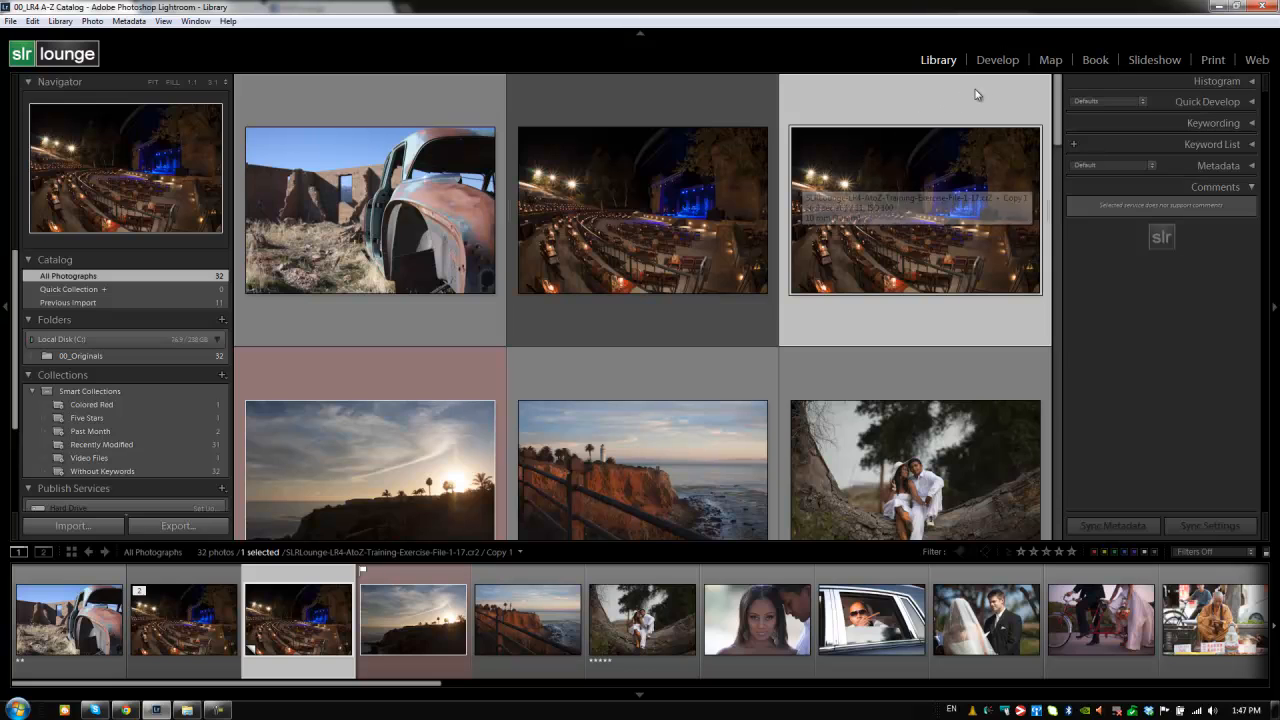
- Back in the Library grid, delete the black-and-white amphitheater virtual copy and confirm Remove
click(997, 60)
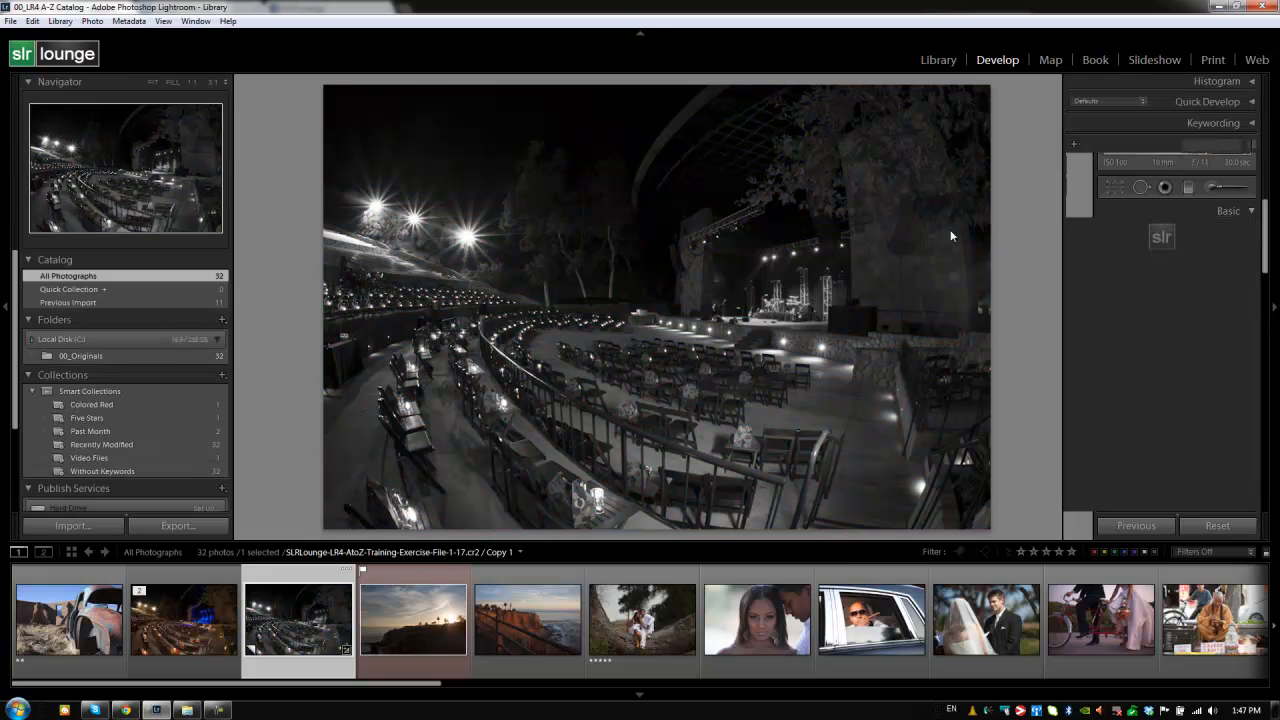
click(937, 59)
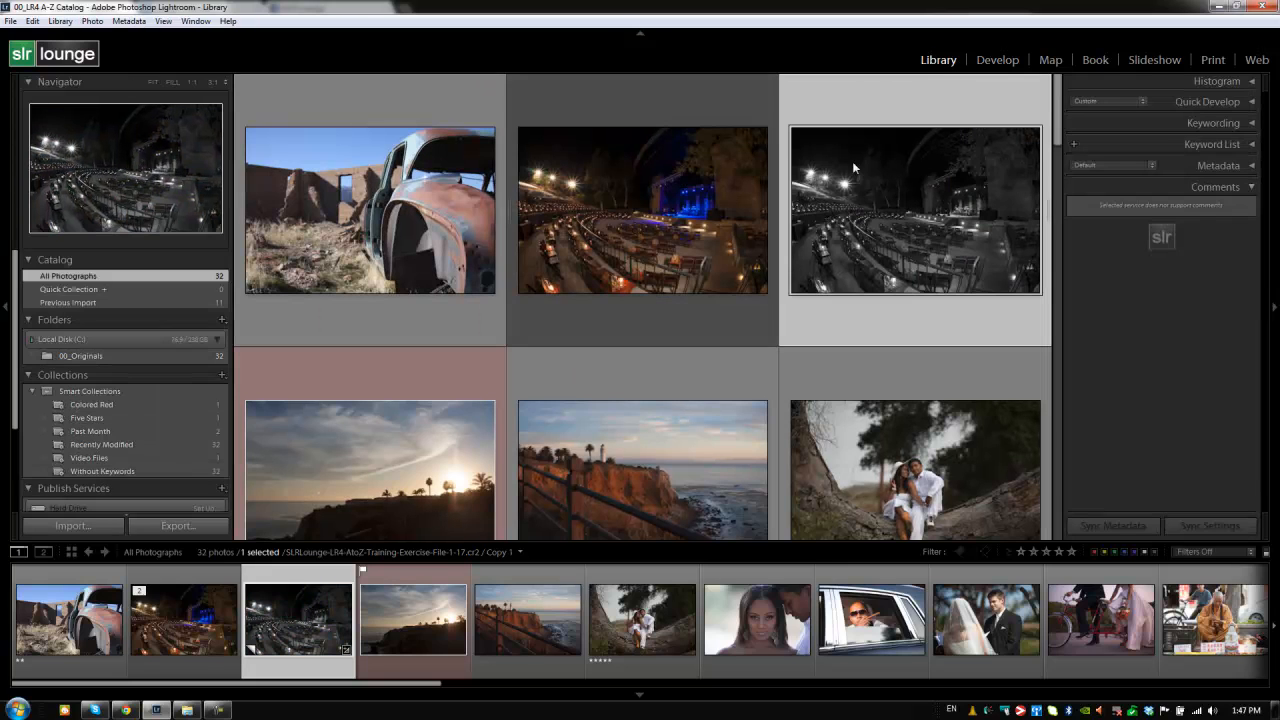
mouse_move(865, 195)
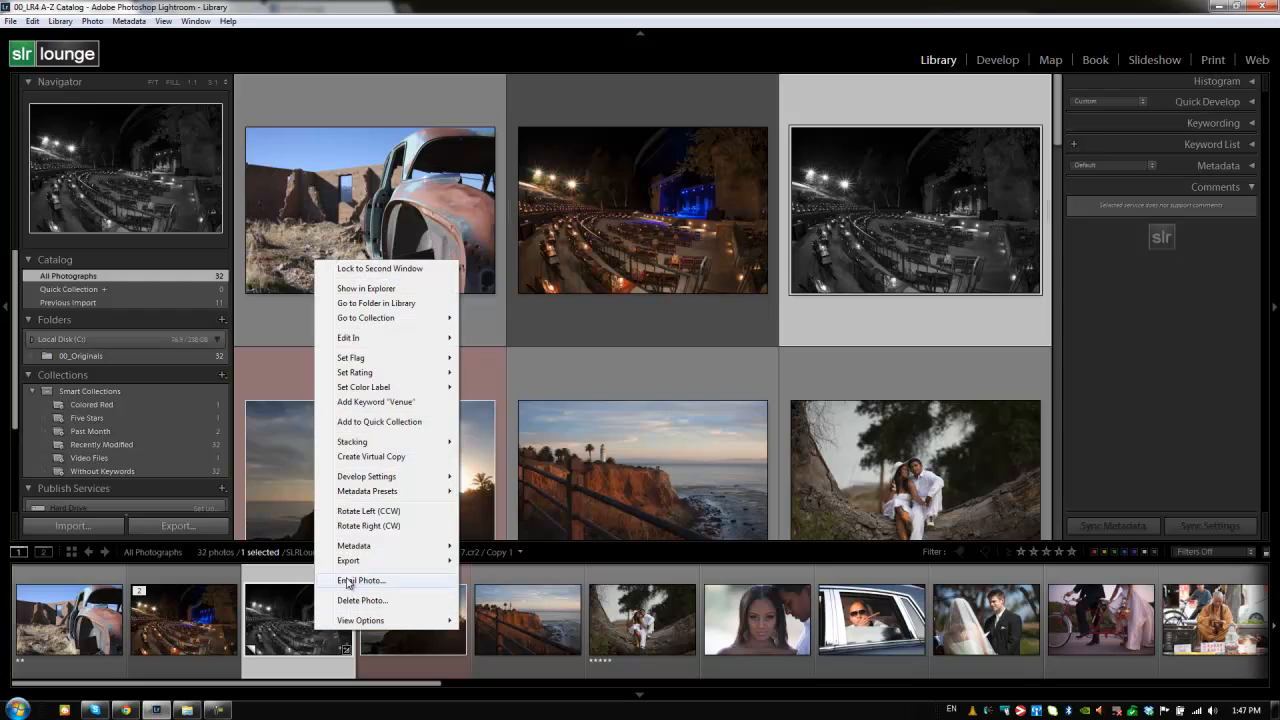
mouse_move(366, 605)
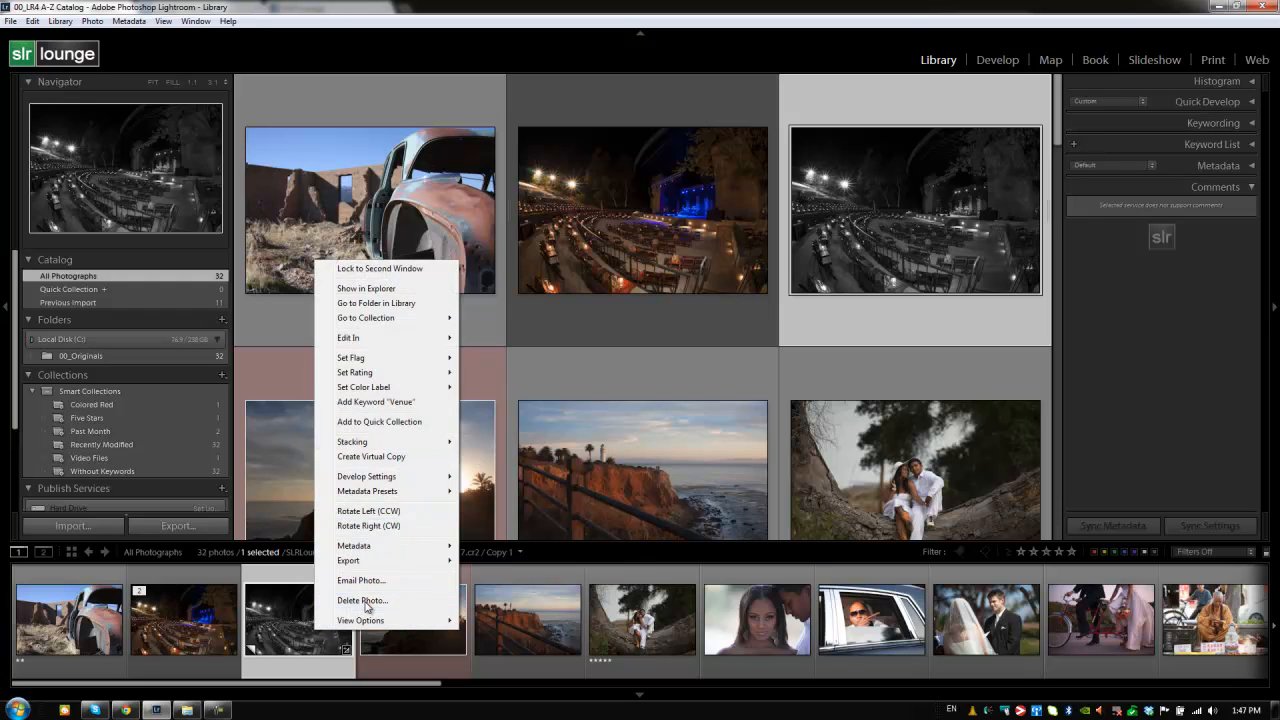
click(361, 600)
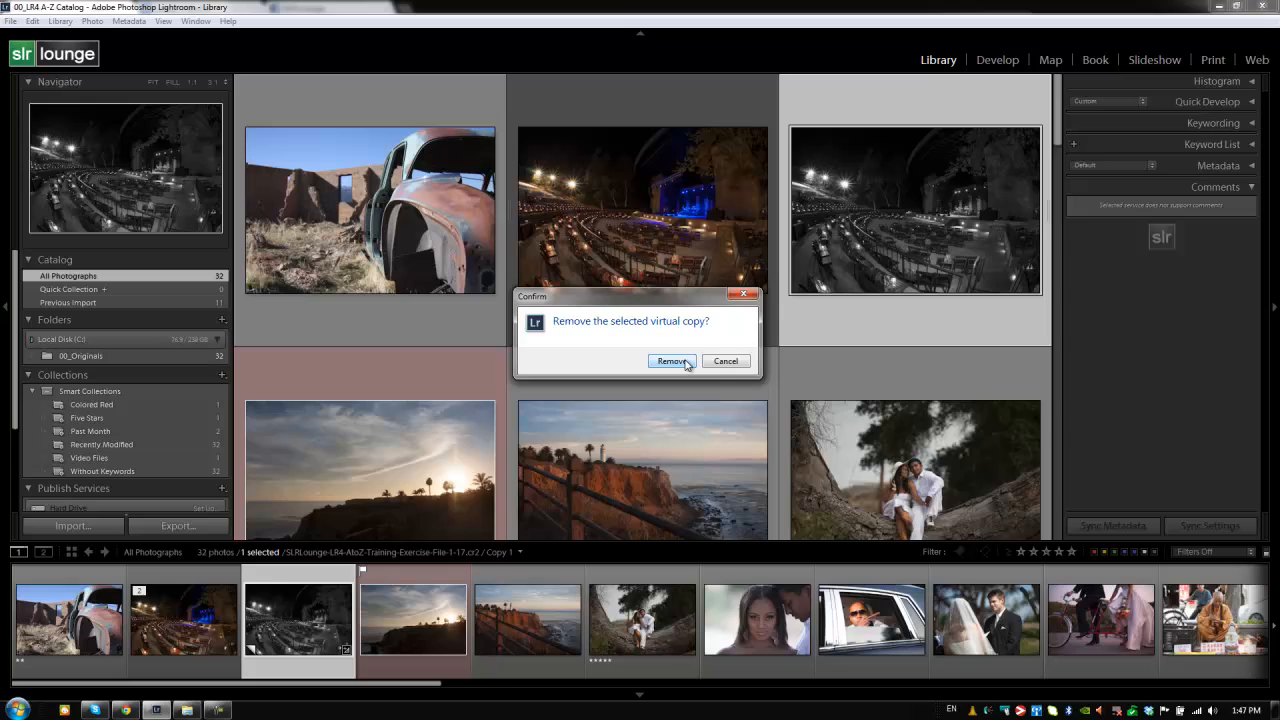
click(670, 361)
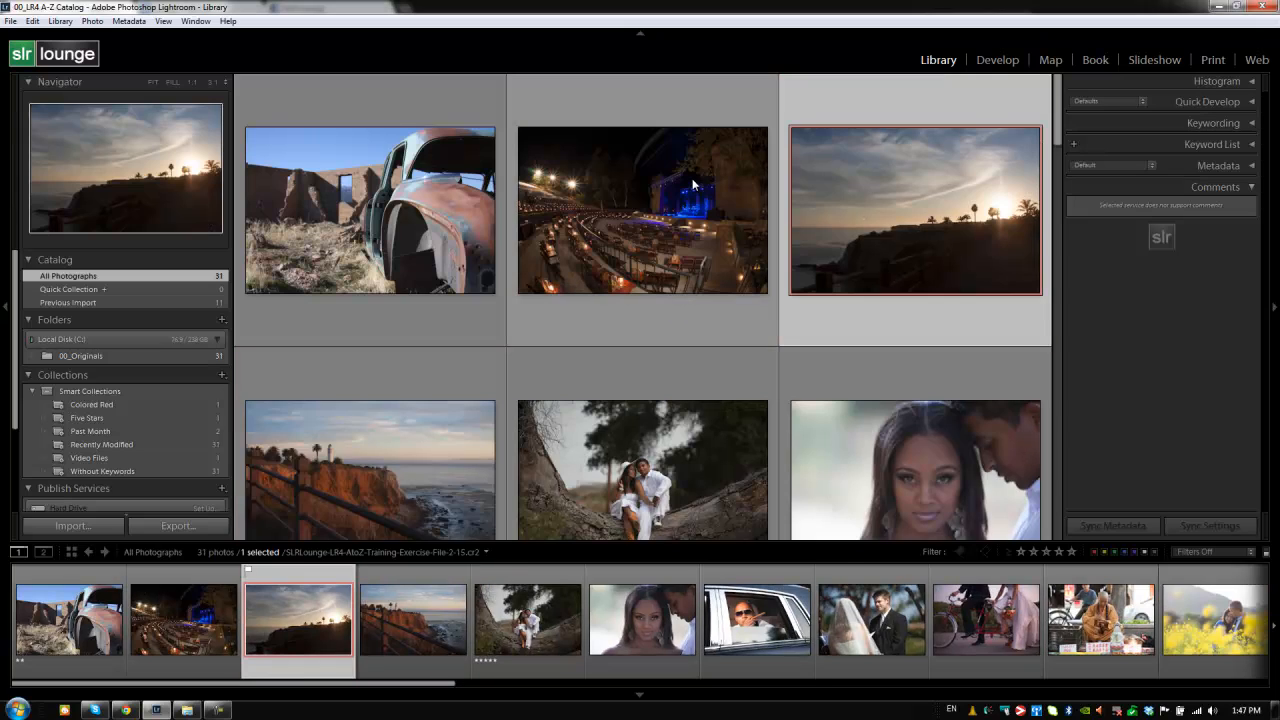
- Right-click the sunset thumbnail to show its context menu
right_click(370, 210)
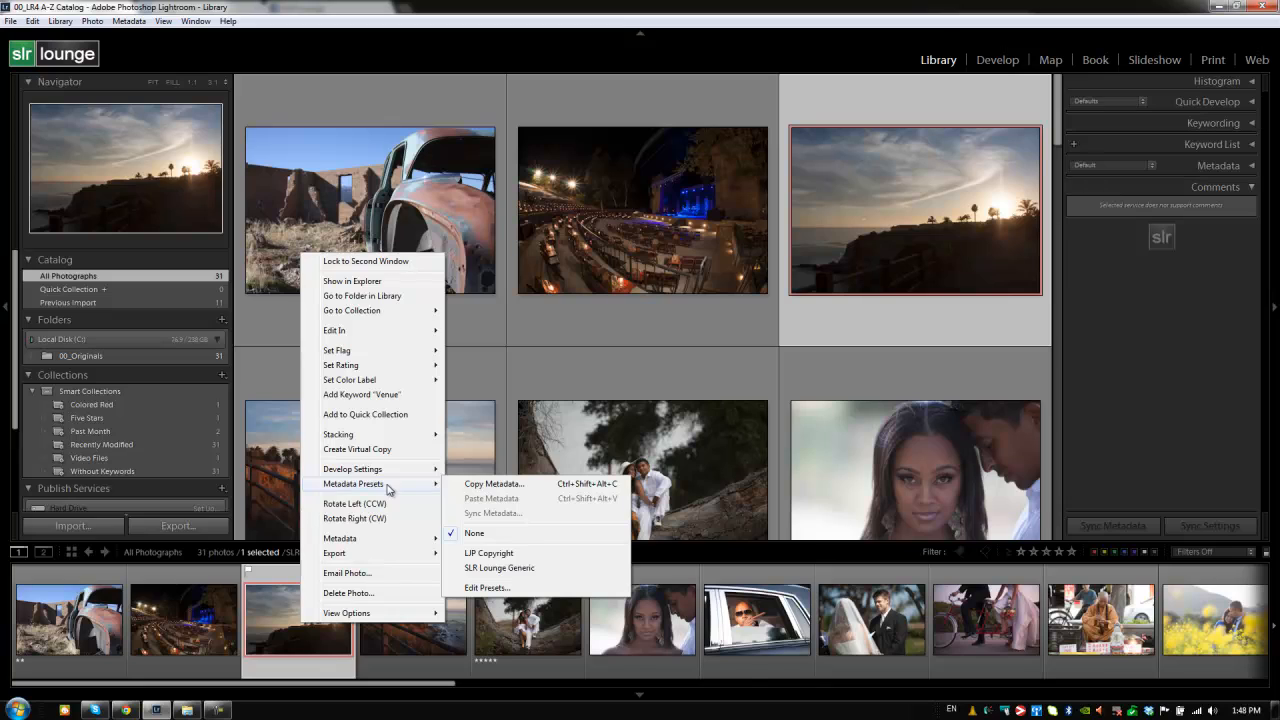
mouse_move(505, 520)
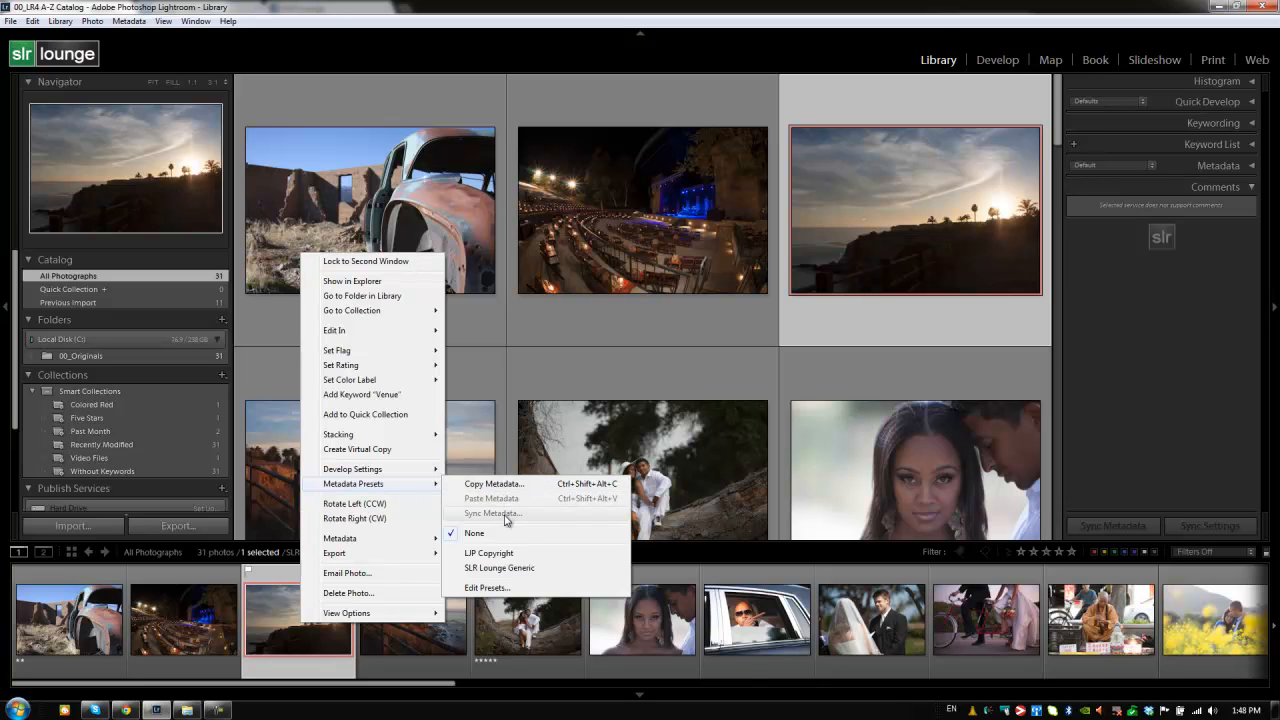
mouse_move(489, 553)
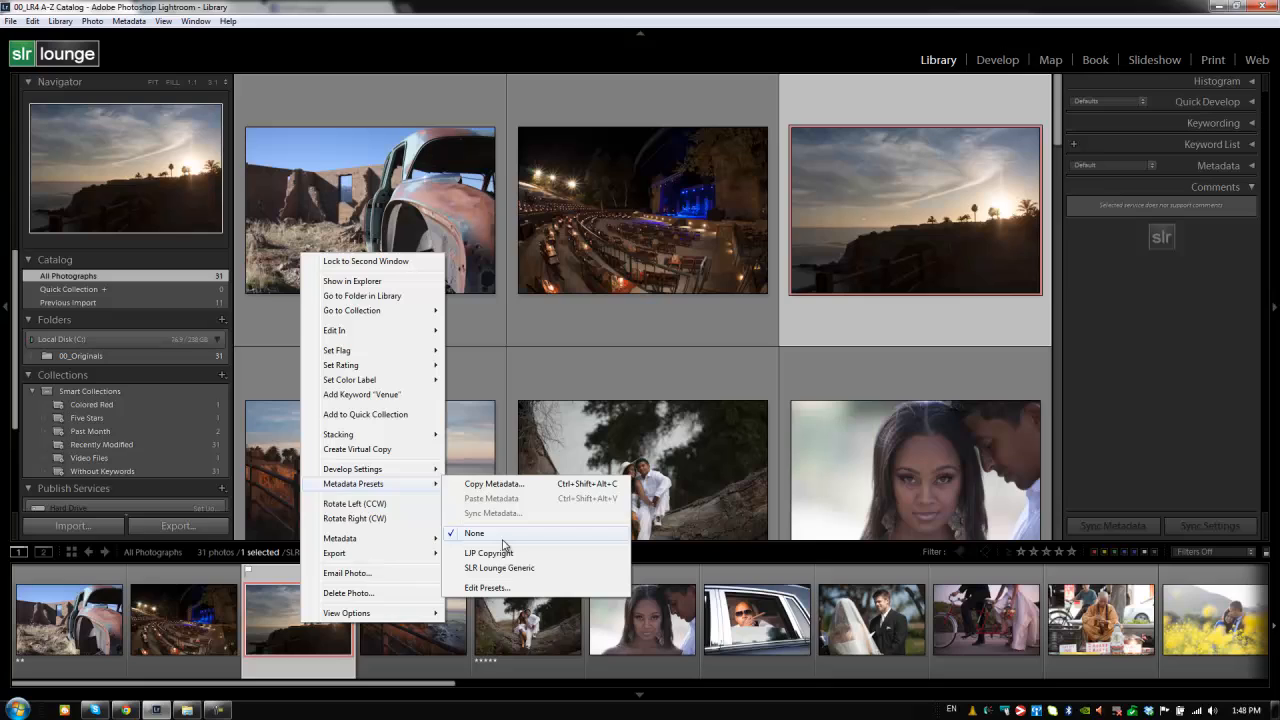
mouse_move(375, 521)
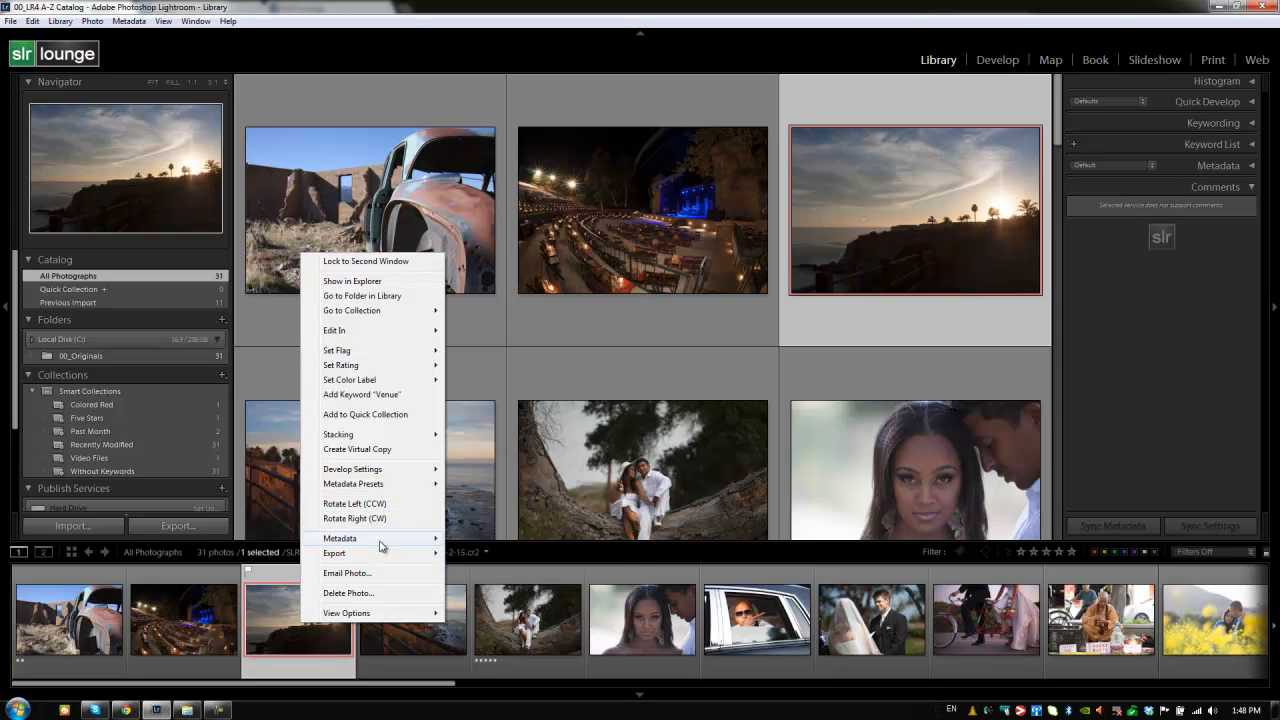
mouse_move(340, 538)
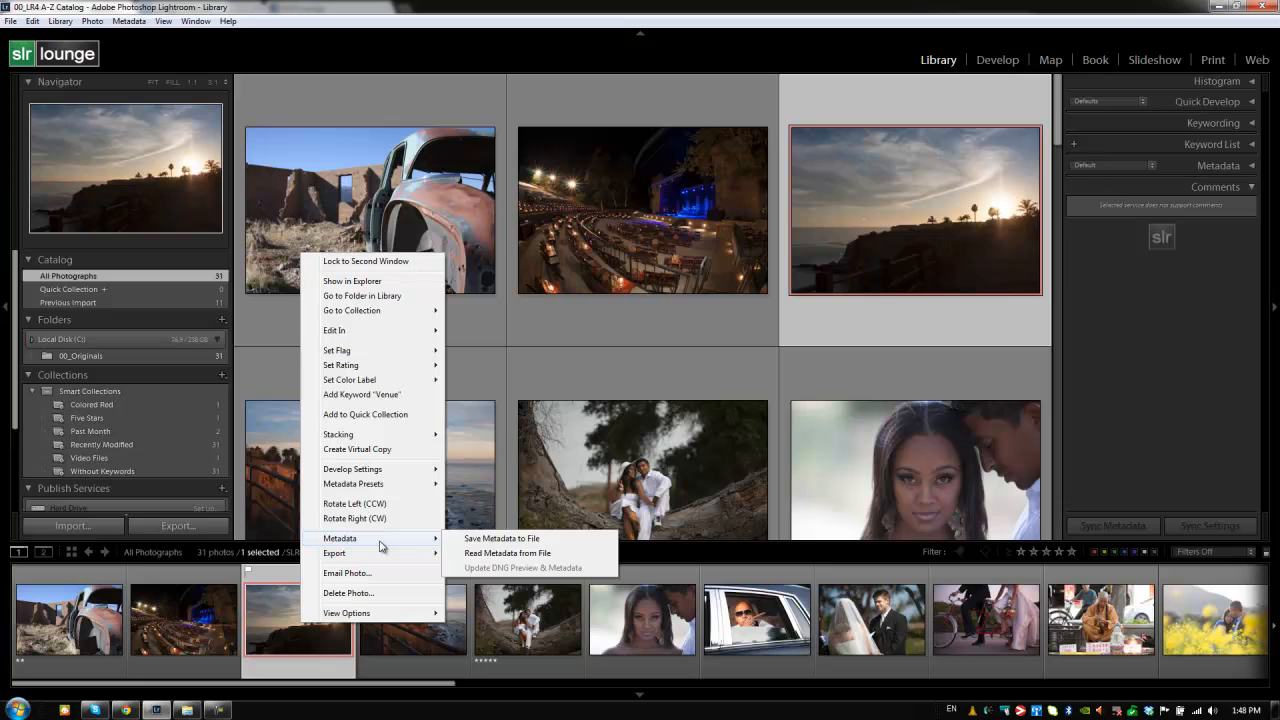
mouse_move(475, 553)
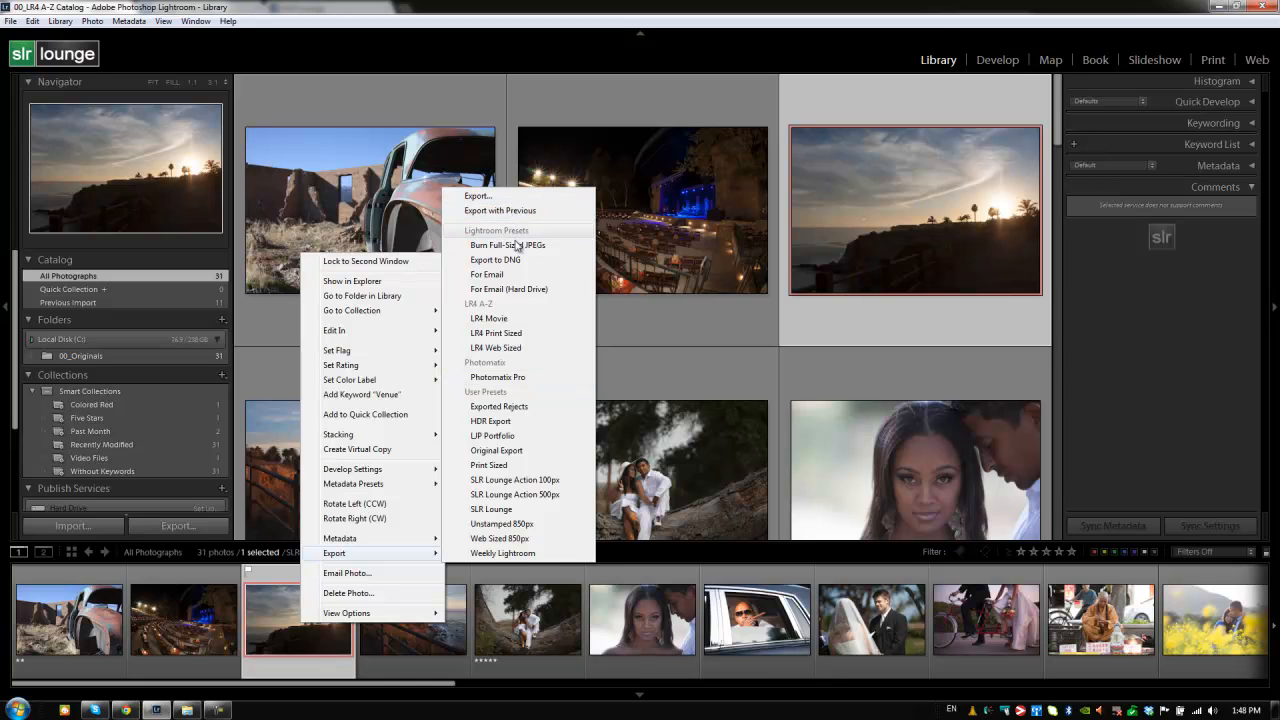
mouse_move(537, 240)
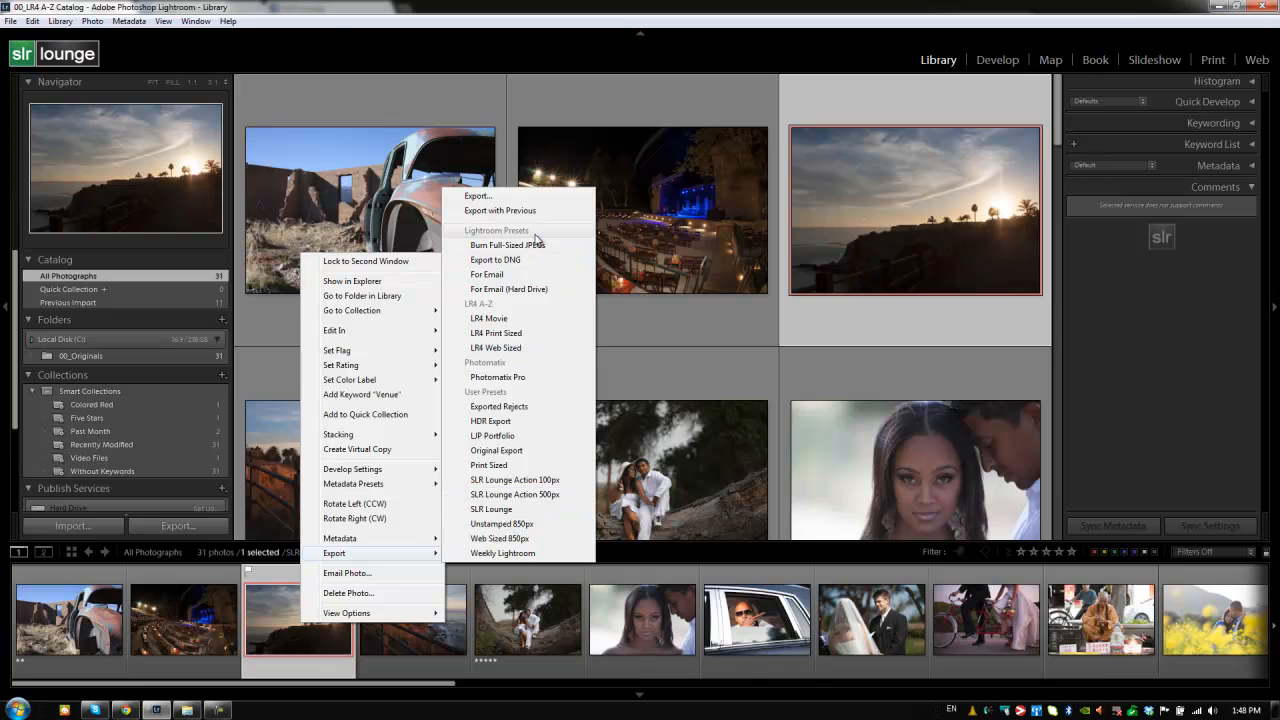
mouse_move(500, 210)
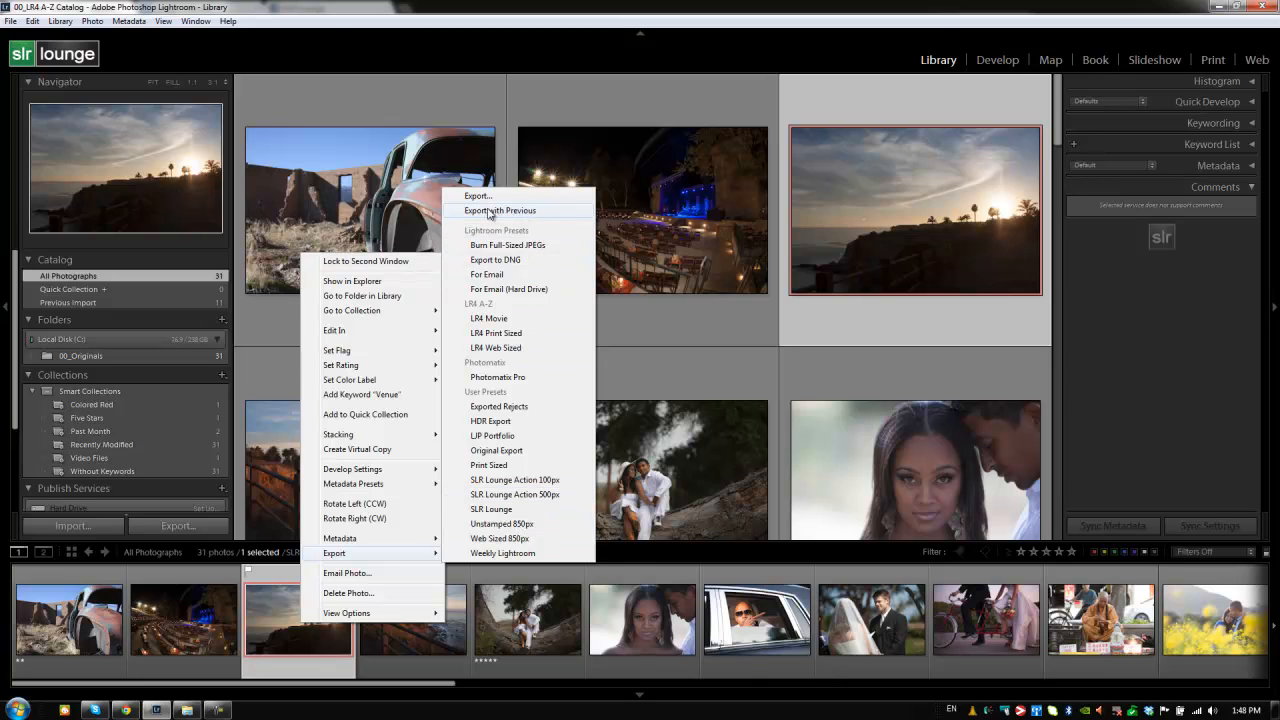
mouse_move(523, 216)
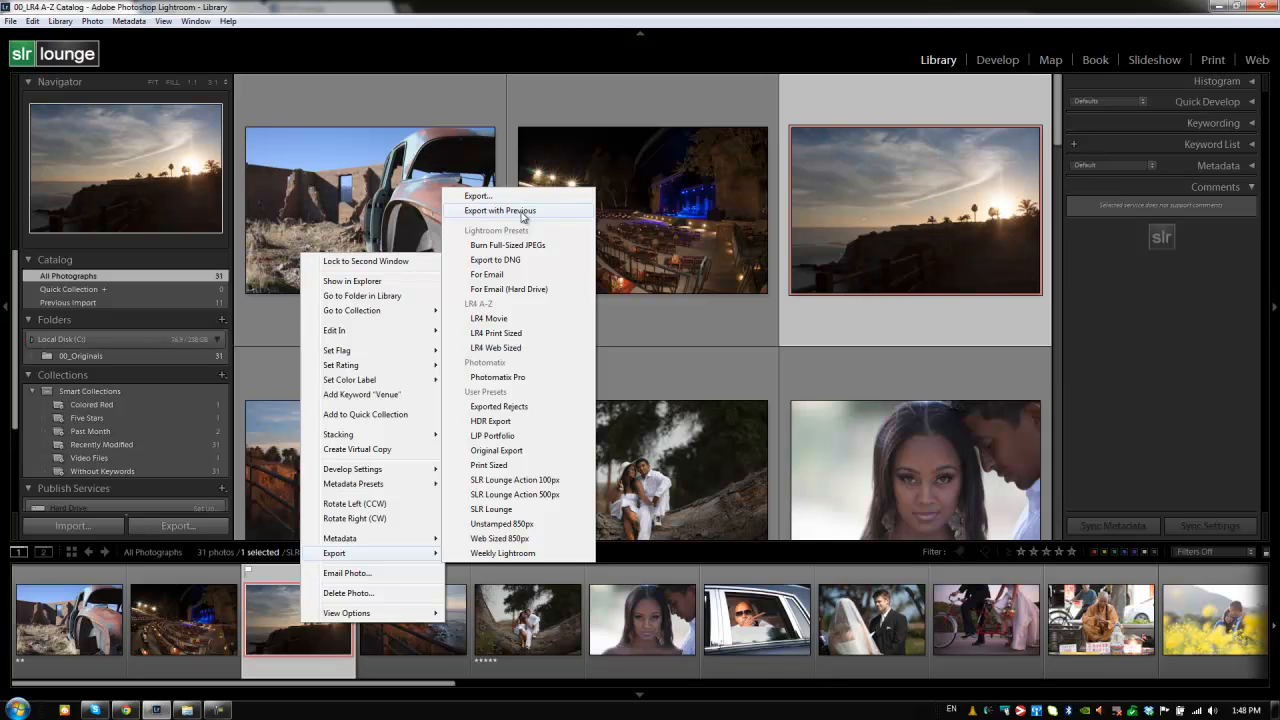
mouse_move(518, 232)
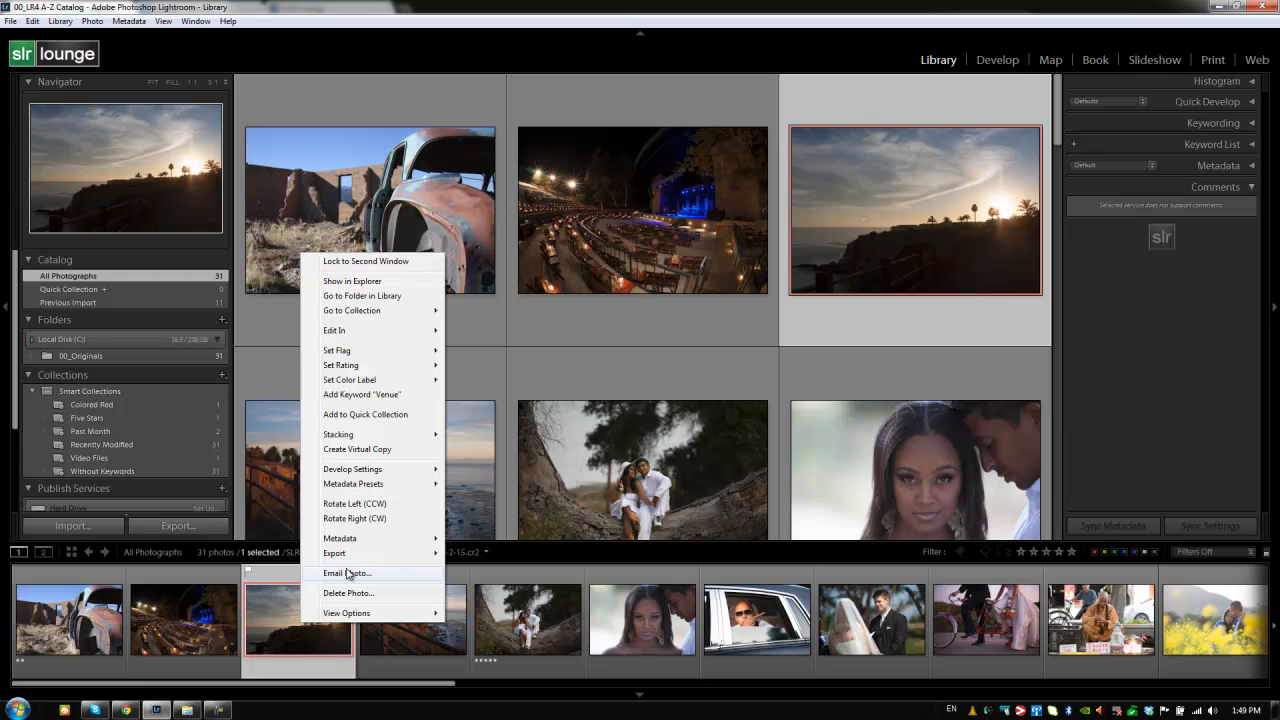
click(347, 573)
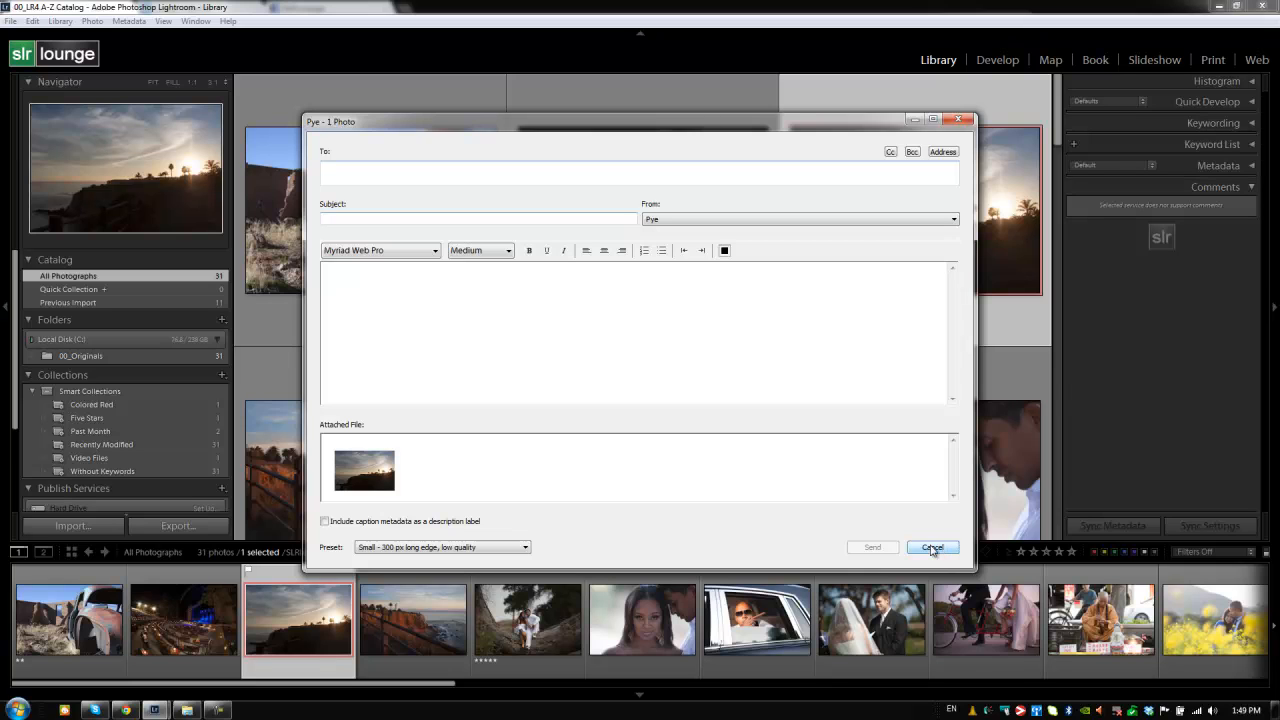
click(931, 547)
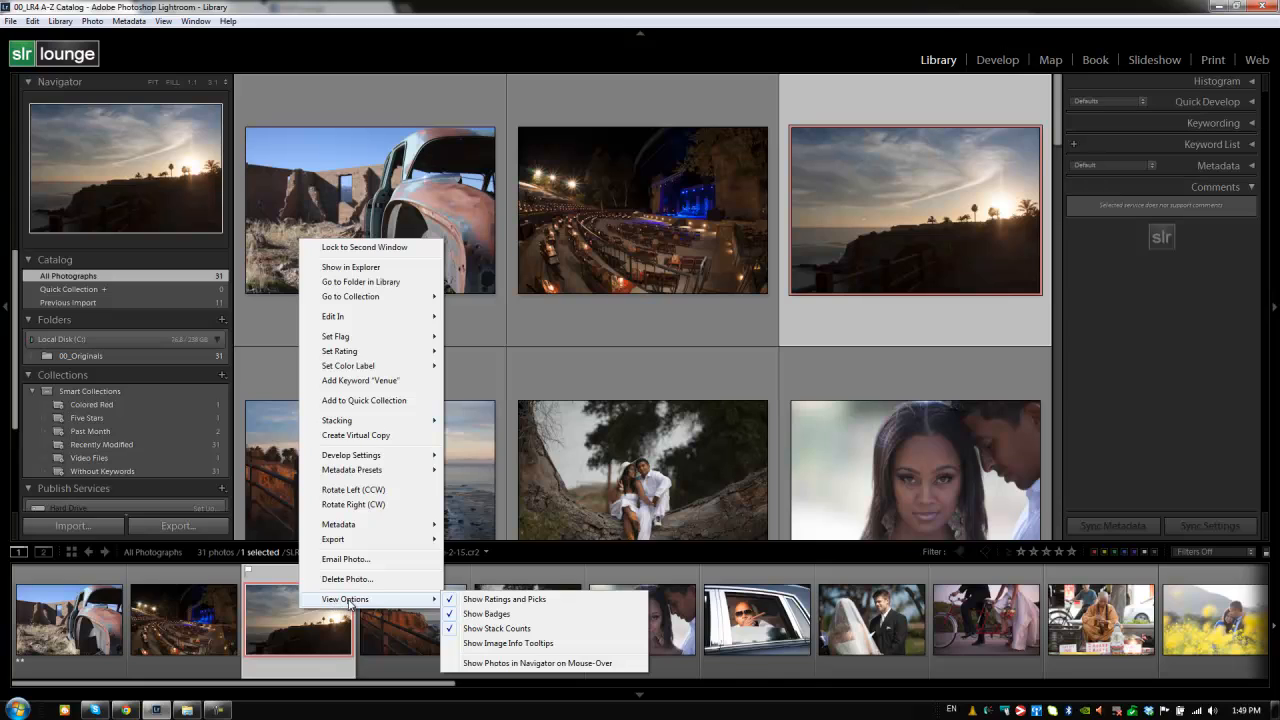
mouse_move(505, 599)
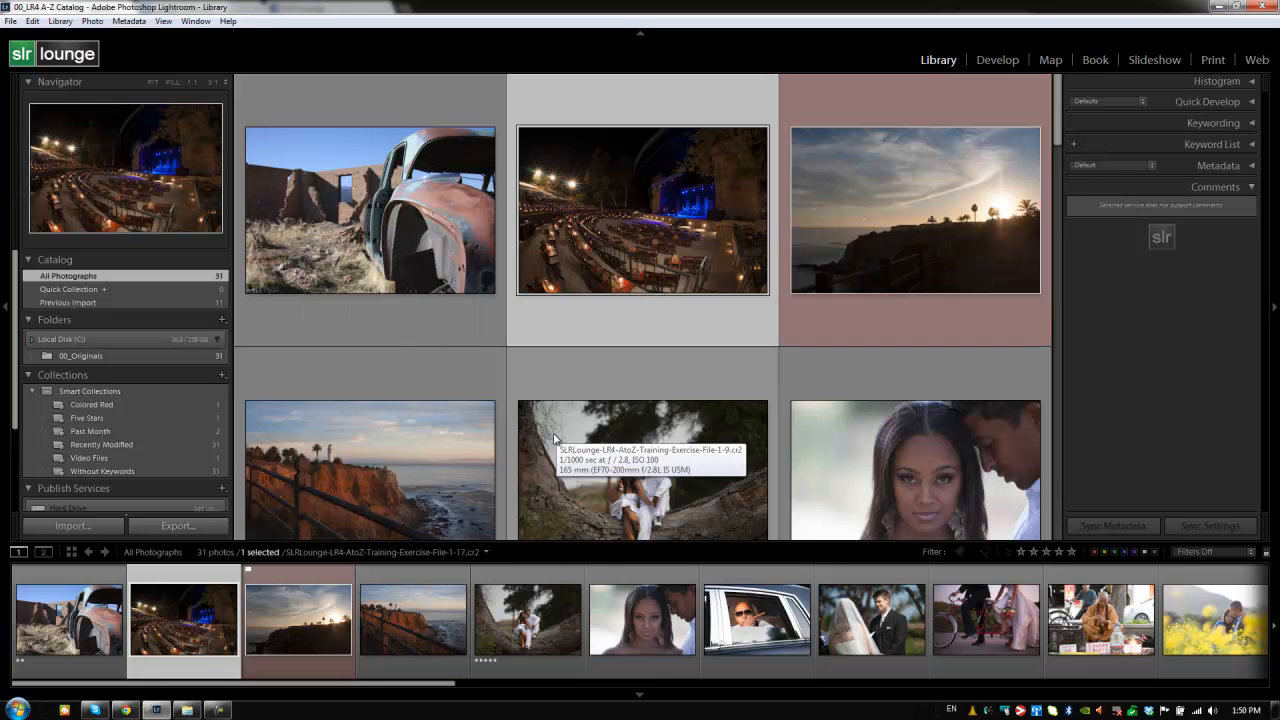
mouse_move(567, 231)
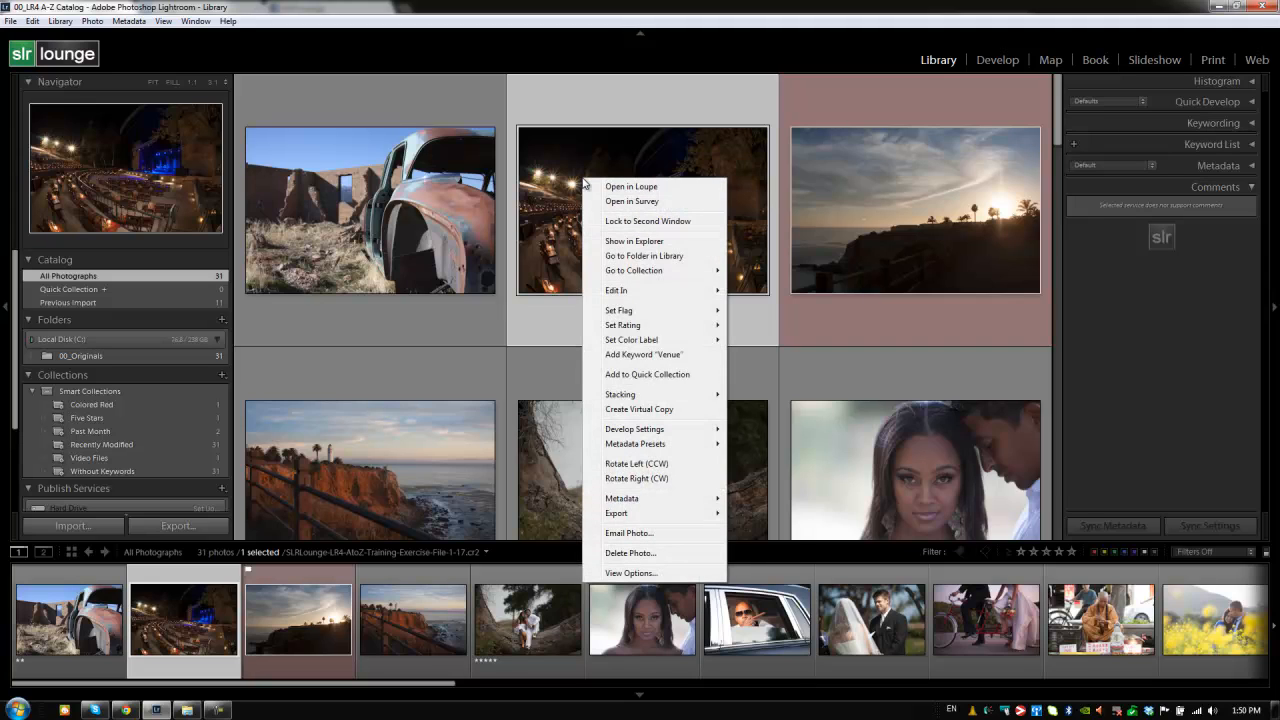
mouse_move(620, 573)
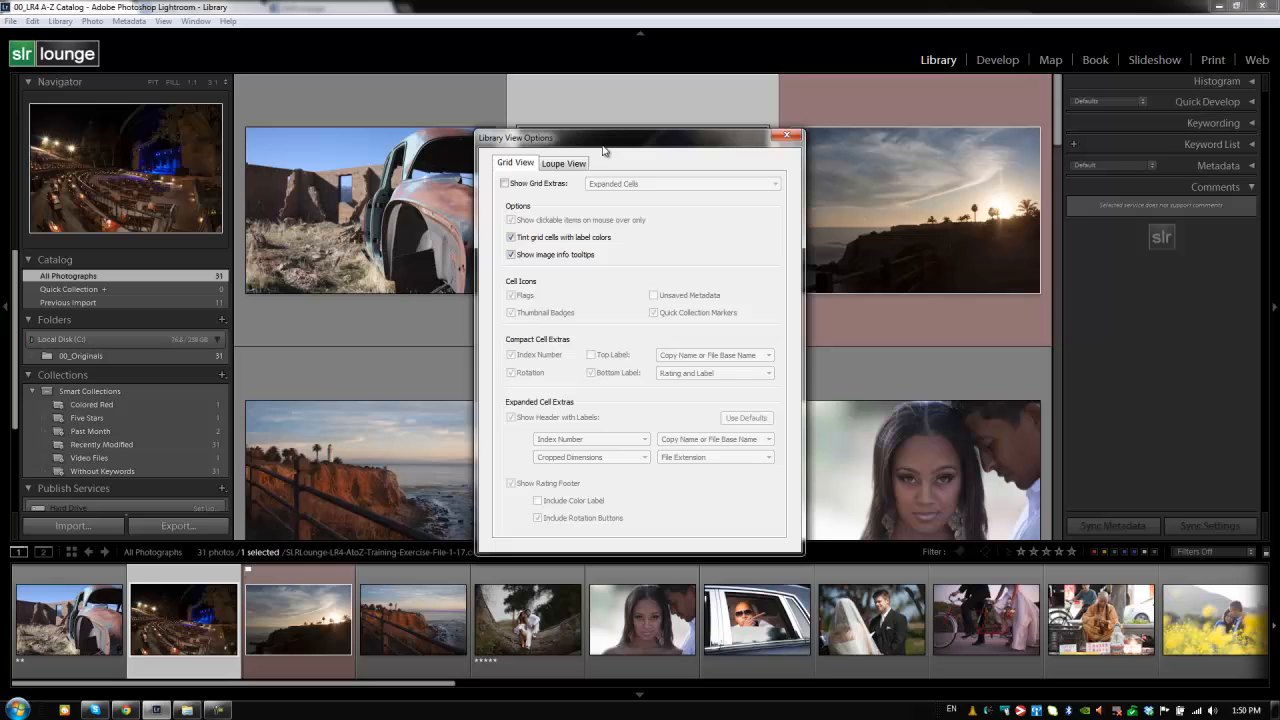
mouse_move(613, 177)
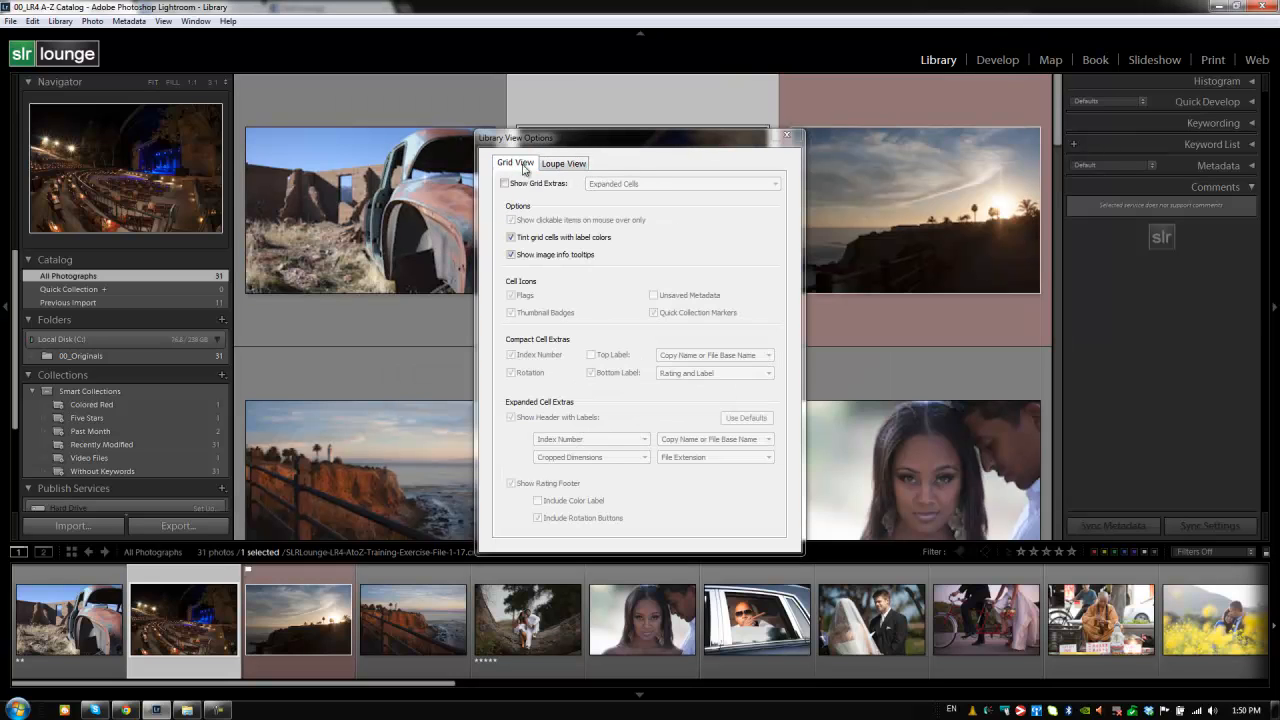
click(787, 135)
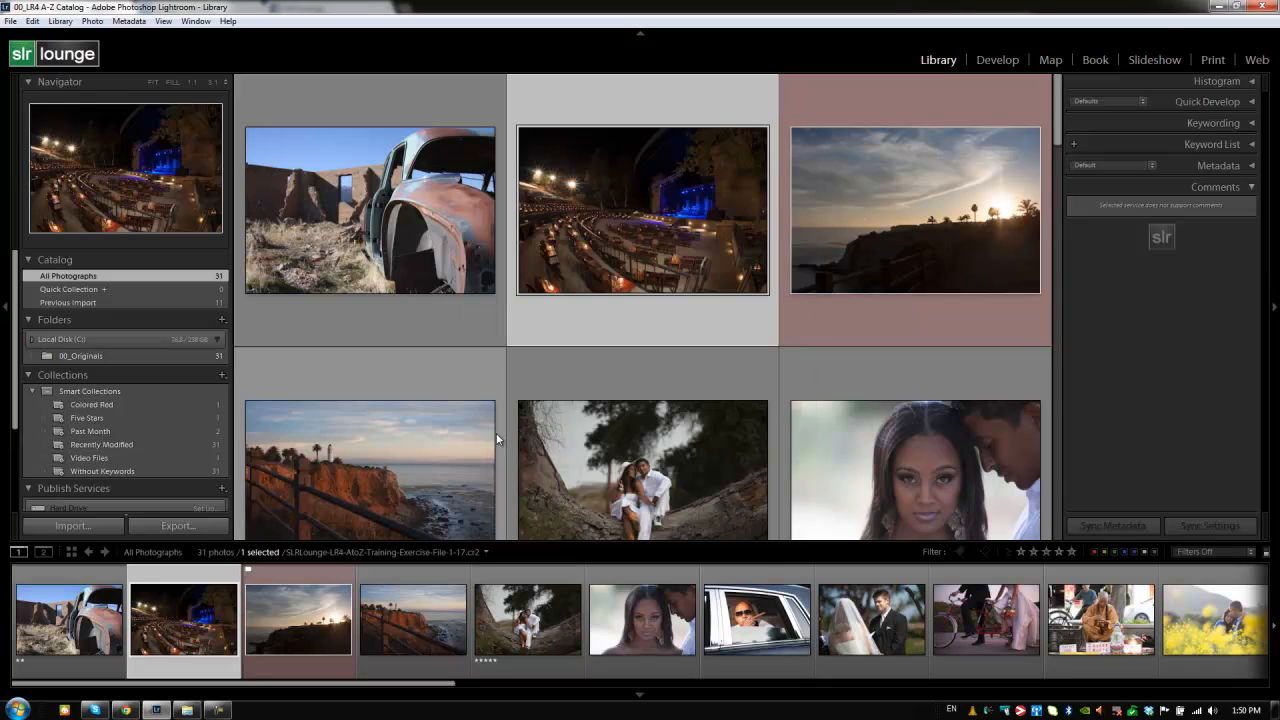
mouse_move(565, 369)
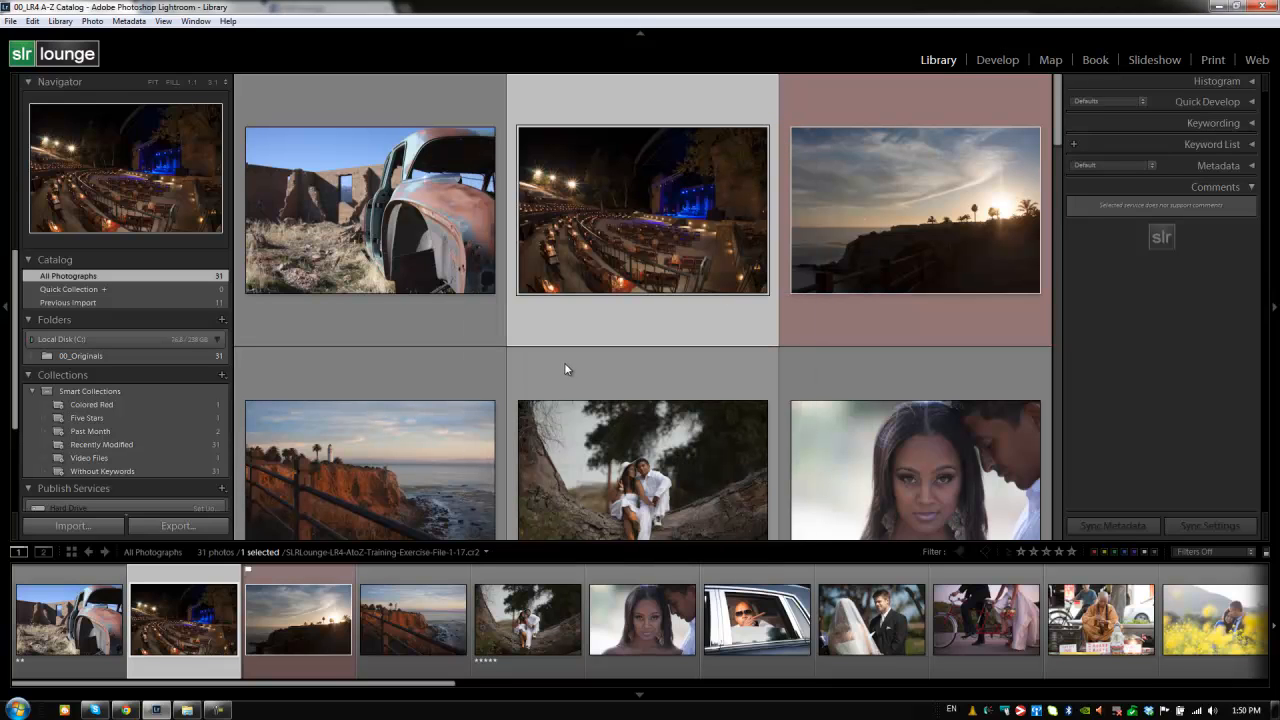